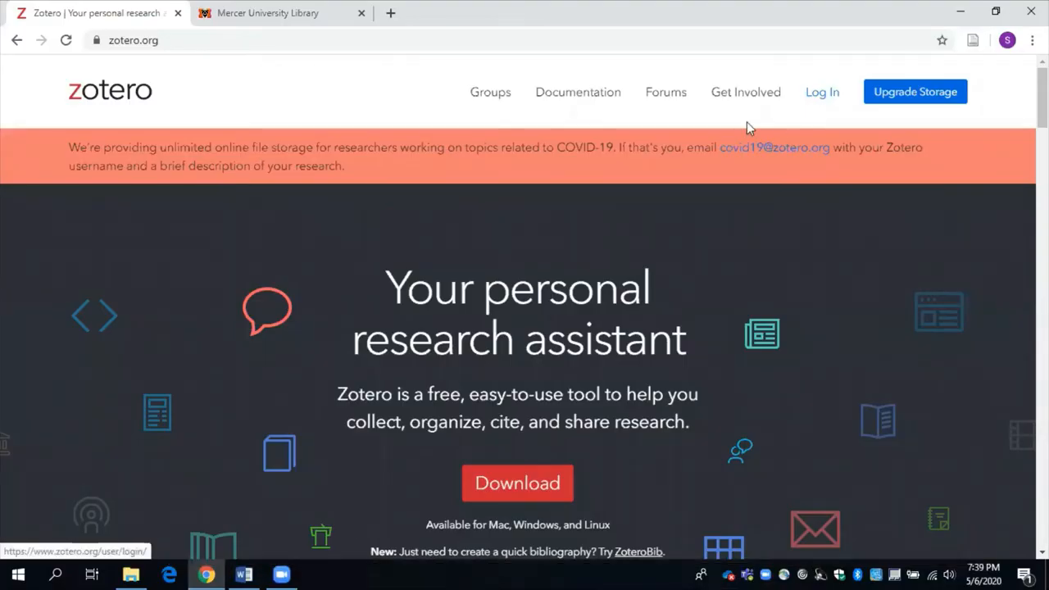
# - Go to the Zotero downloads page listing Zotero 5.0 for Windows and the Chrome Connector
pyautogui.click(171, 39)
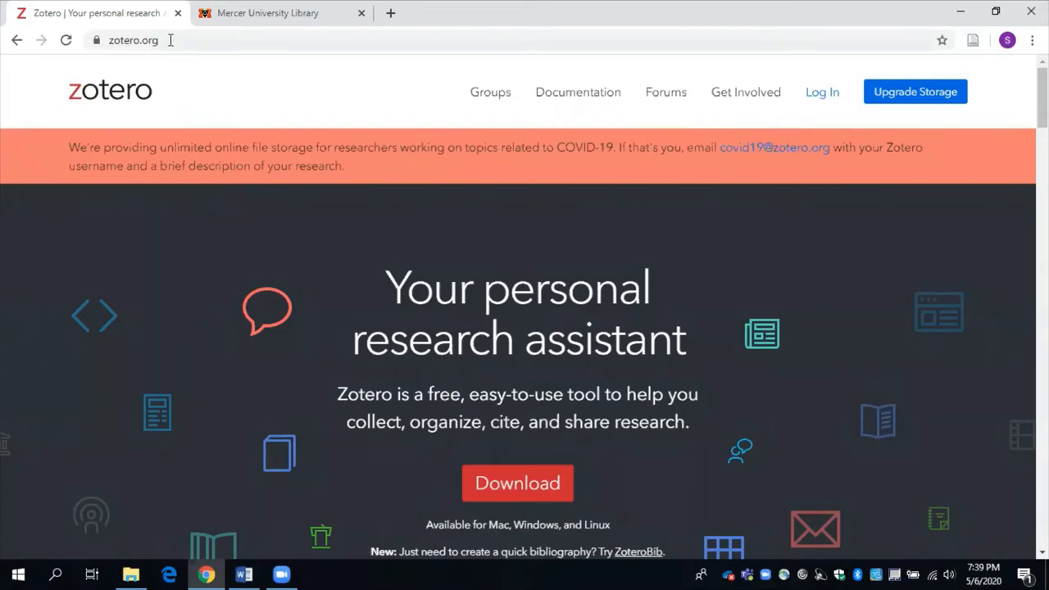
pyautogui.click(140, 39)
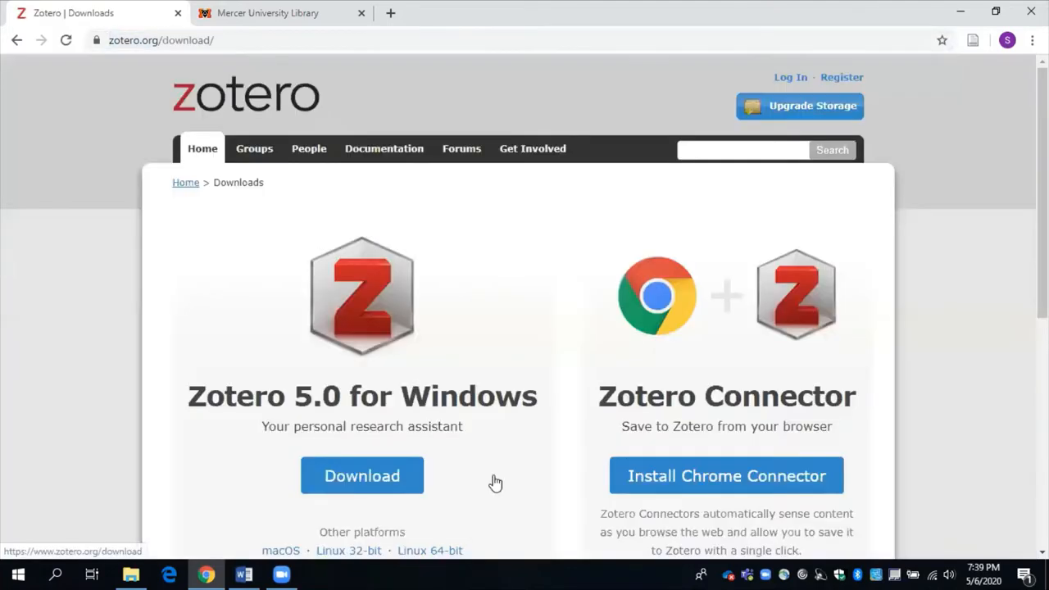
pyautogui.moveTo(369, 317)
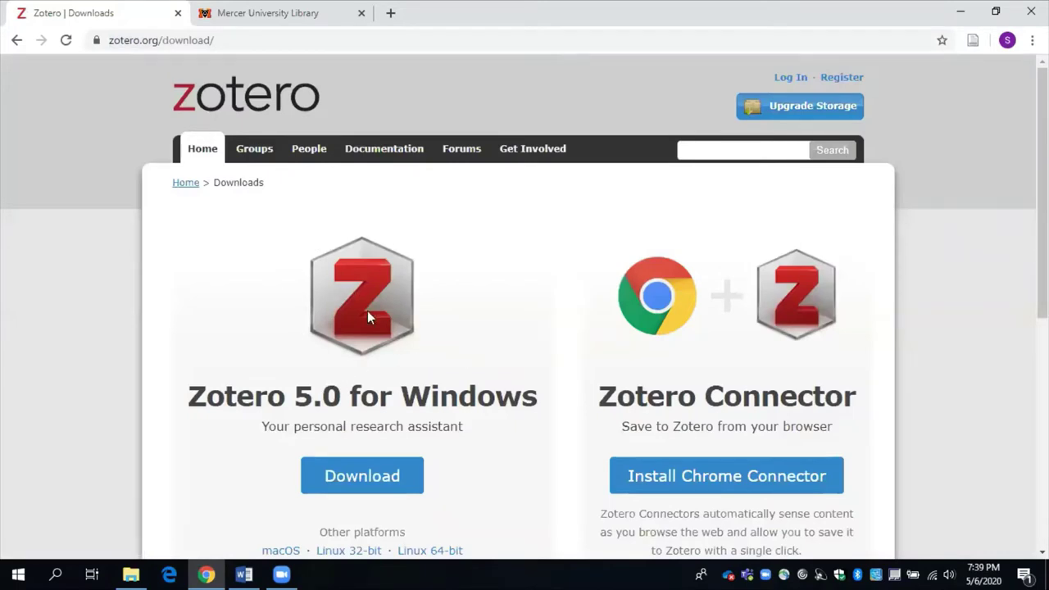
pyautogui.moveTo(717, 339)
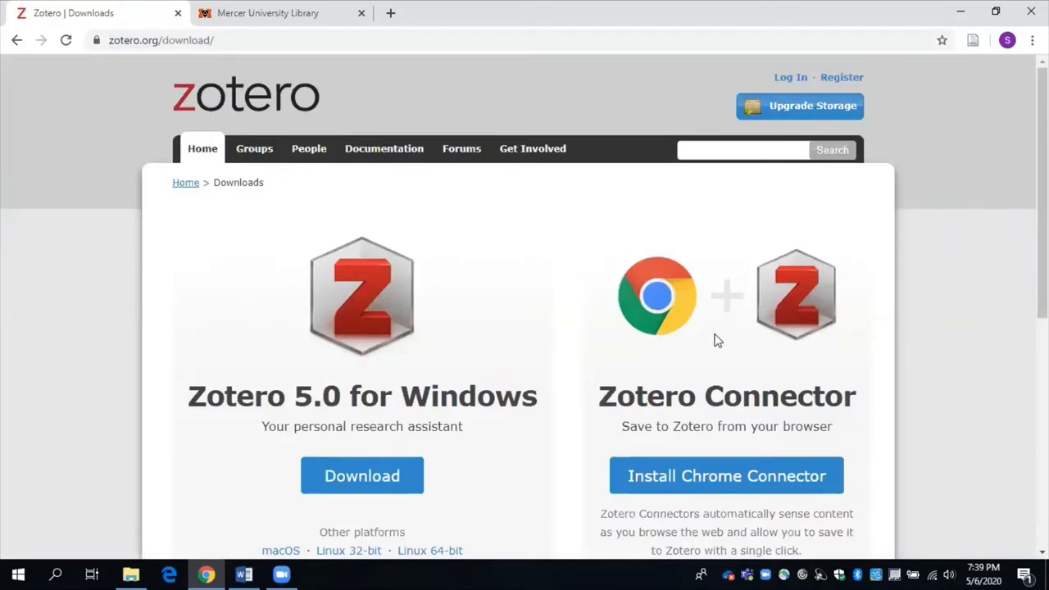
pyautogui.moveTo(713, 377)
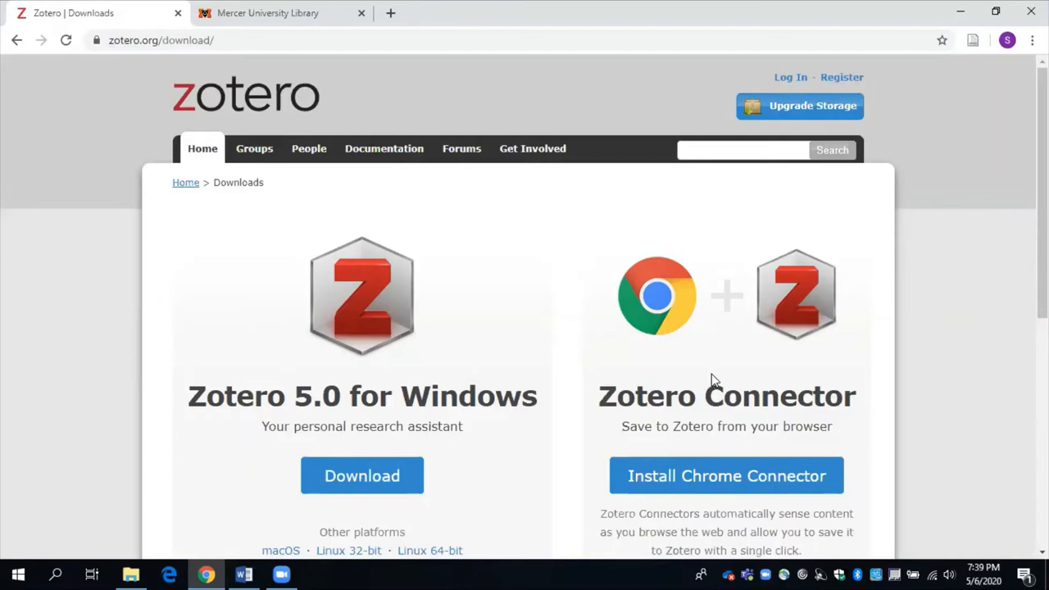
pyautogui.moveTo(388, 348)
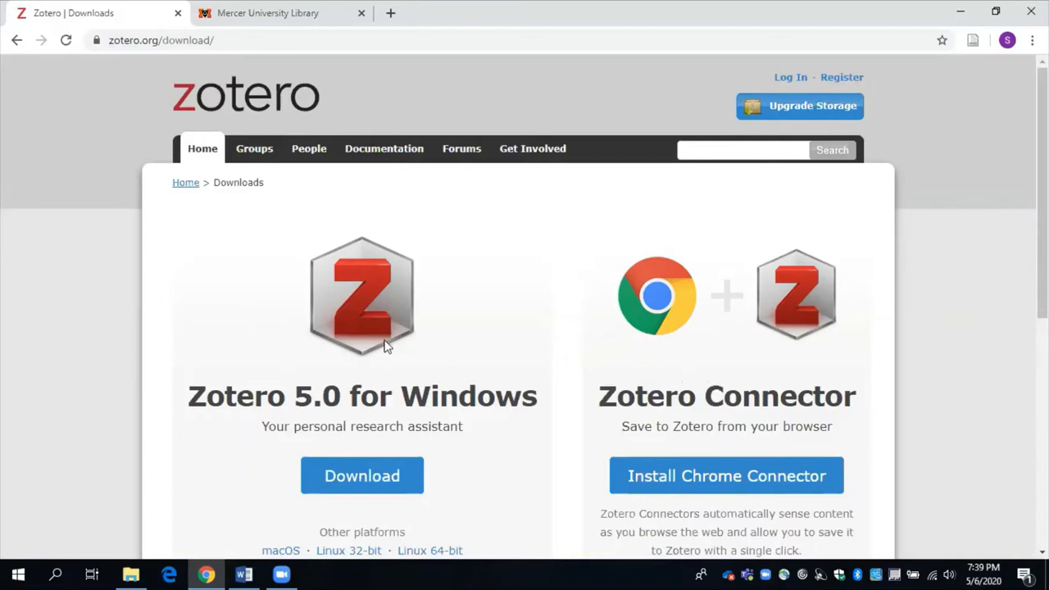
pyautogui.moveTo(424, 343)
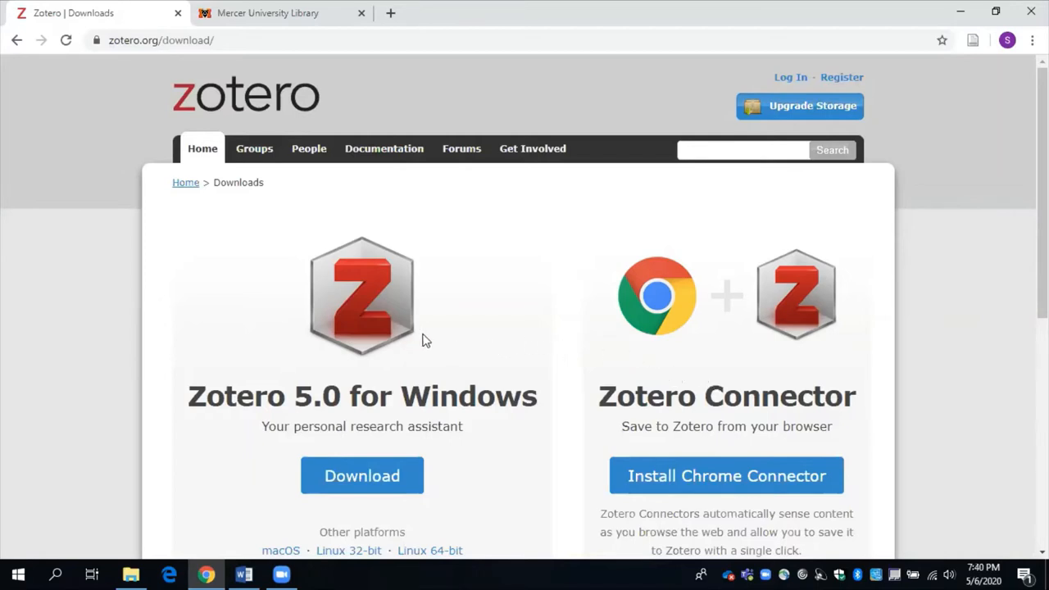
pyautogui.moveTo(426, 352)
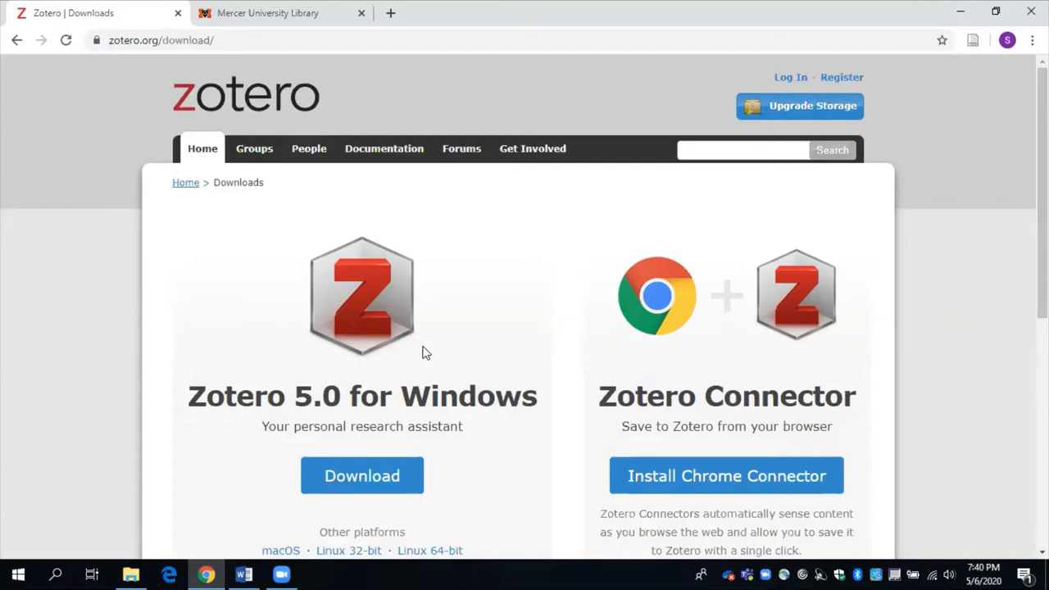
pyautogui.scroll(-3)
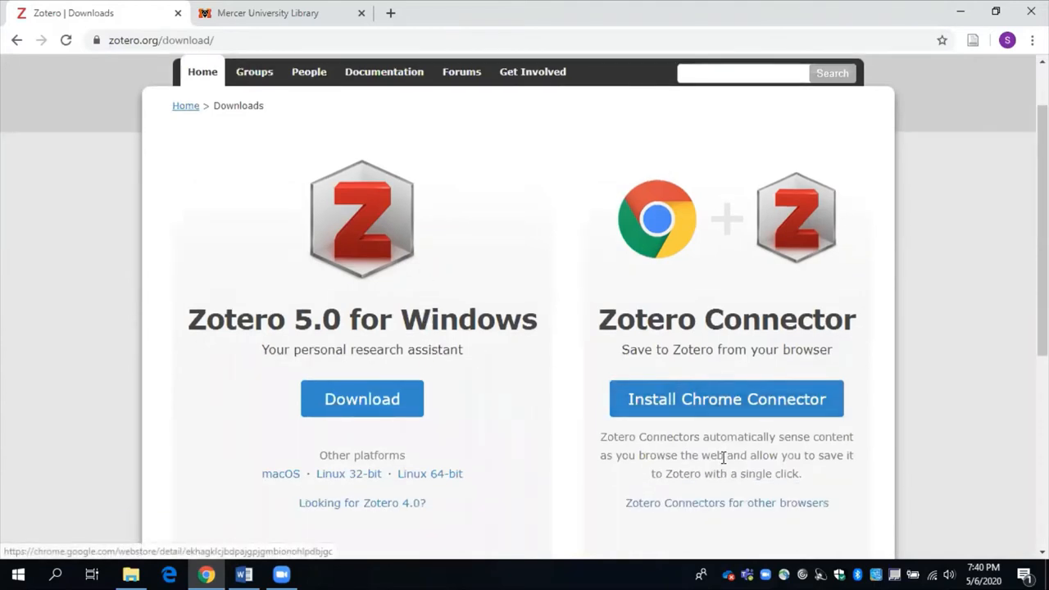
pyautogui.scroll(-3)
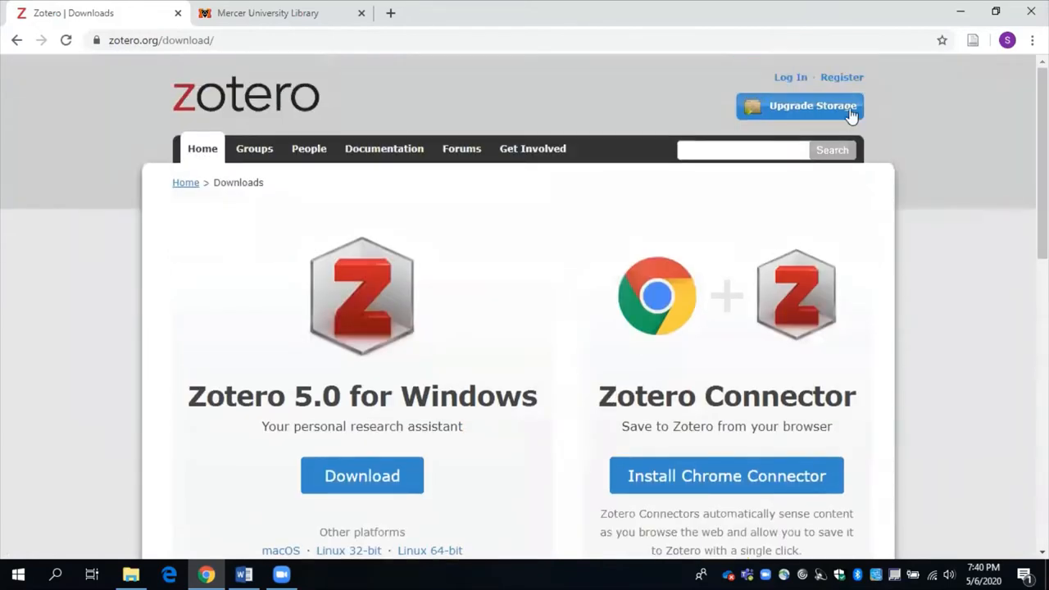
pyautogui.moveTo(842, 77)
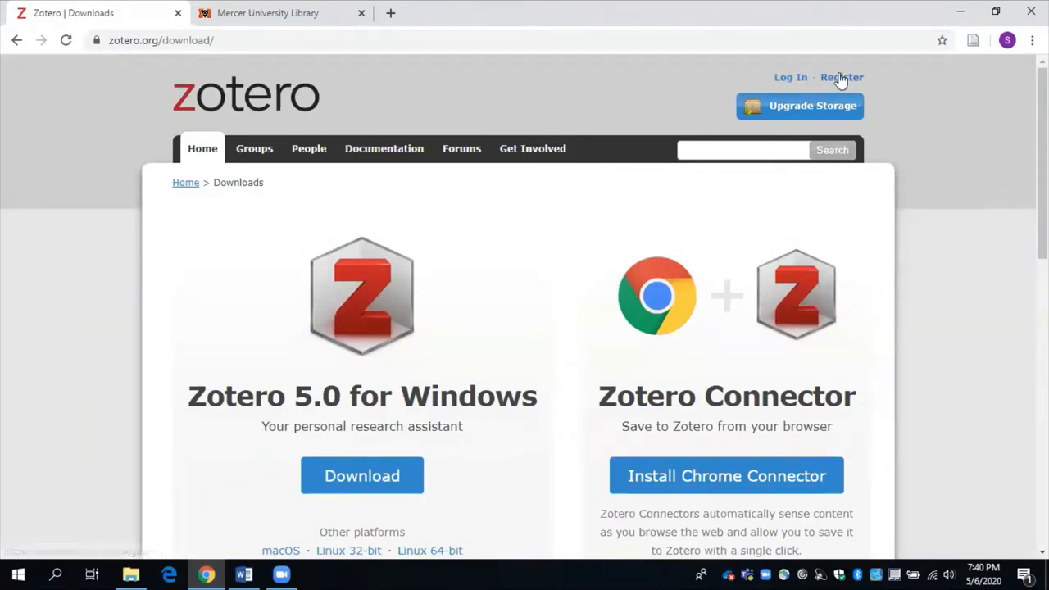
pyautogui.moveTo(721, 203)
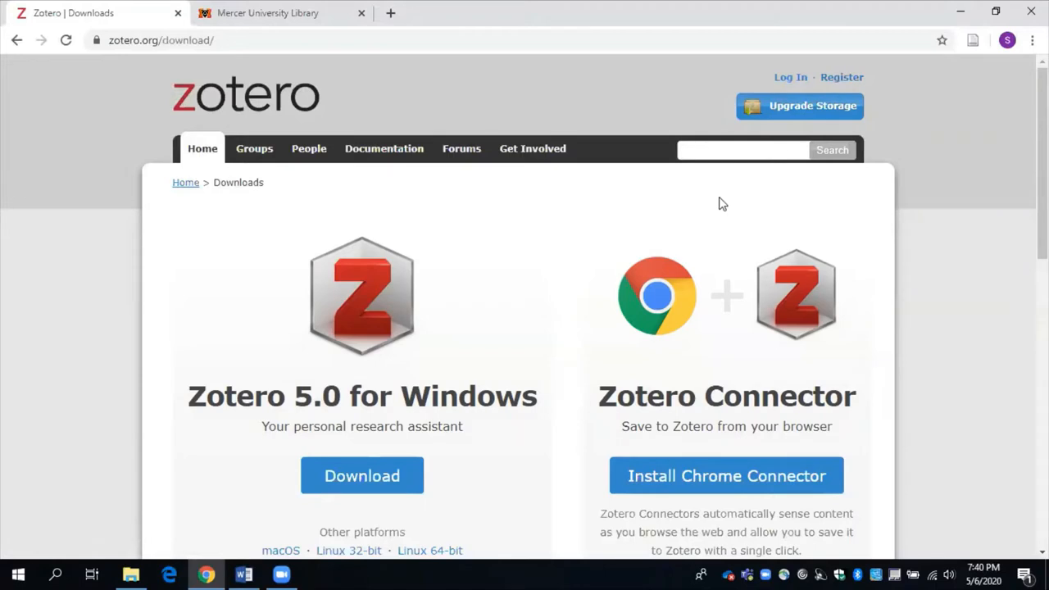
pyautogui.moveTo(718, 228)
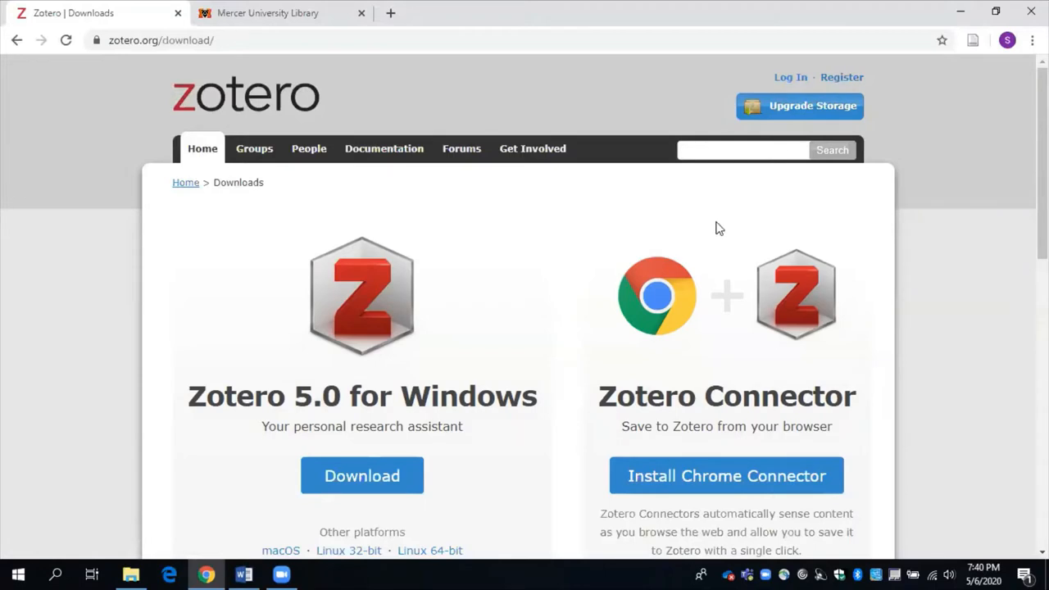
pyautogui.moveTo(731, 261)
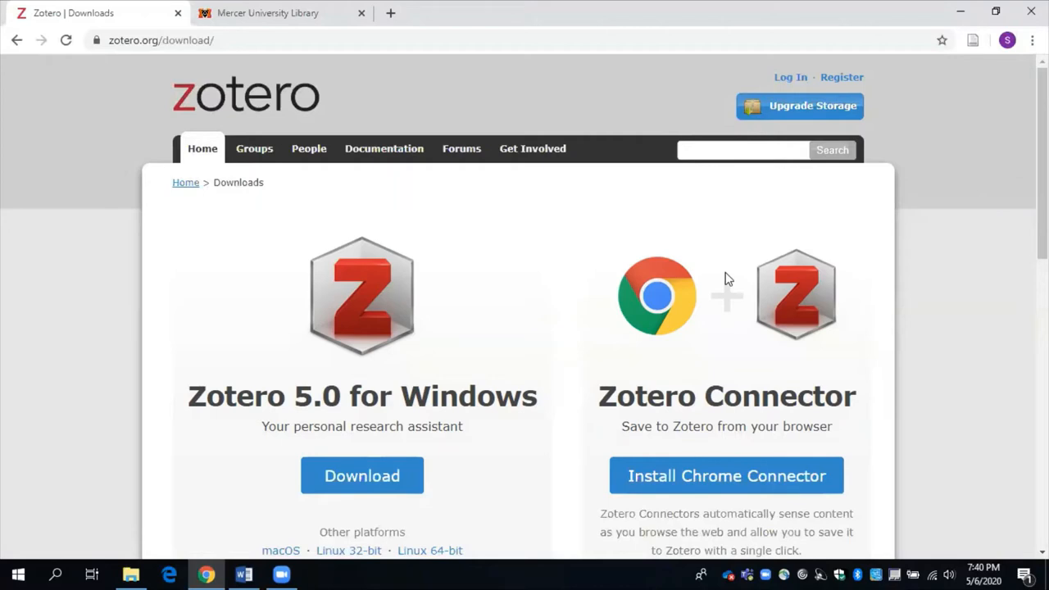
pyautogui.moveTo(724, 286)
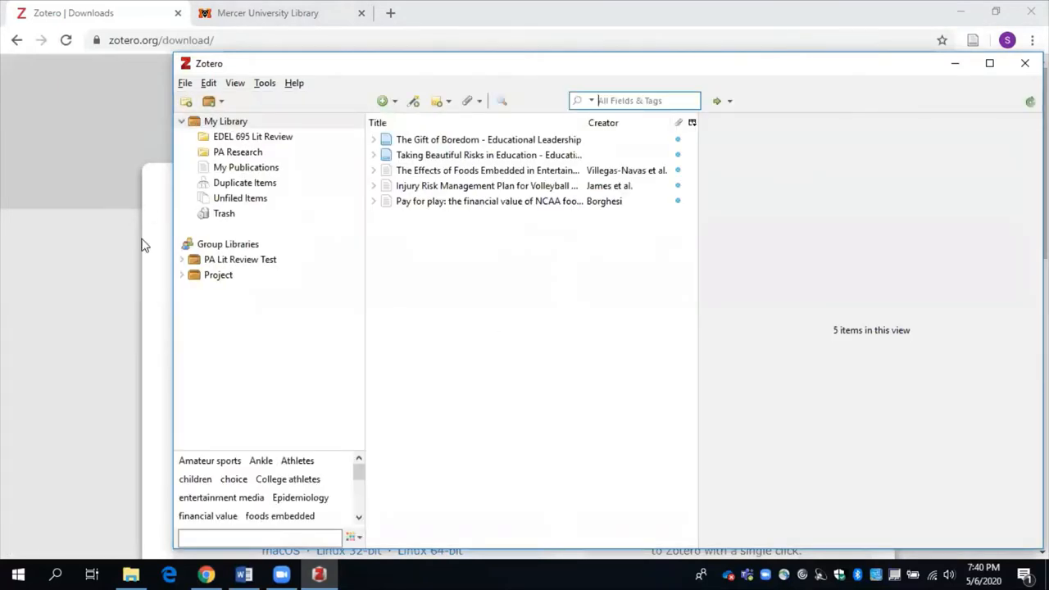
pyautogui.moveTo(518, 400)
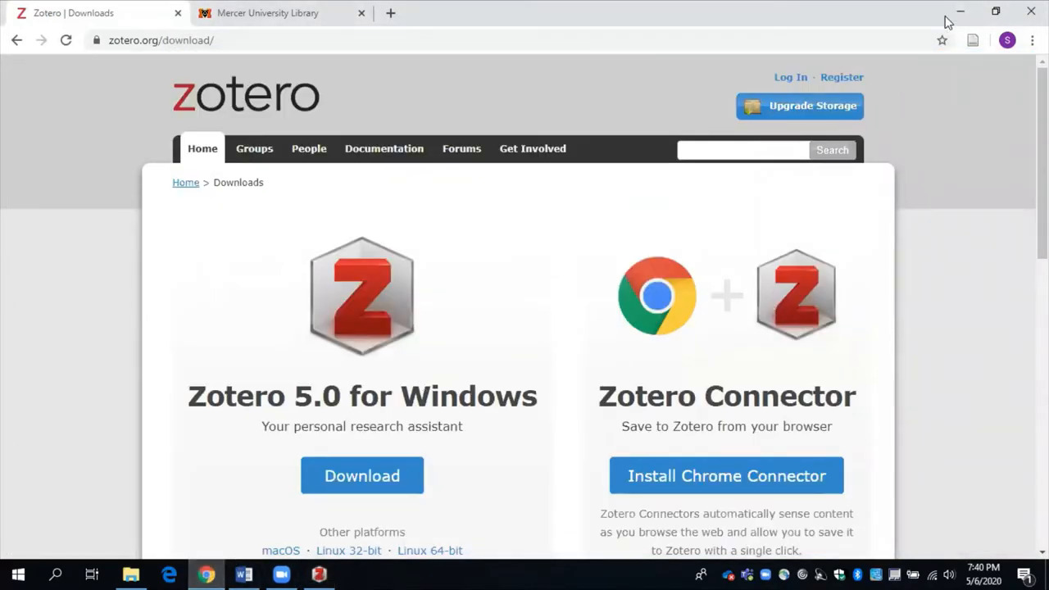
pyautogui.moveTo(970, 41)
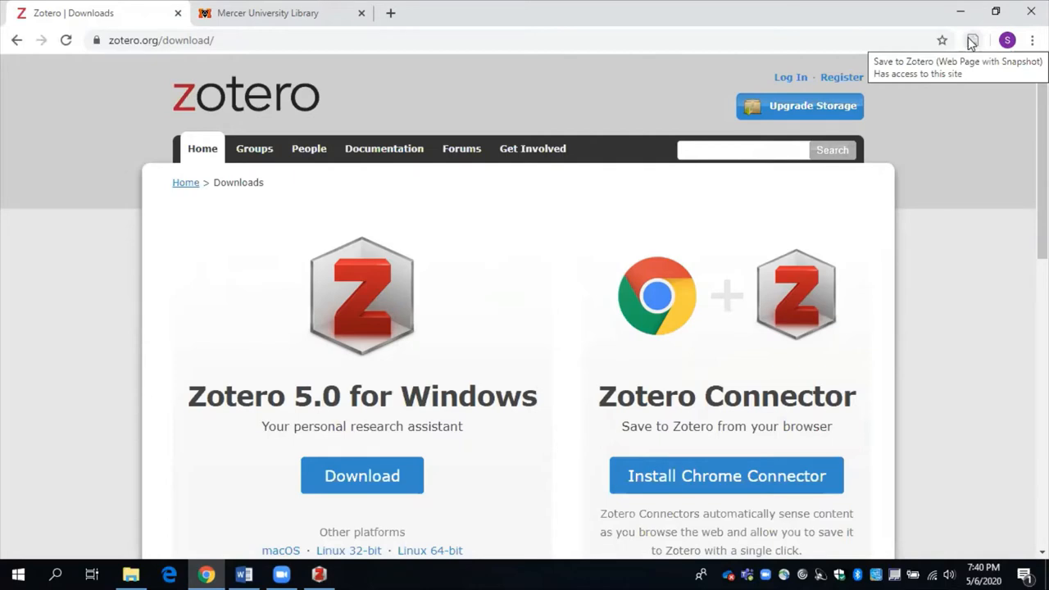
pyautogui.moveTo(944, 103)
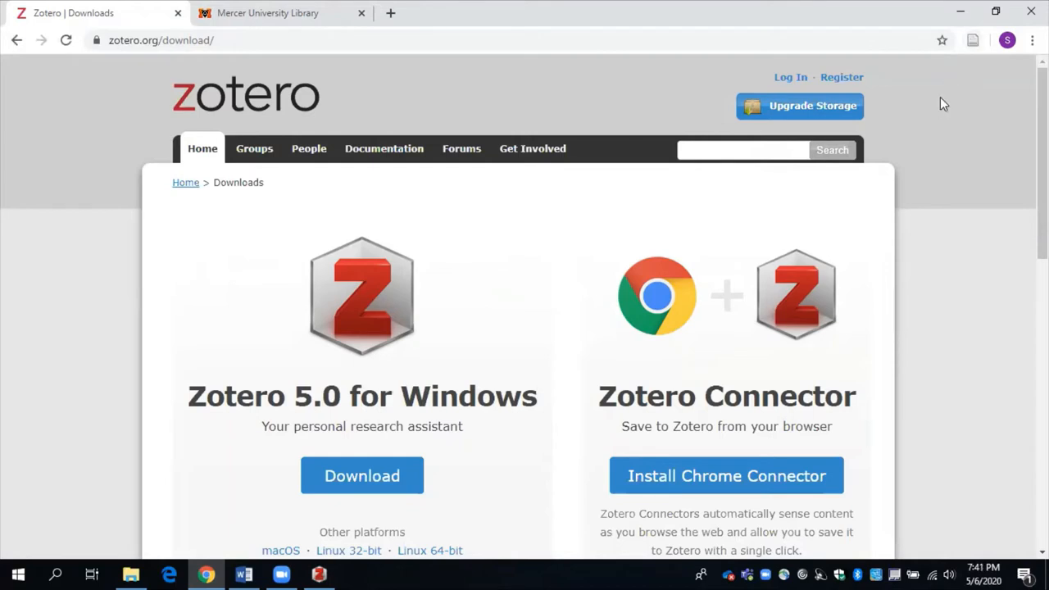
pyautogui.moveTo(872, 192)
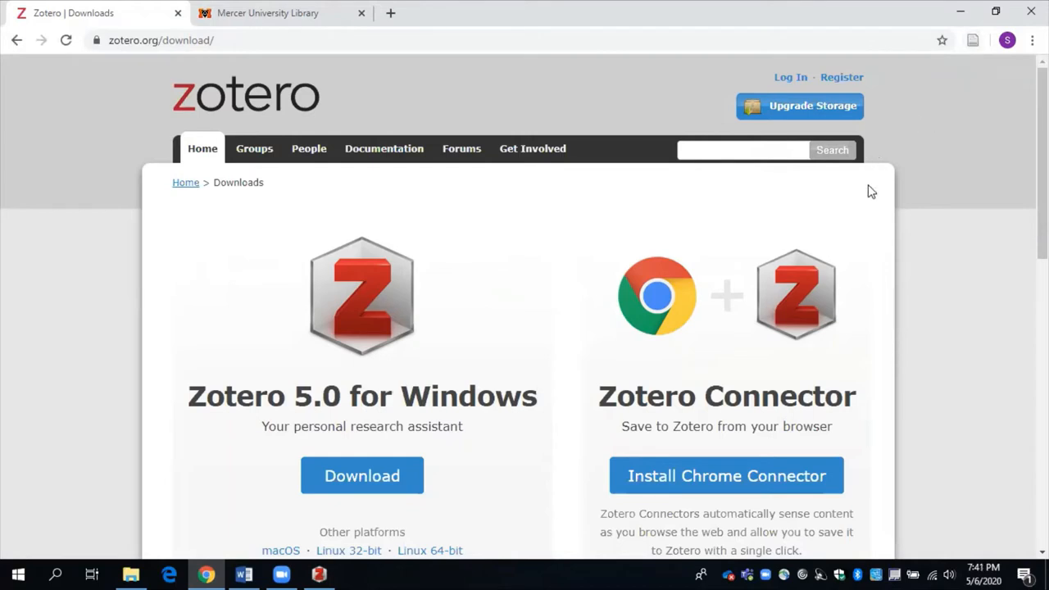
pyautogui.moveTo(865, 7)
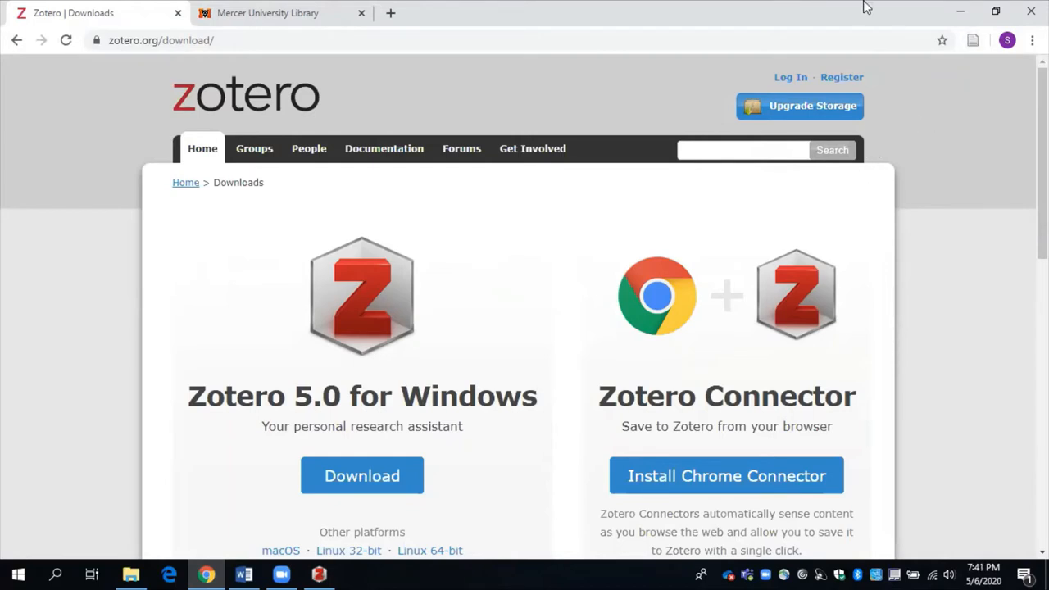
# - Restore the Zotero library window from the taskbar and bring up the Edit menu
pyautogui.click(313, 574)
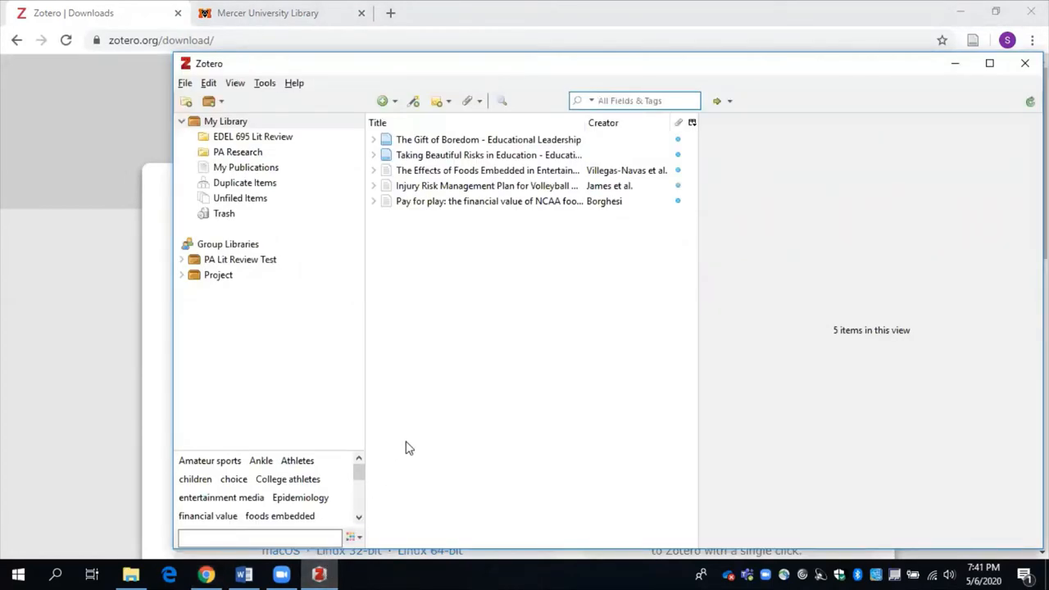
pyautogui.moveTo(403, 454)
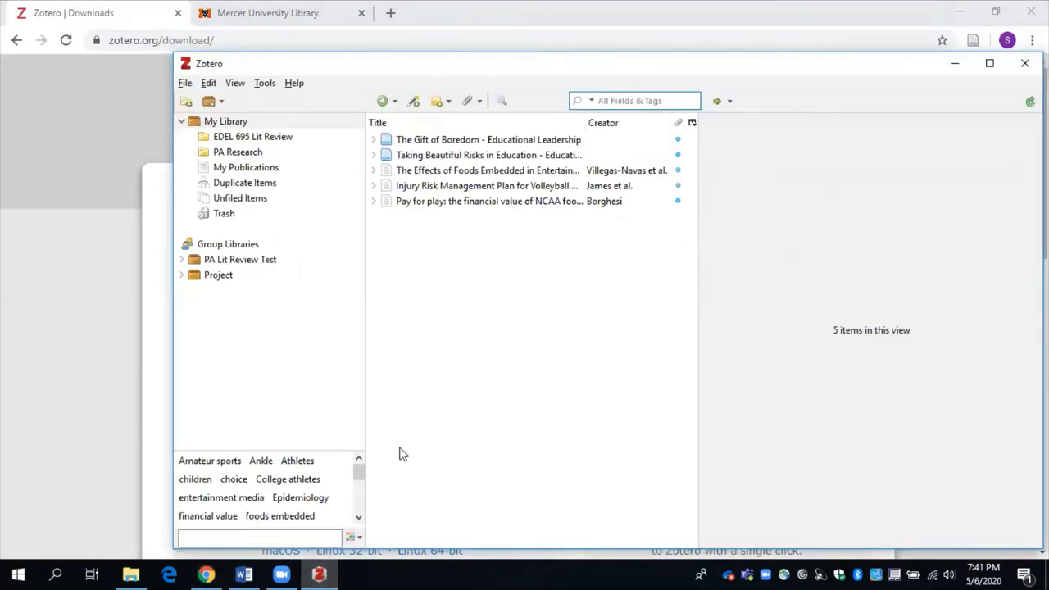
pyautogui.moveTo(326, 413)
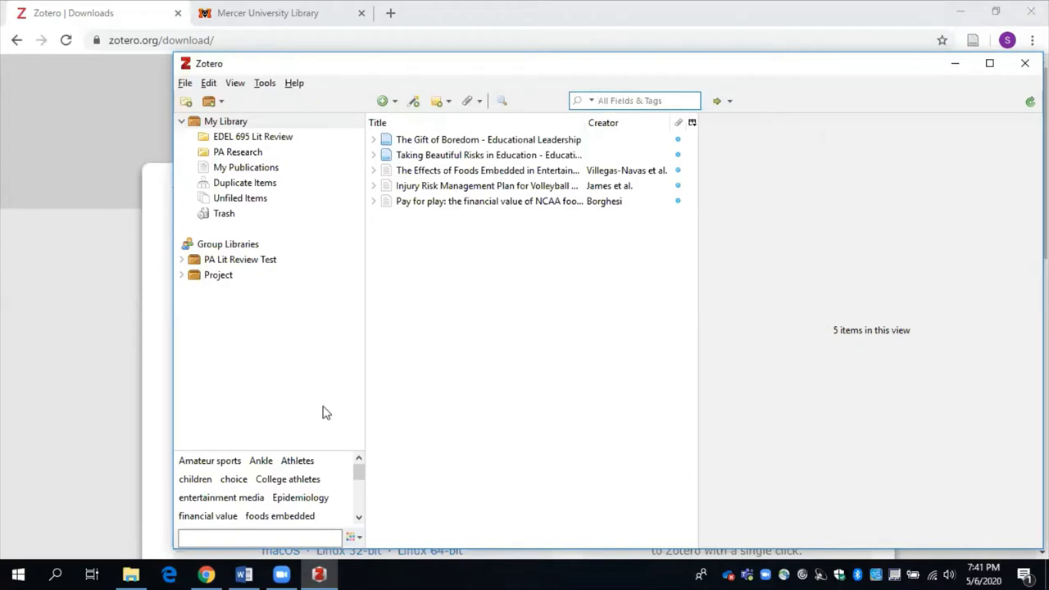
pyautogui.moveTo(316, 402)
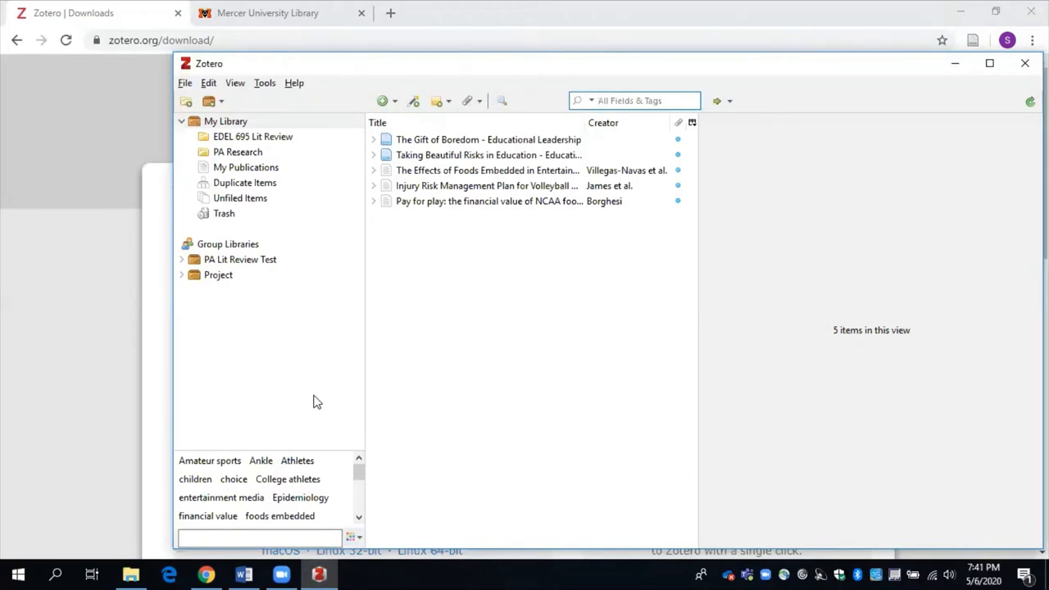
pyautogui.moveTo(311, 345)
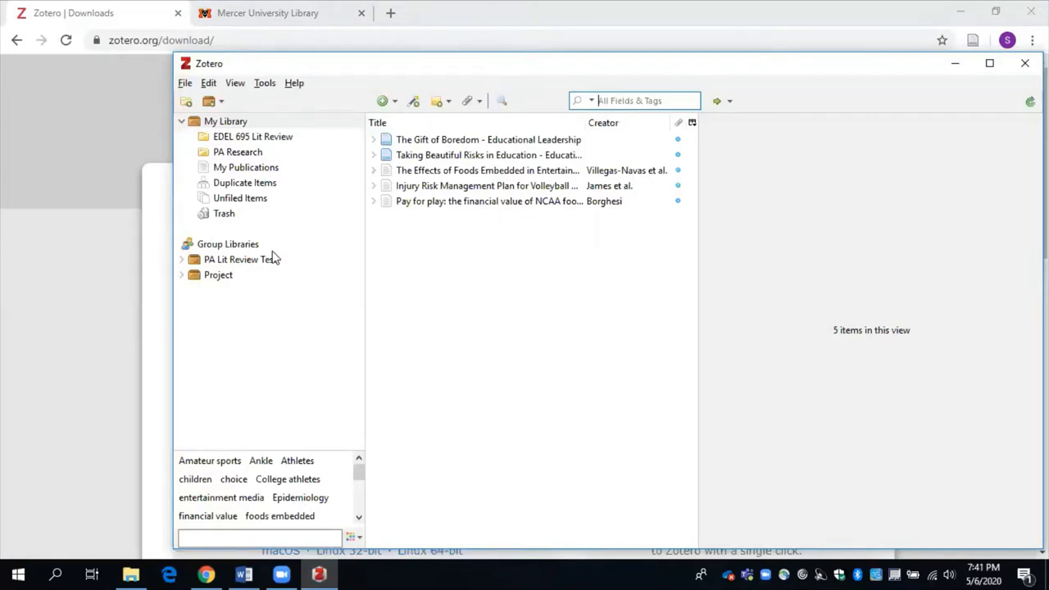
pyautogui.moveTo(279, 256)
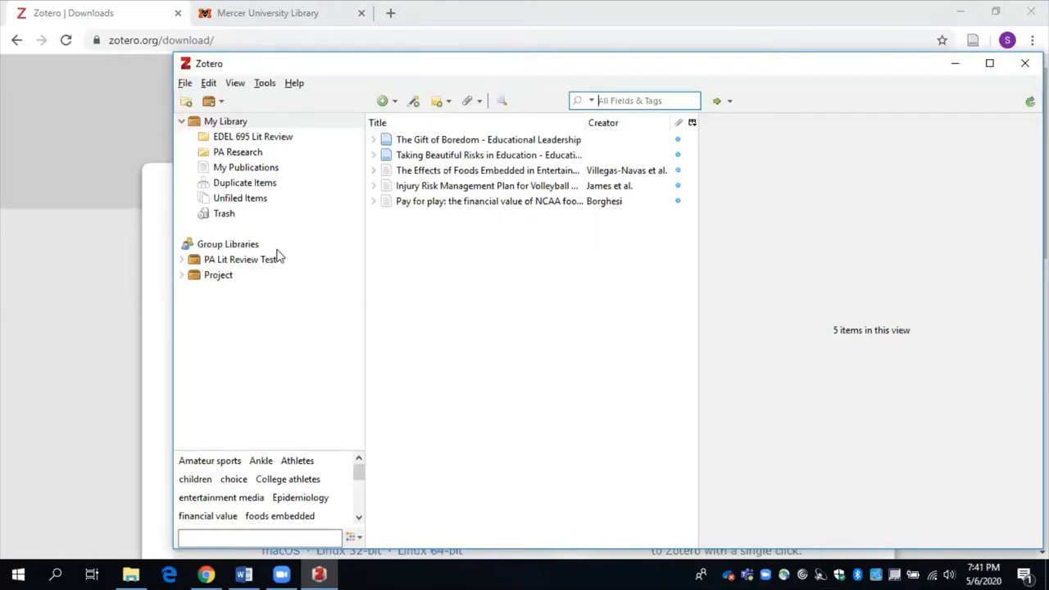
pyautogui.click(209, 82)
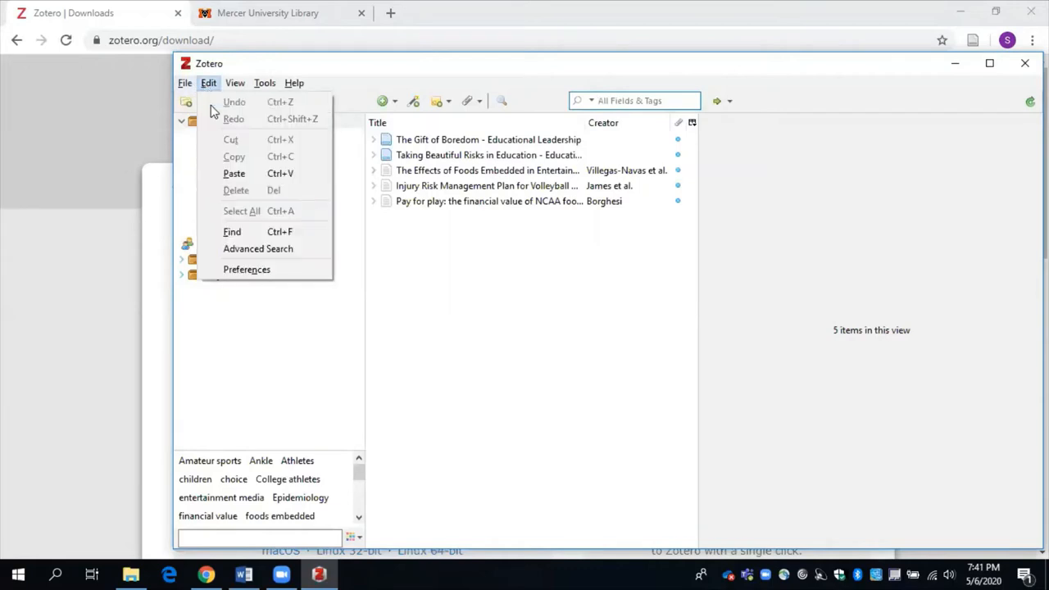
# - Bring up Zotero Preferences showing the Sync settings with the linked account
pyautogui.click(246, 269)
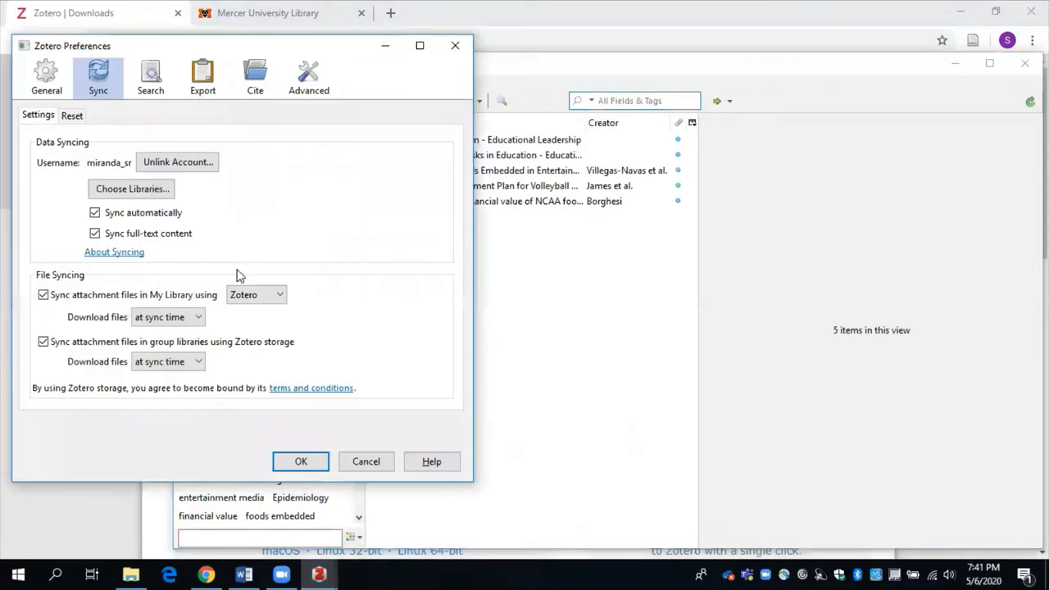
pyautogui.moveTo(115, 64)
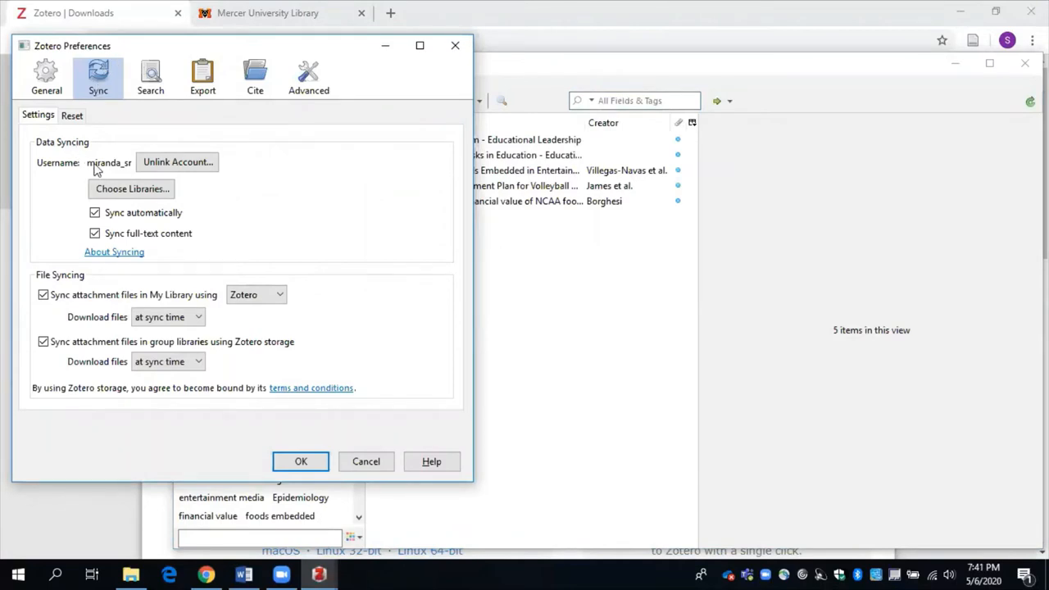
pyautogui.moveTo(121, 169)
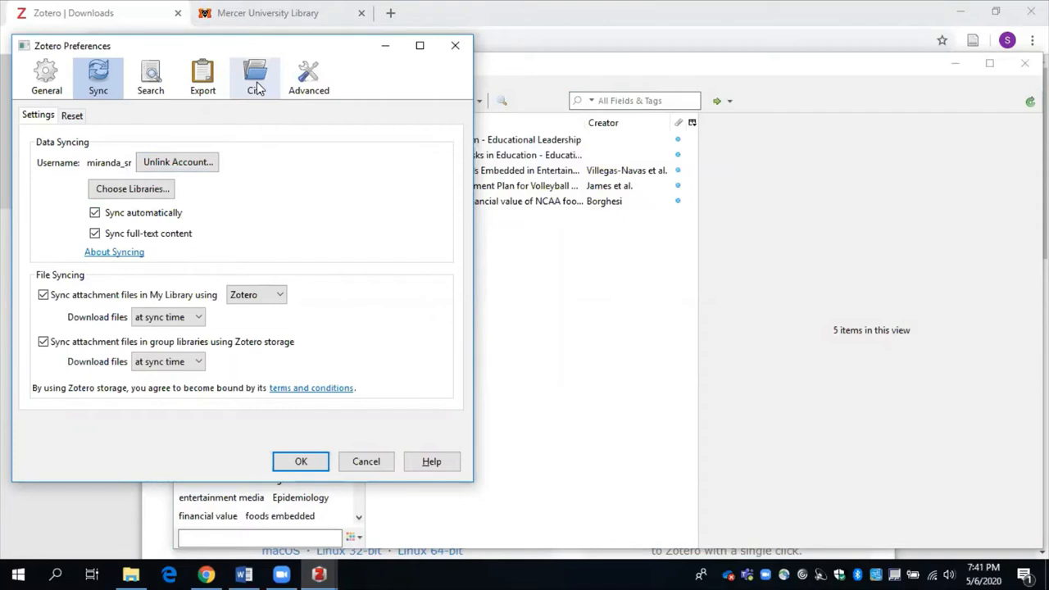
# - View the Cite preferences and browse the Style Manager's installed citation styles
pyautogui.click(256, 77)
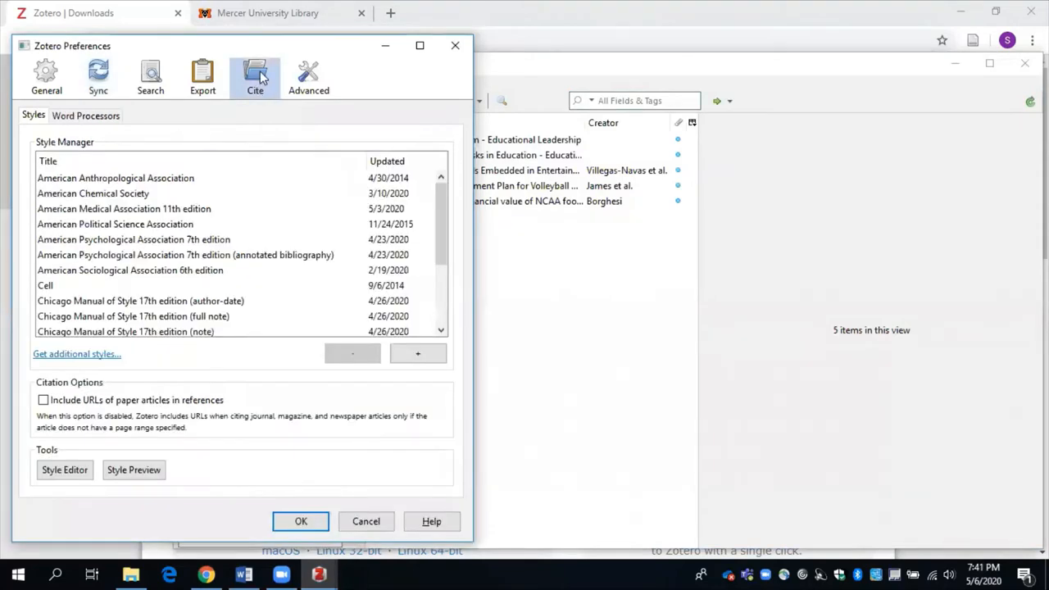
pyautogui.moveTo(232, 201)
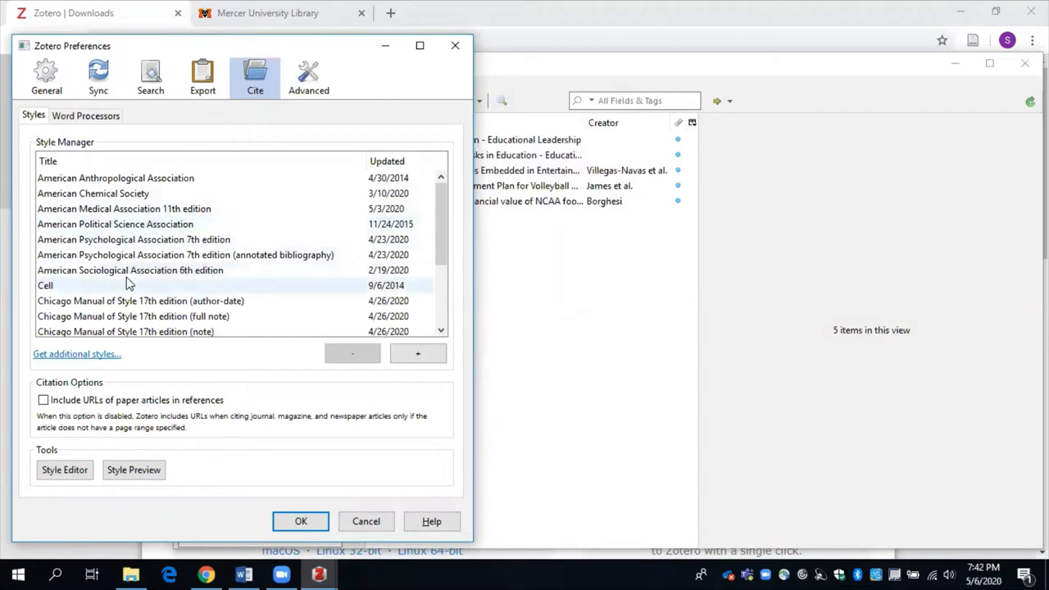
pyautogui.scroll(-3)
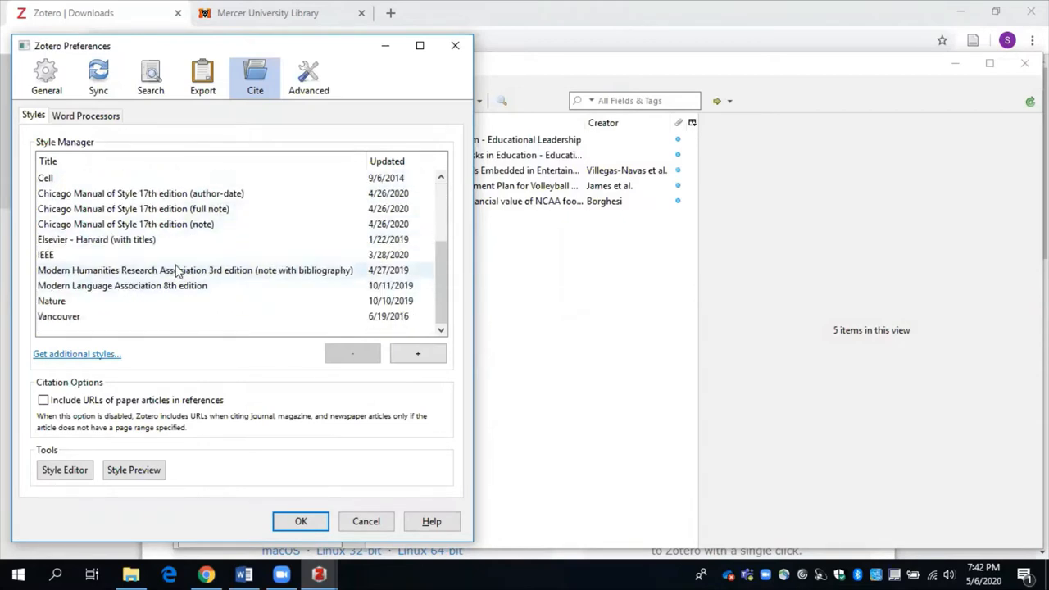
pyautogui.moveTo(195, 239)
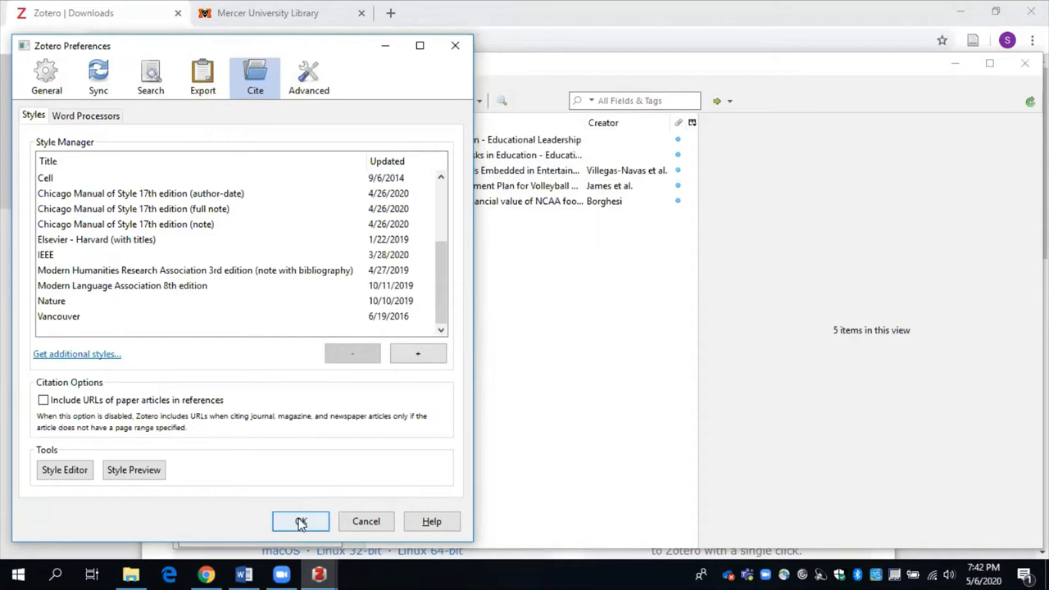
# - Close Preferences and start a new collection so the naming prompt appears
pyautogui.click(300, 521)
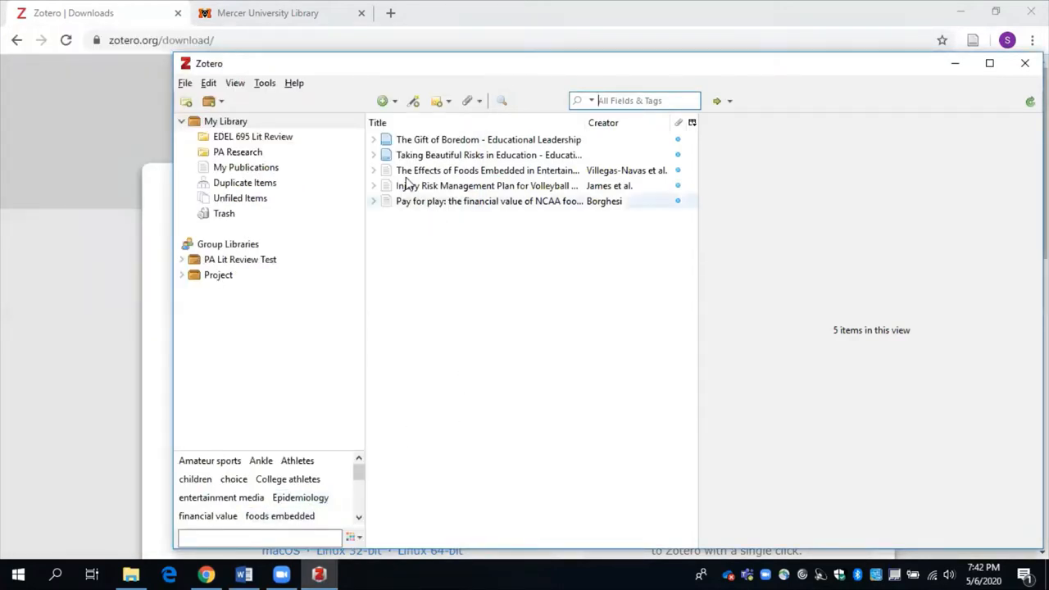
pyautogui.click(481, 139)
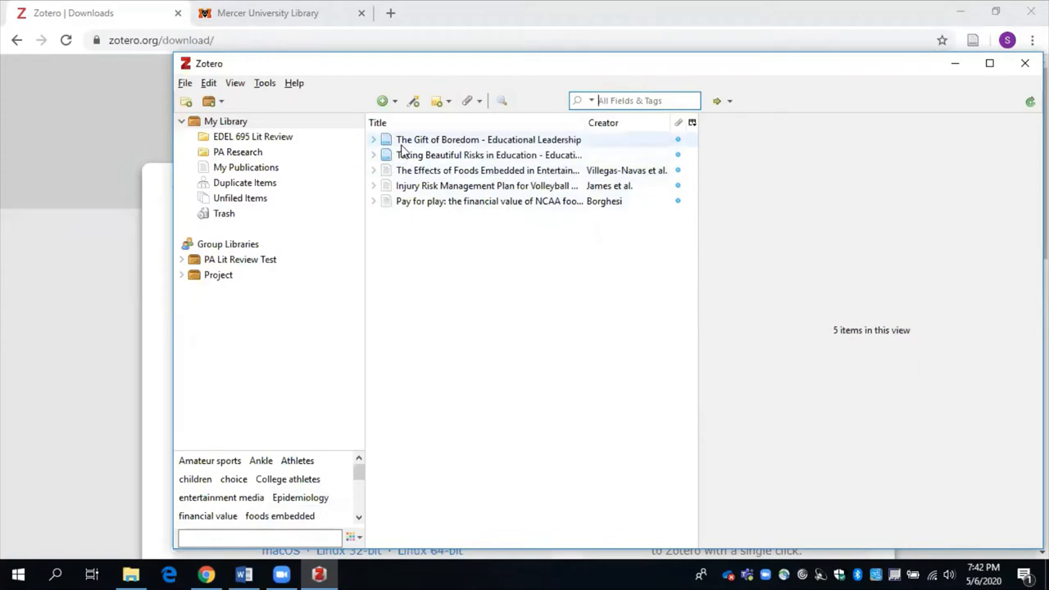
pyautogui.click(479, 154)
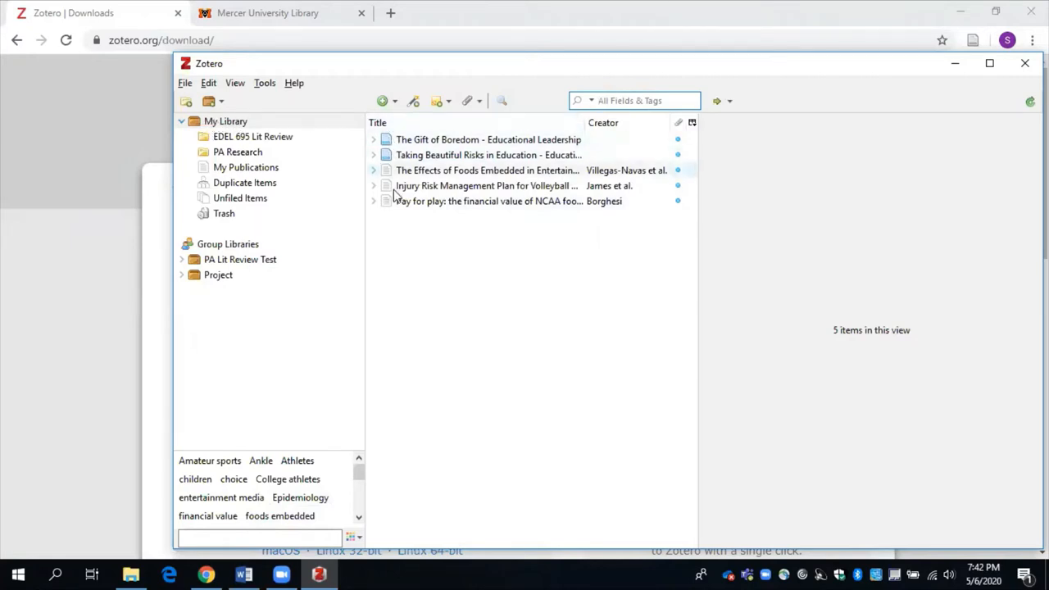
pyautogui.click(494, 185)
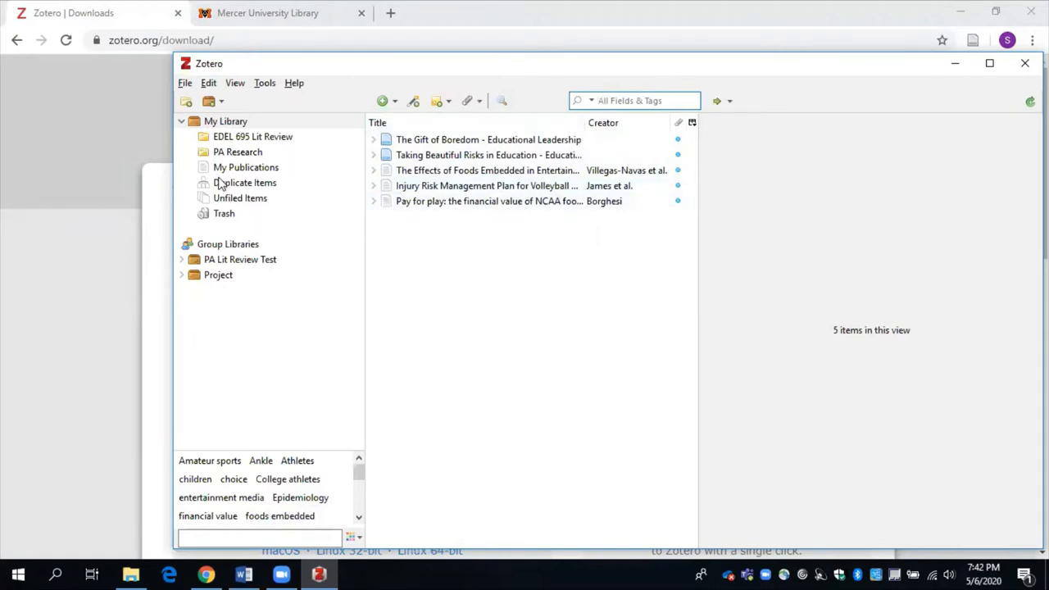
pyautogui.click(187, 101)
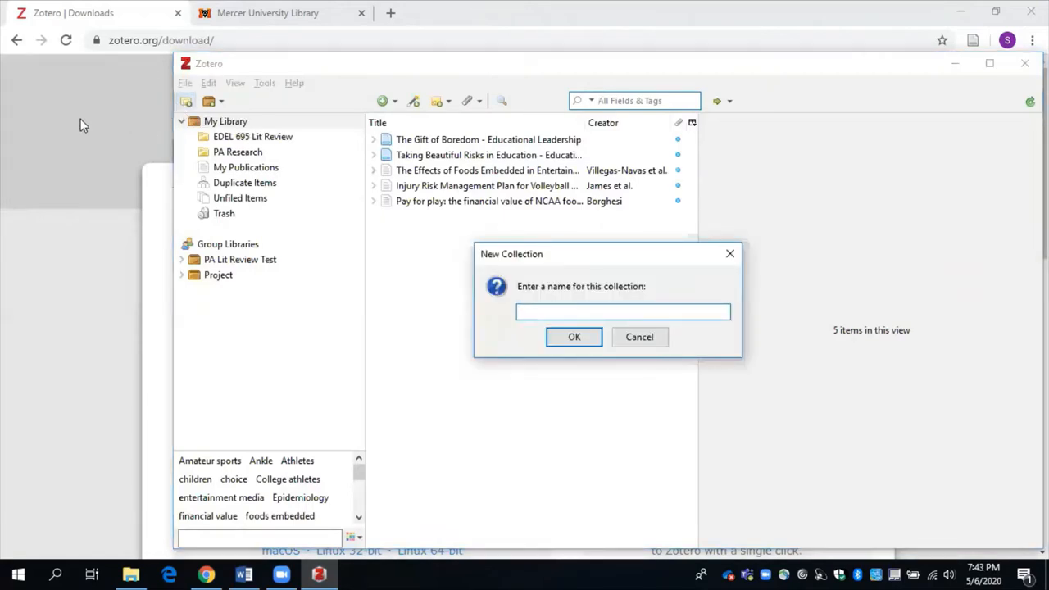
# - Name the new collection 'Test' and confirm it
pyautogui.write('Test')
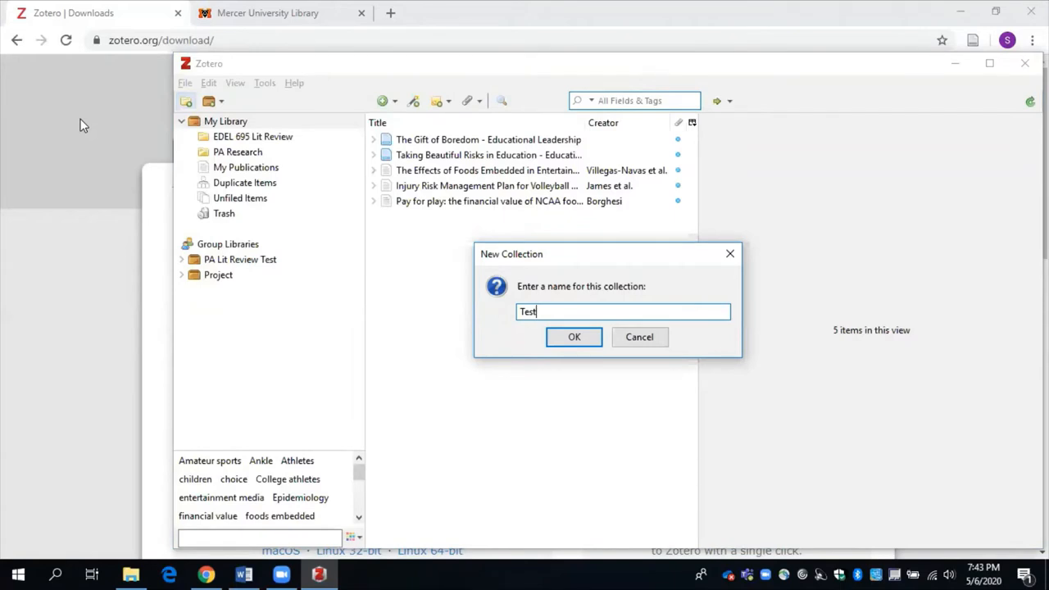
pyautogui.moveTo(584, 338)
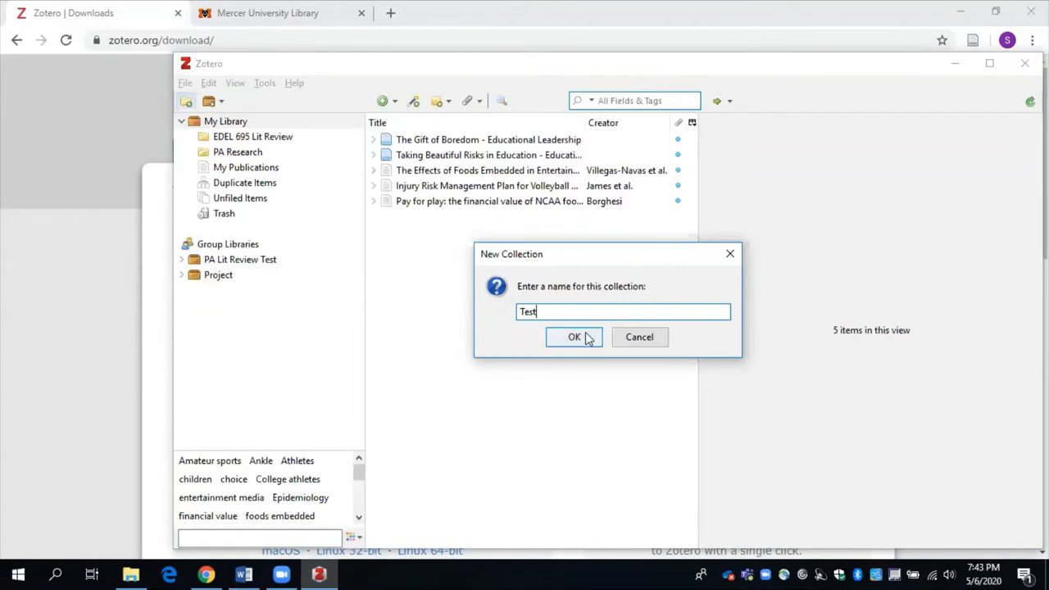
pyautogui.click(573, 337)
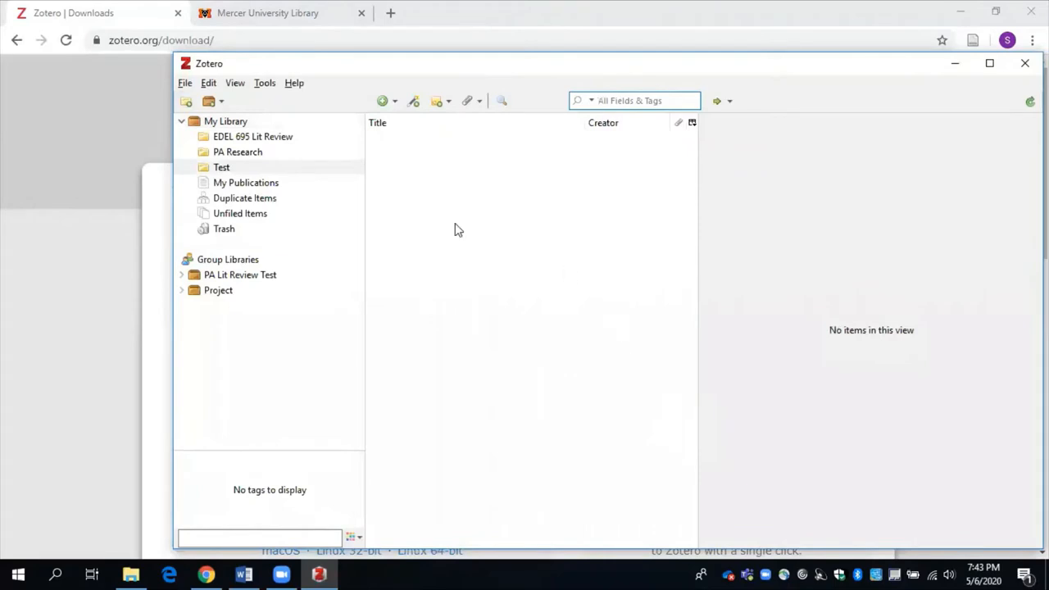
pyautogui.moveTo(249, 123)
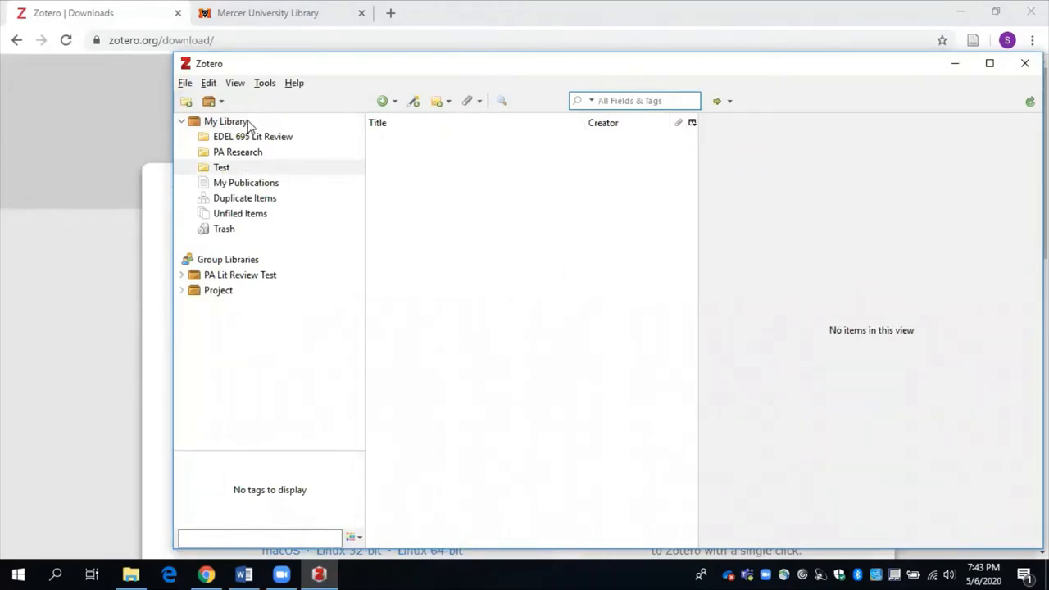
# - Move 'The Effects of Foods Embedded in Entertainment Media' into Test and show its details
pyautogui.click(226, 121)
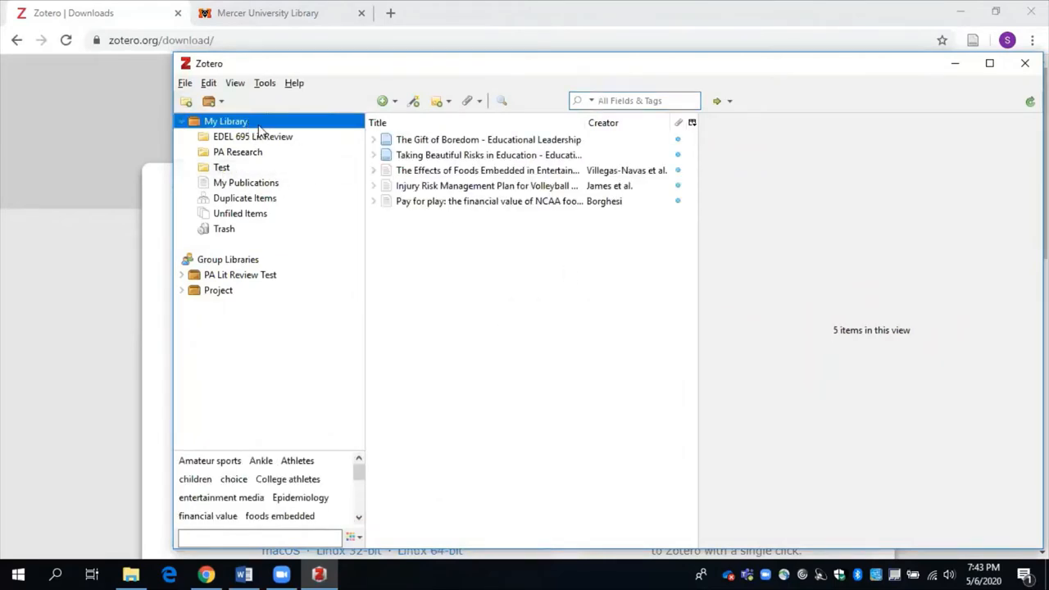
pyautogui.moveTo(256, 128)
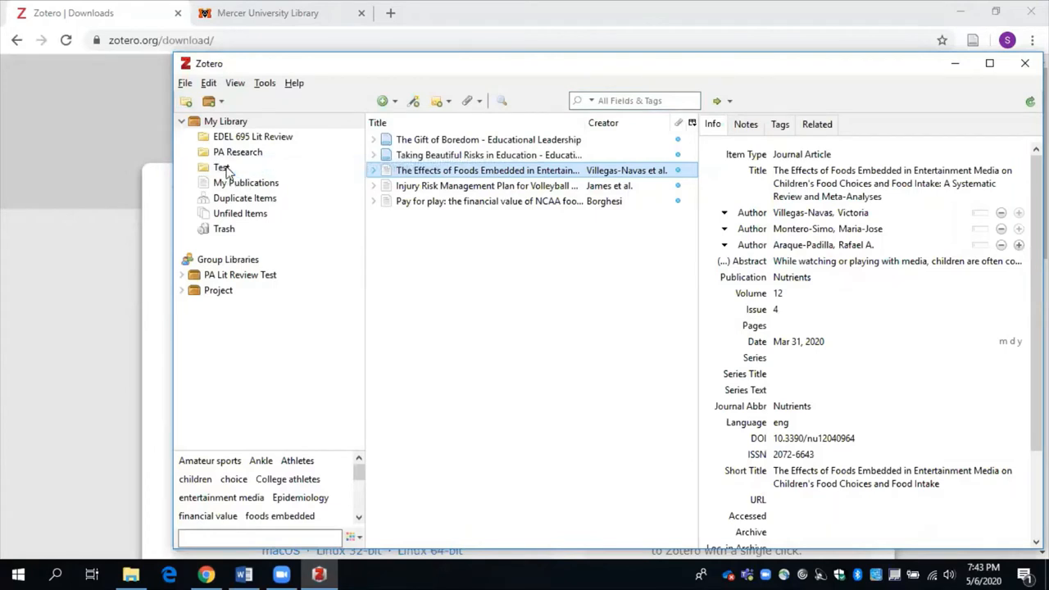
pyautogui.click(221, 167)
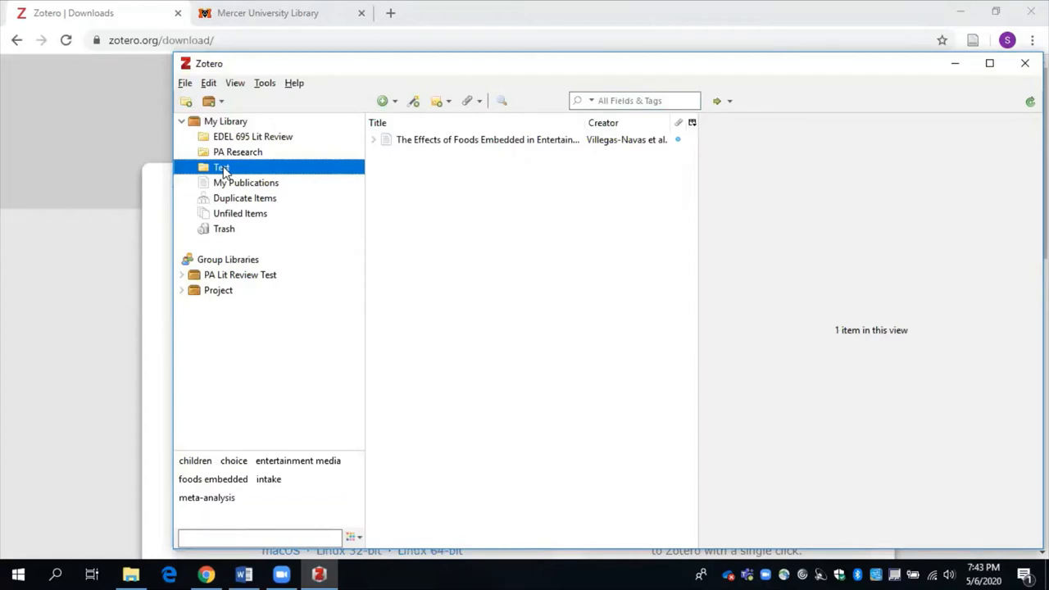
pyautogui.moveTo(354, 203)
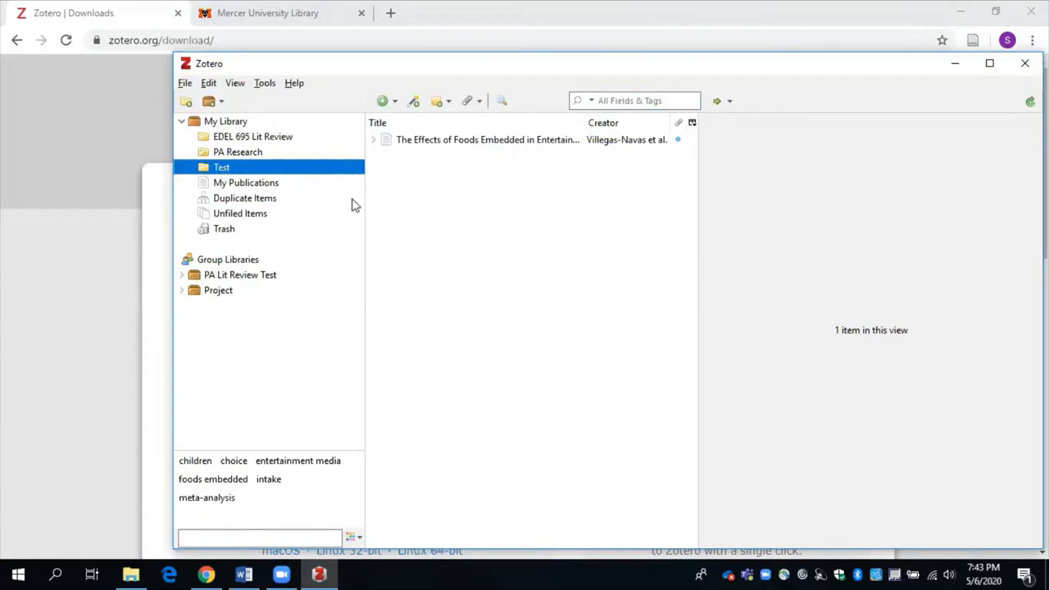
pyautogui.click(487, 139)
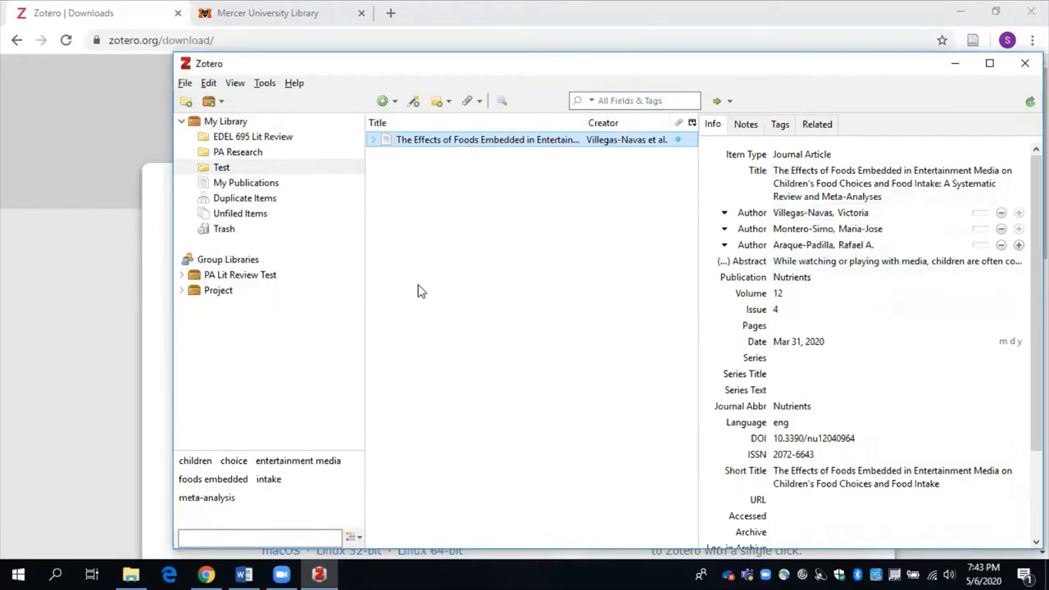
pyautogui.moveTo(413, 292)
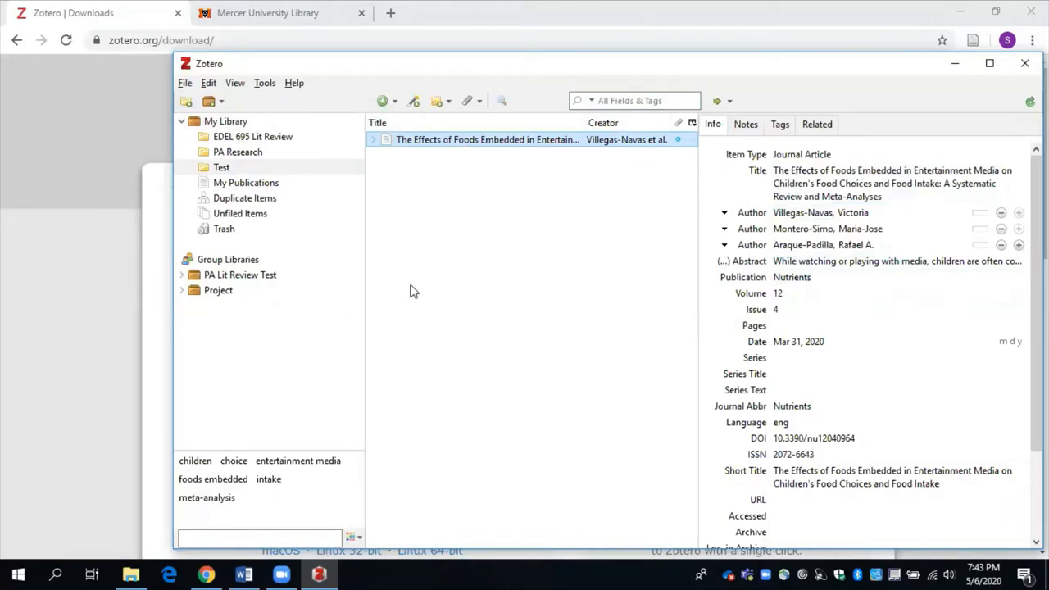
pyautogui.moveTo(409, 295)
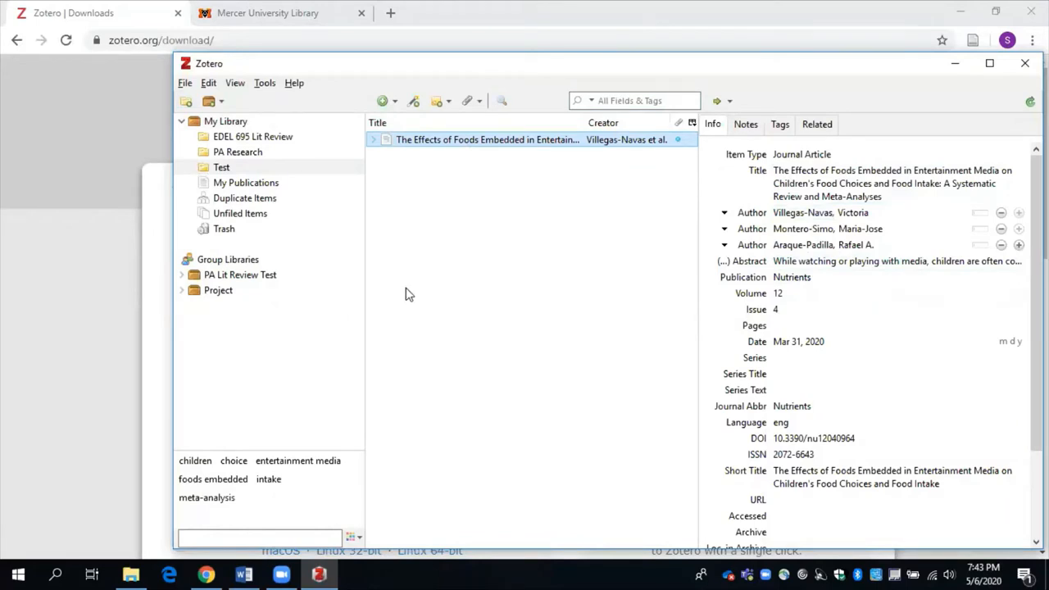
pyautogui.moveTo(403, 301)
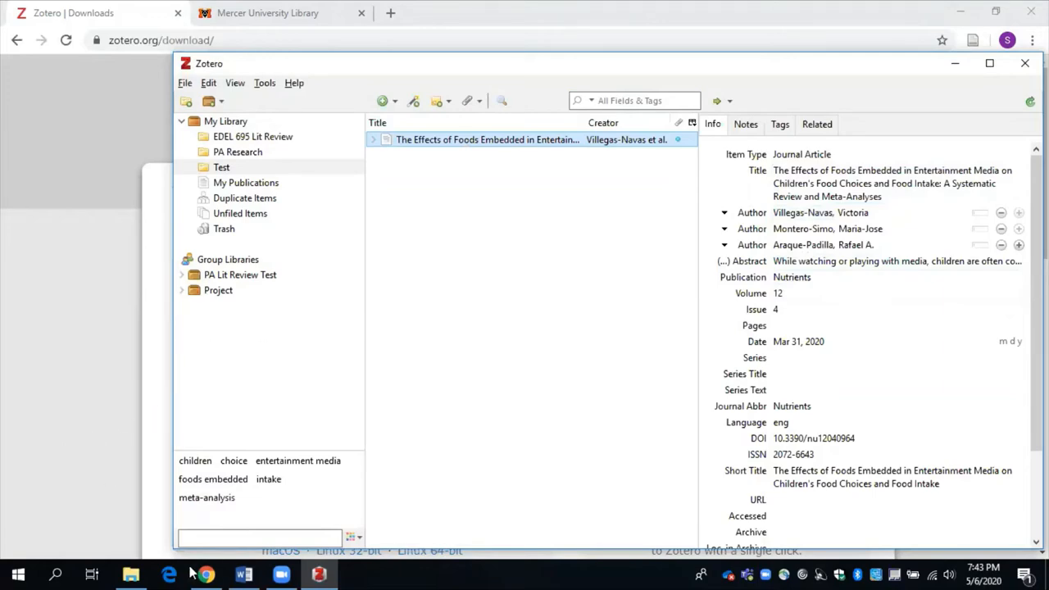
# - Run a Mercer Library Discovery search for 'type 1 diabetes AND stress'
pyautogui.click(287, 13)
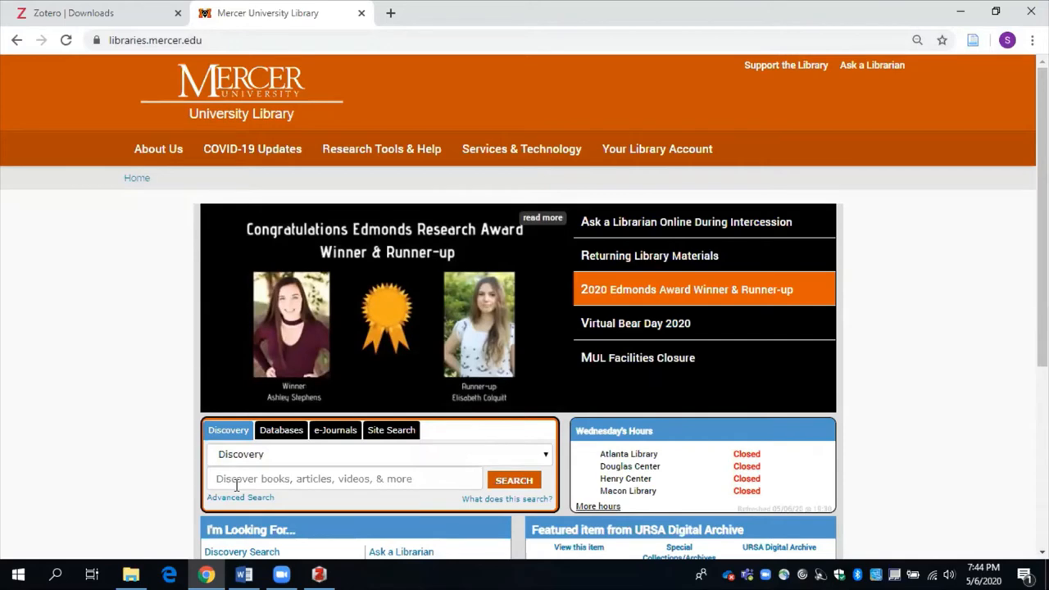
pyautogui.click(341, 478)
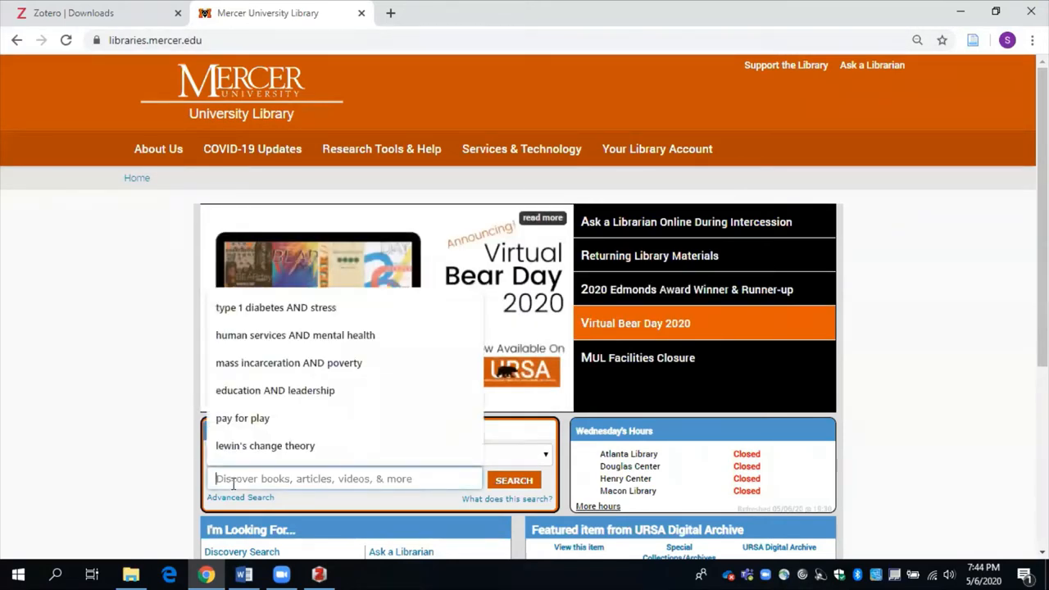
pyautogui.click(275, 308)
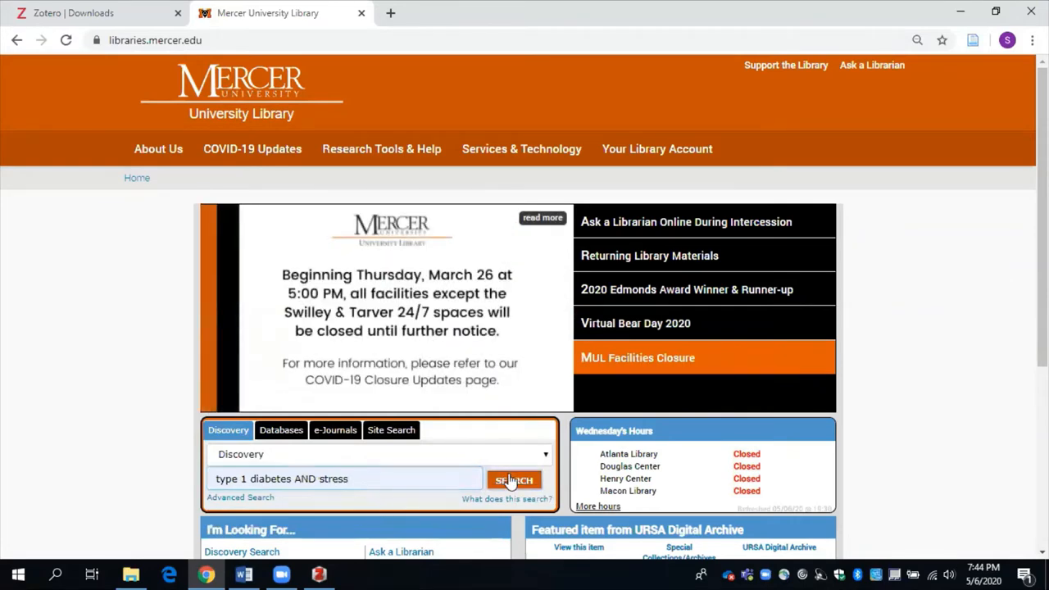
pyautogui.click(512, 479)
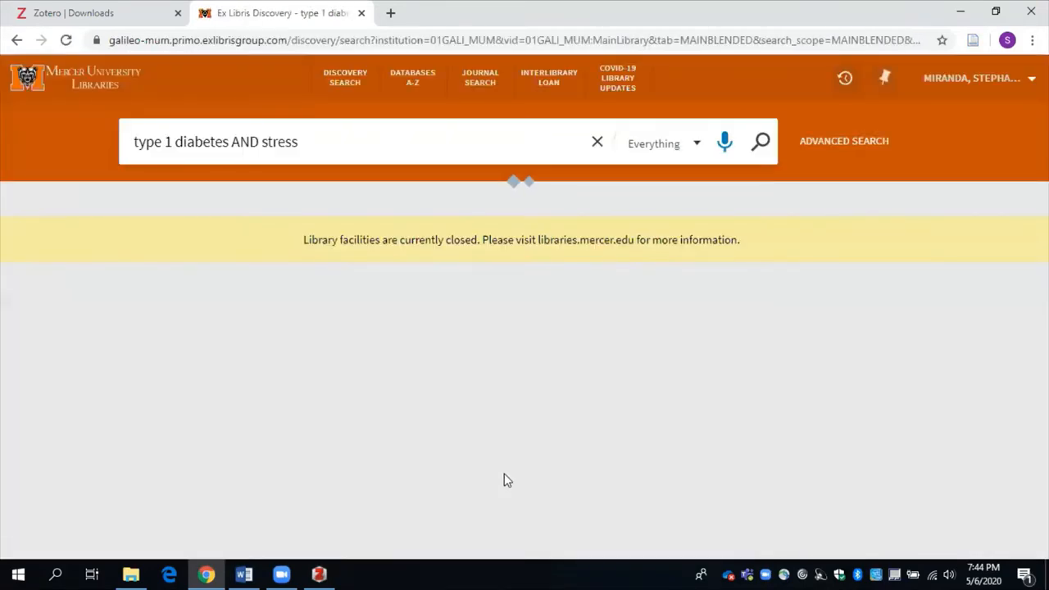
# - View 'Coping and resilience in adolescents with type 1 diabetes' in EBSCOhost Academic Search Complete
pyautogui.click(761, 141)
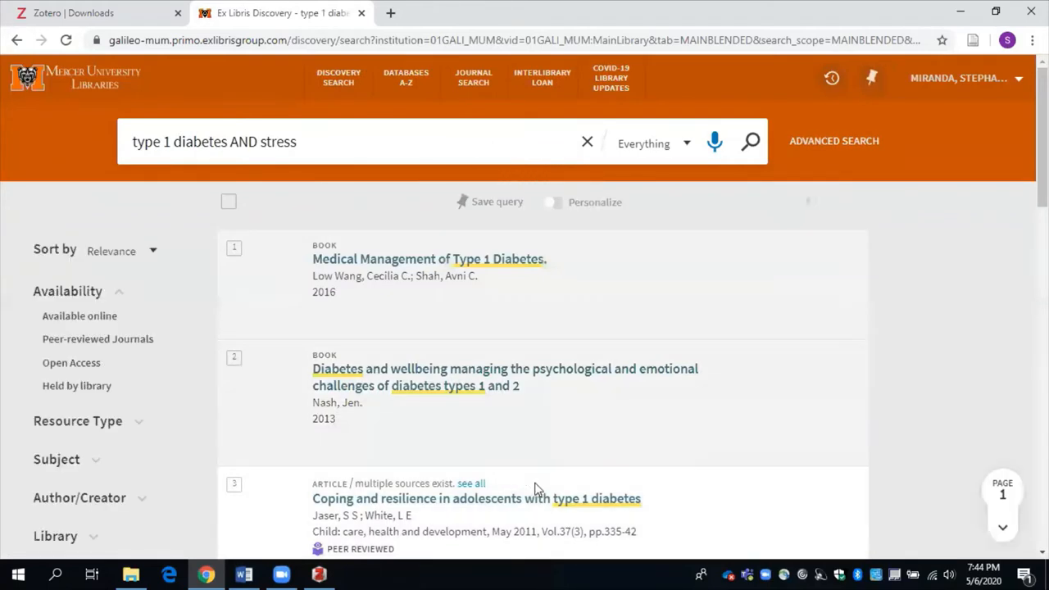
pyautogui.scroll(-3)
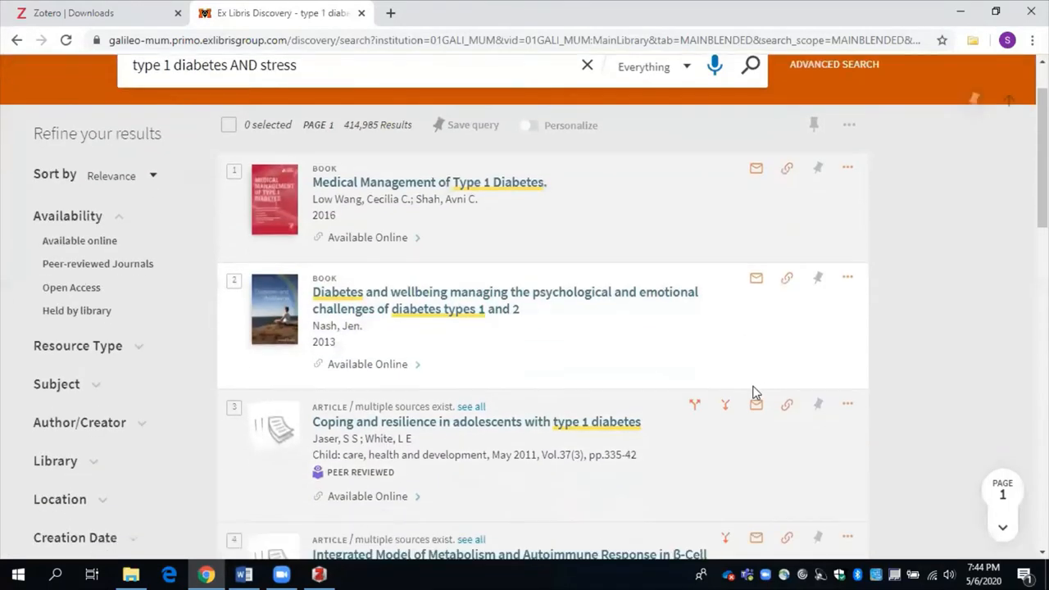
pyautogui.moveTo(514, 426)
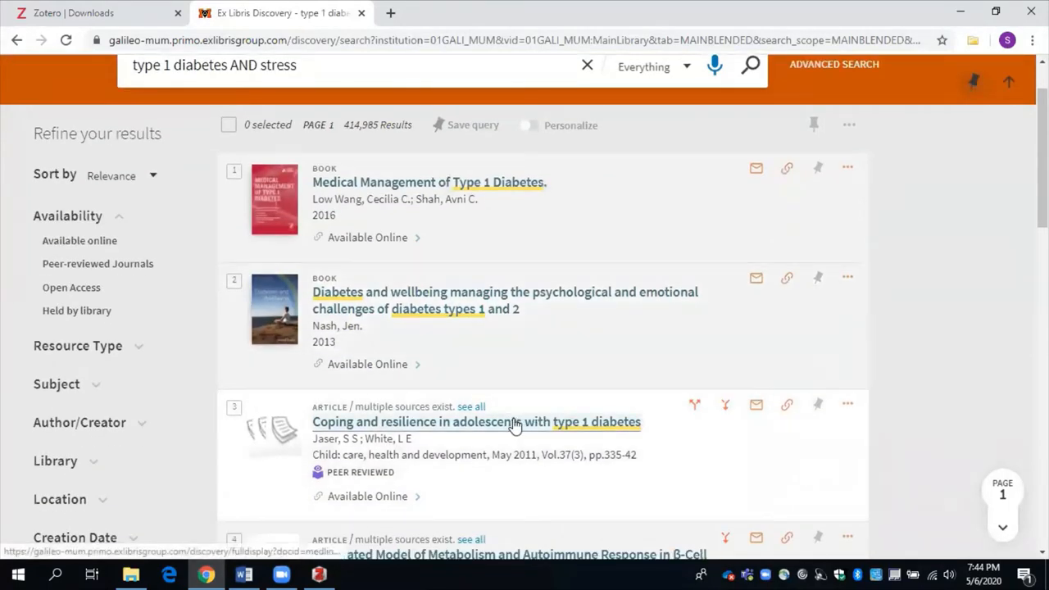
pyautogui.moveTo(512, 426)
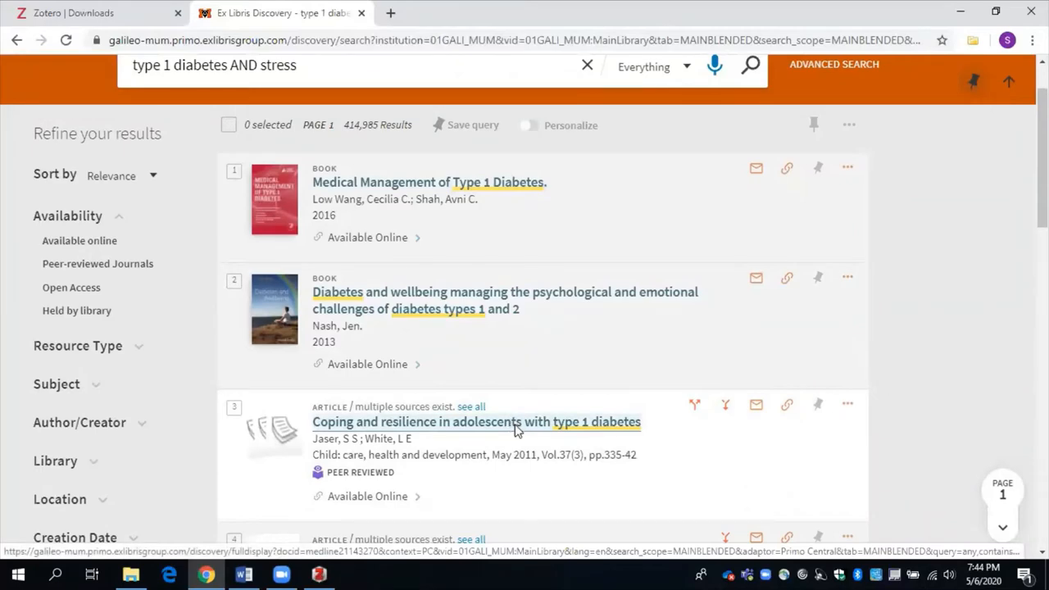
pyautogui.click(478, 423)
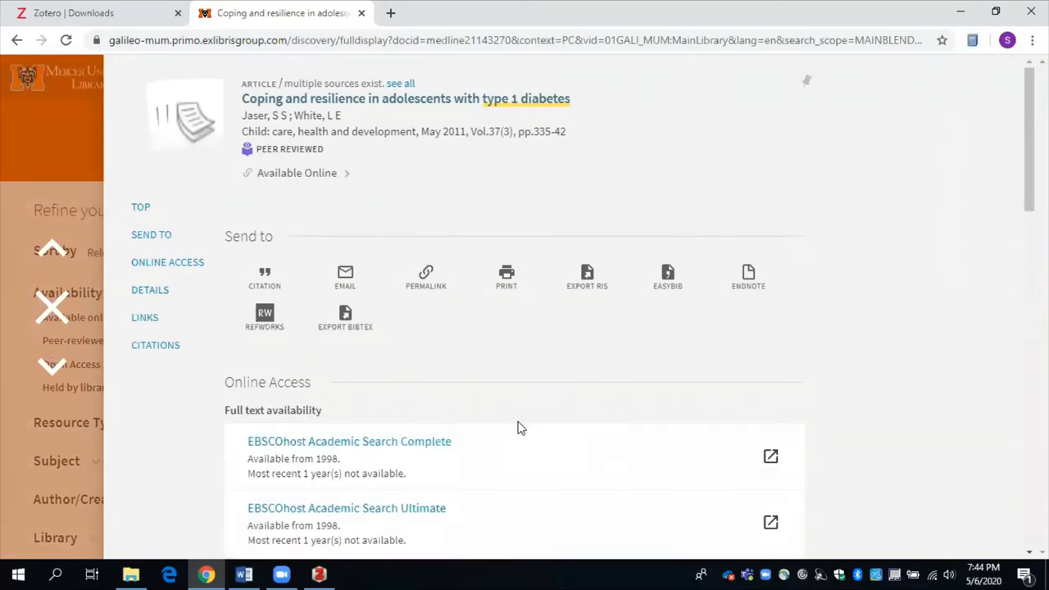
pyautogui.moveTo(266, 357)
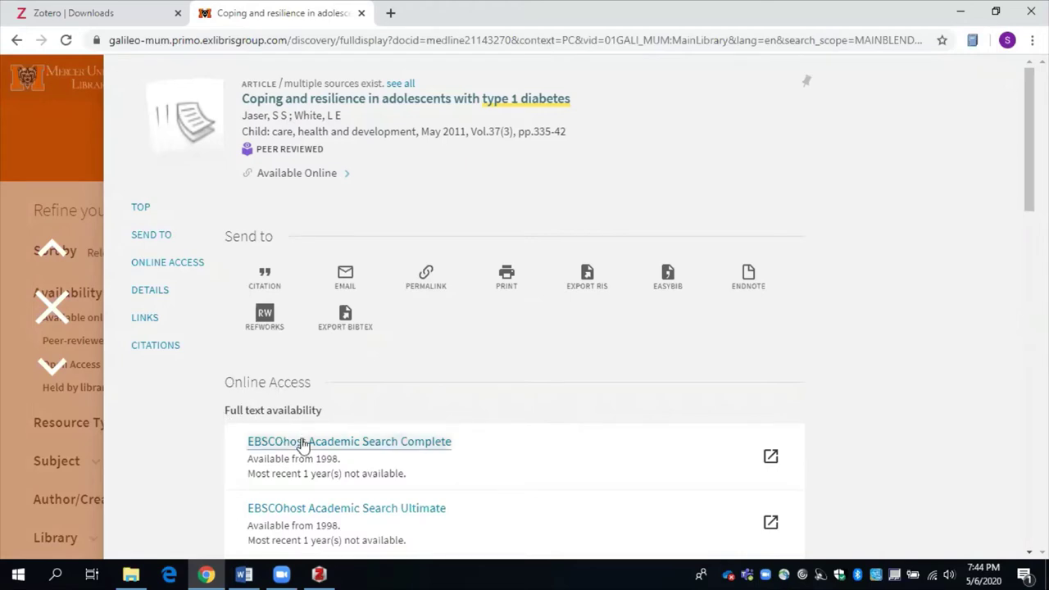
pyautogui.click(349, 443)
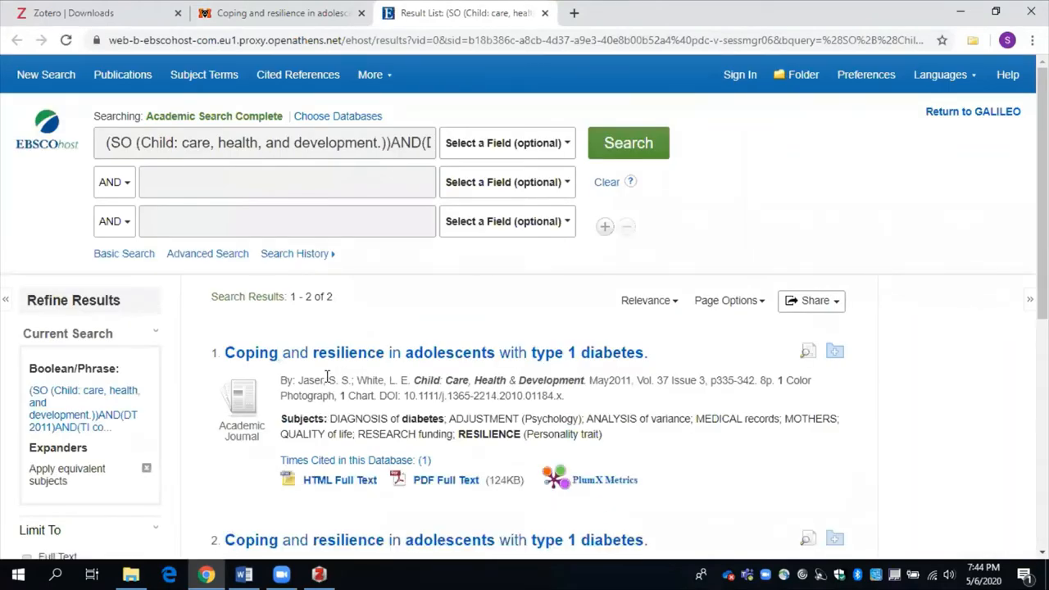
pyautogui.moveTo(328, 352)
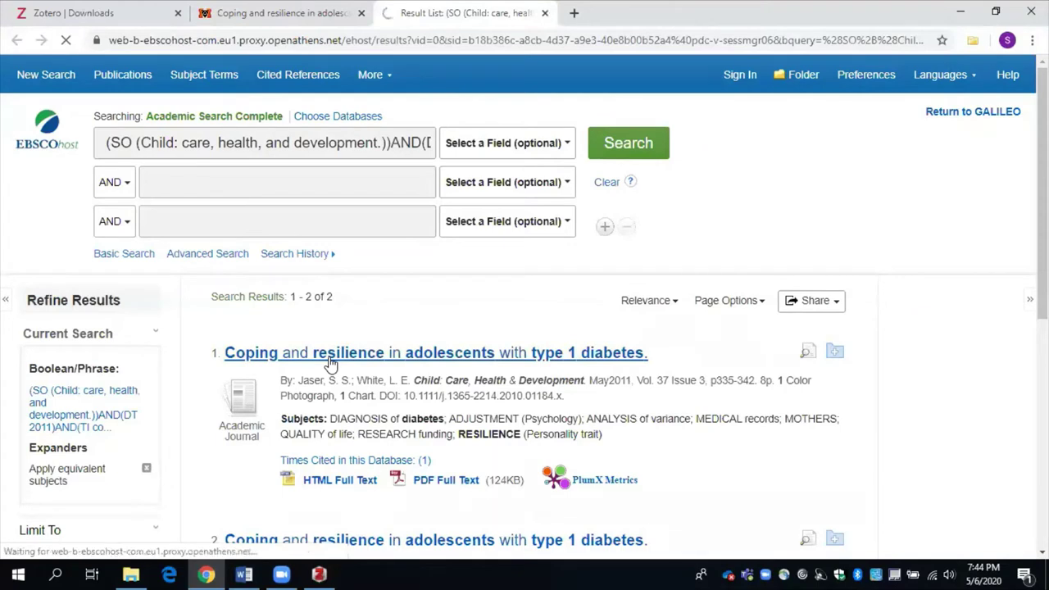
# - Save the coping article's detailed record with full text via Zotero Connector into Test
pyautogui.click(327, 354)
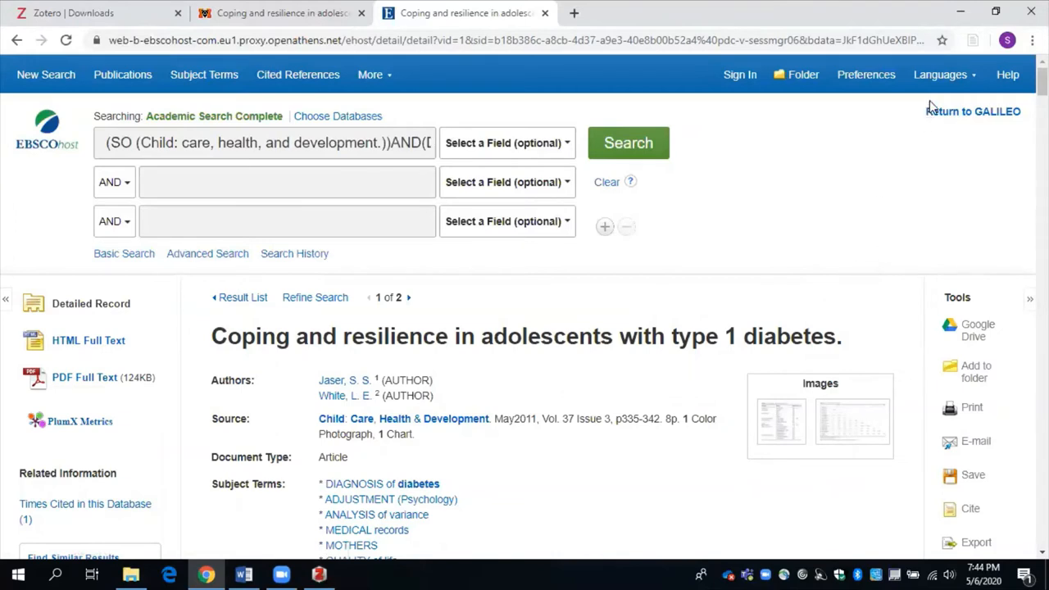
pyautogui.moveTo(976, 39)
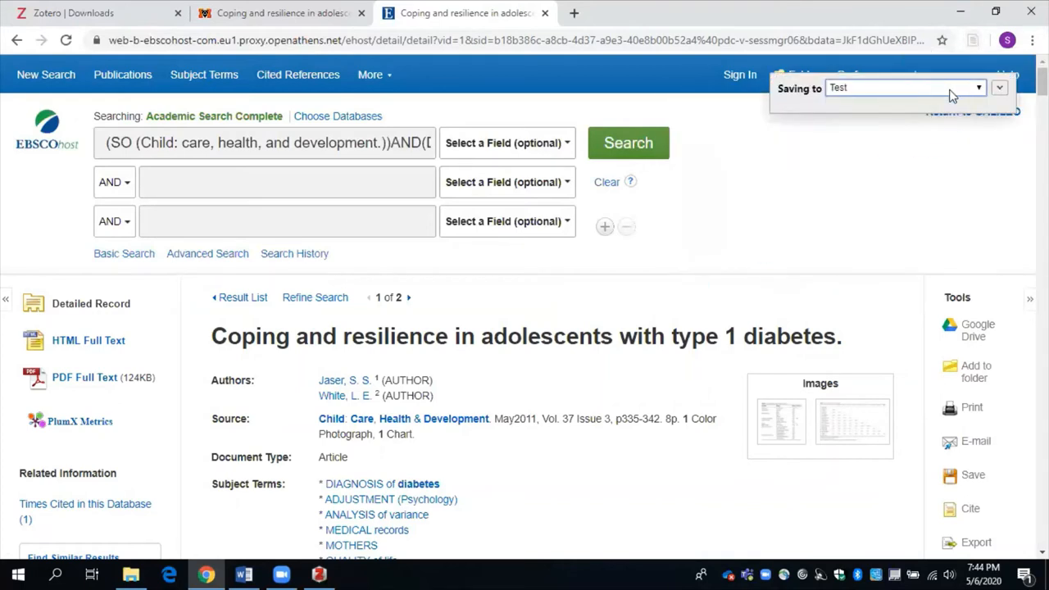
pyautogui.click(976, 89)
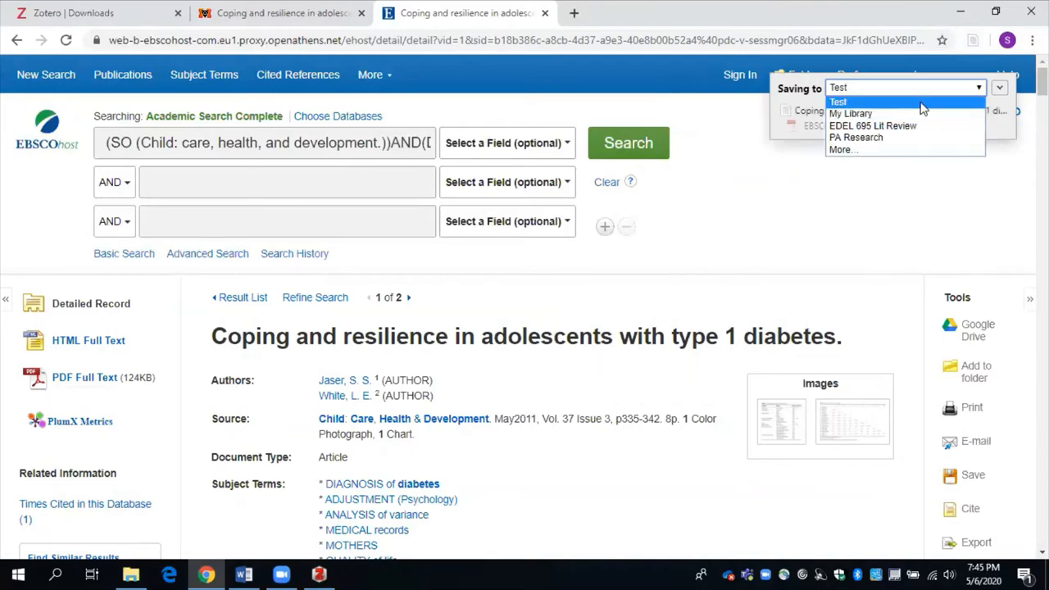
pyautogui.click(839, 102)
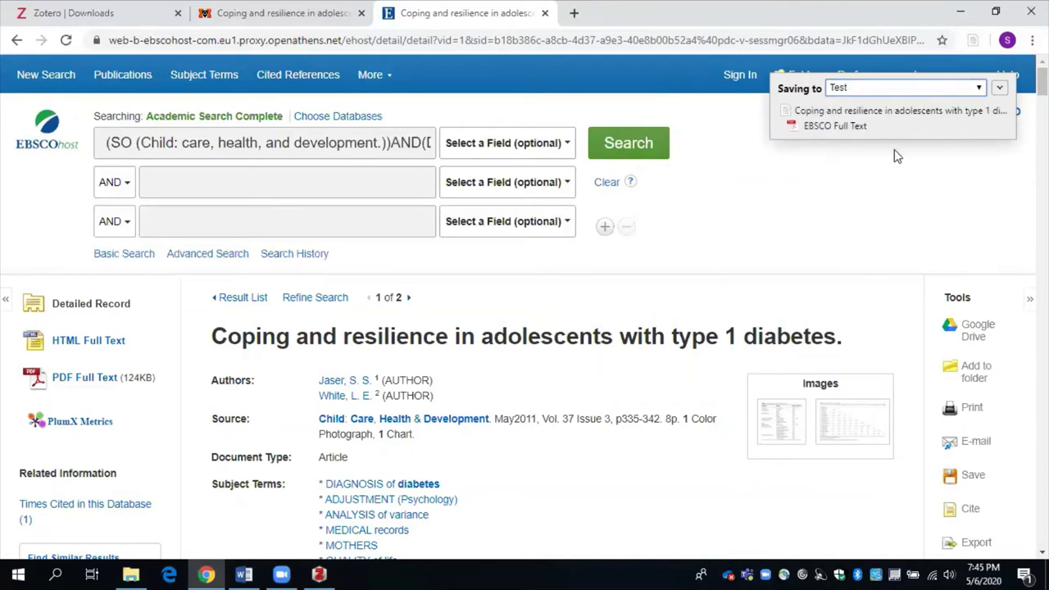
pyautogui.moveTo(369, 570)
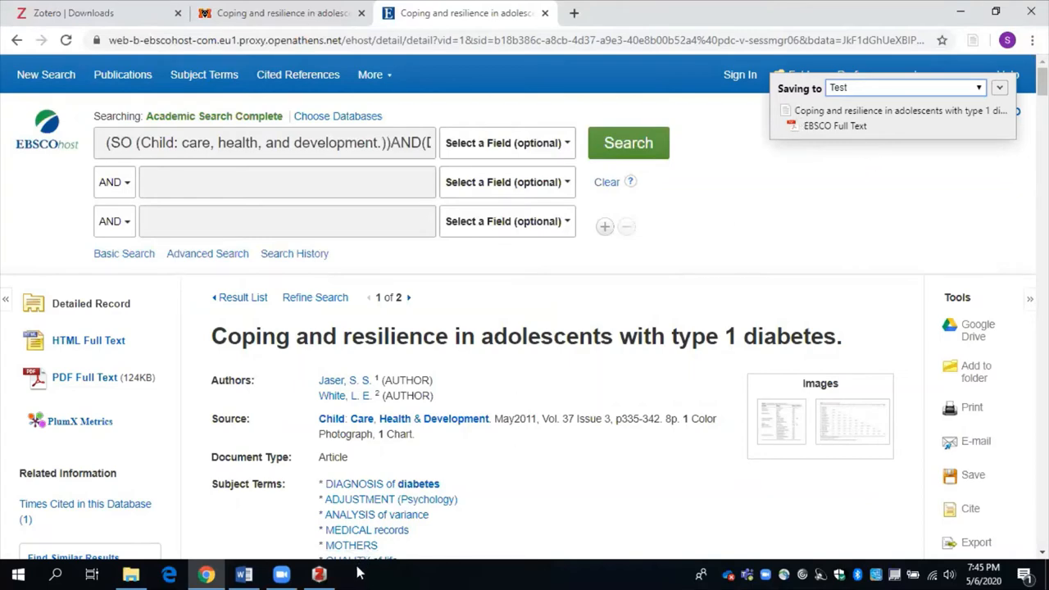
# - Reveal the coping and resilience article's attachments and view its EBSCO Full Text PDF
pyautogui.click(303, 575)
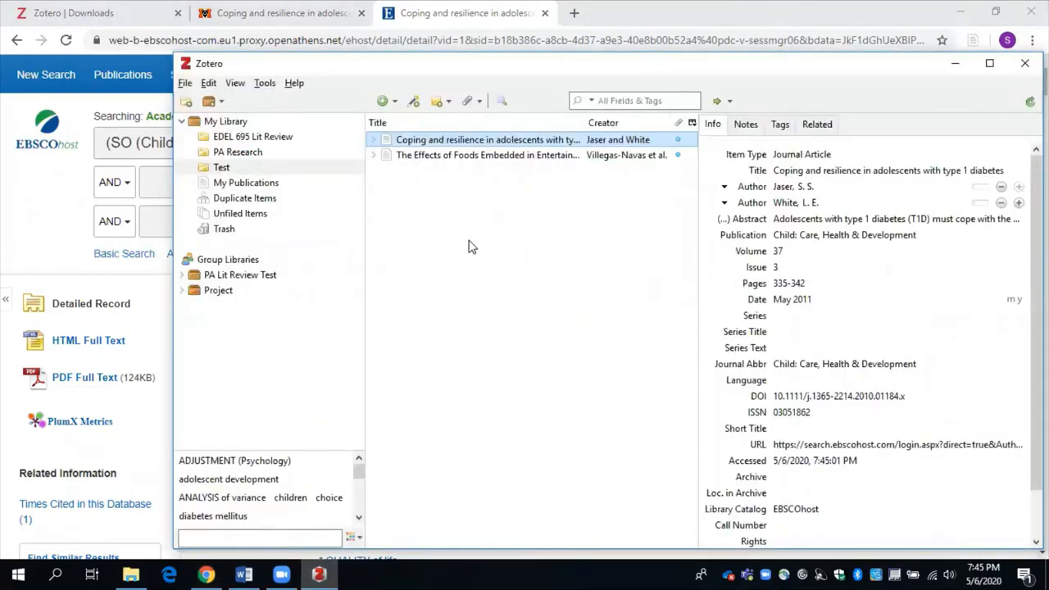
pyautogui.moveTo(396, 141)
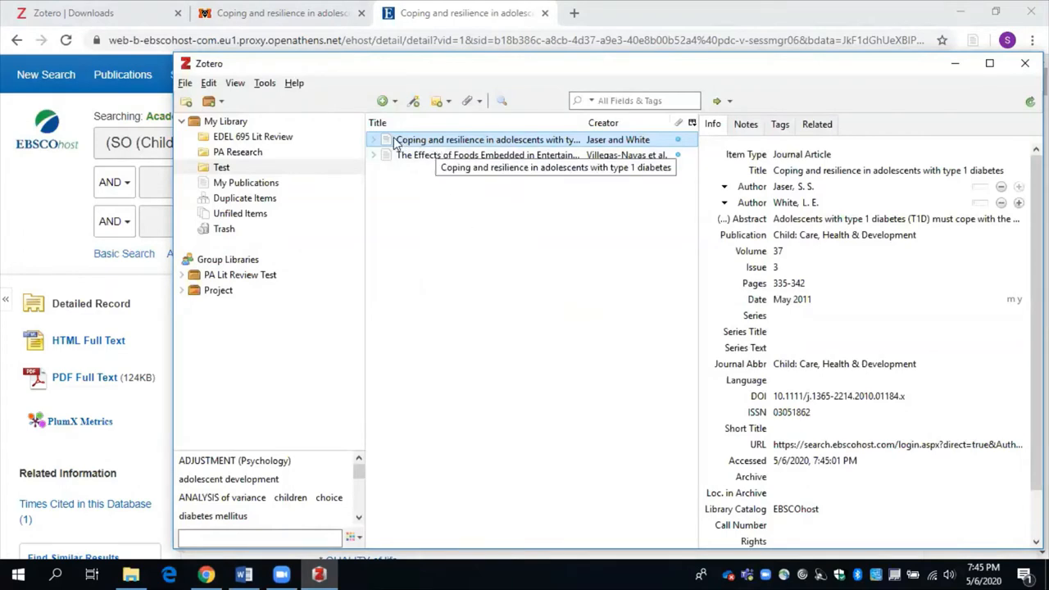
pyautogui.click(374, 139)
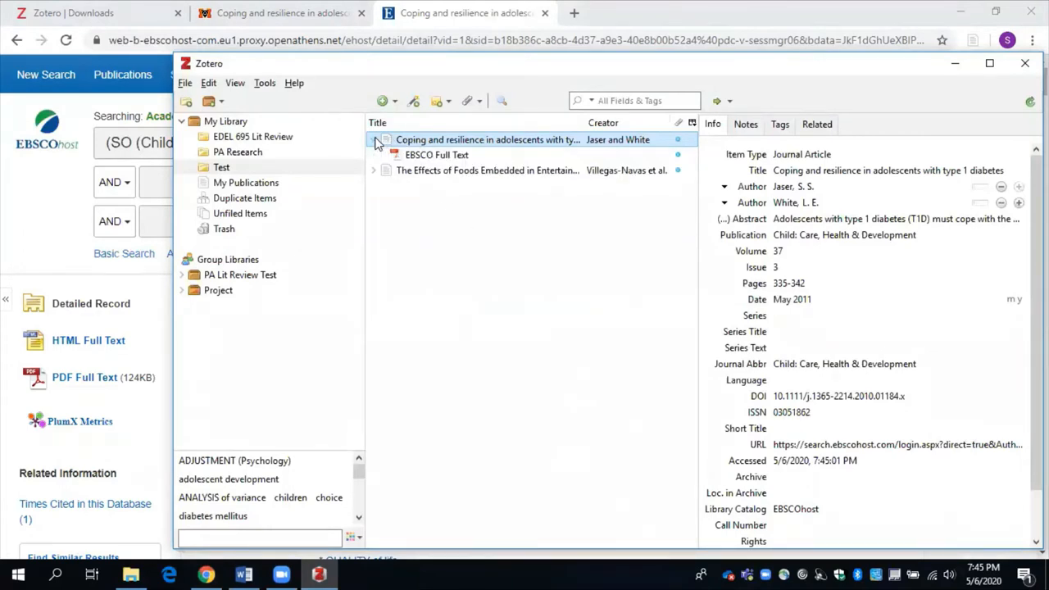
pyautogui.click(374, 140)
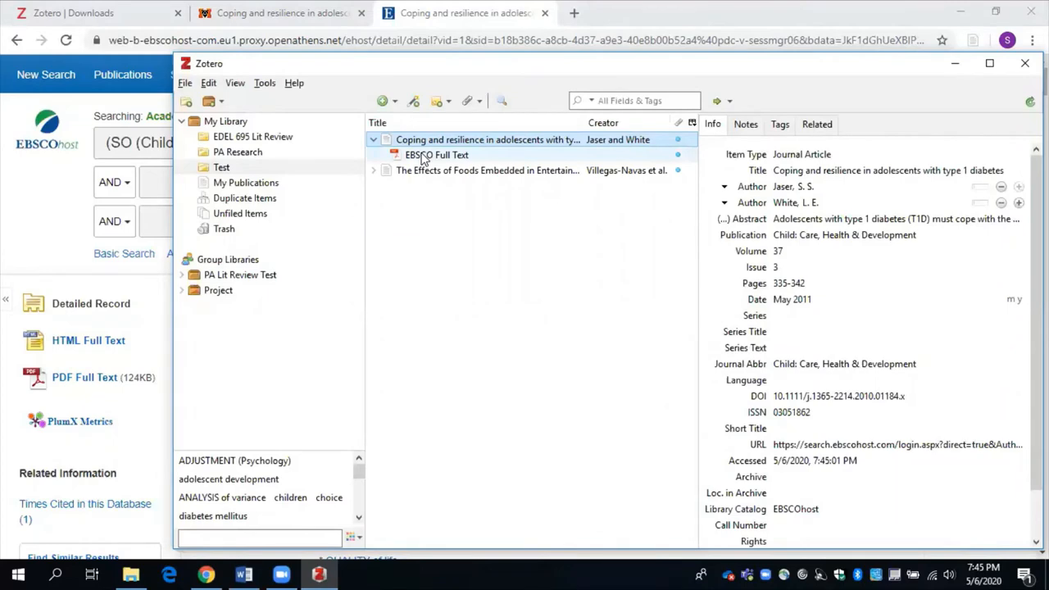
pyautogui.doubleClick(434, 154)
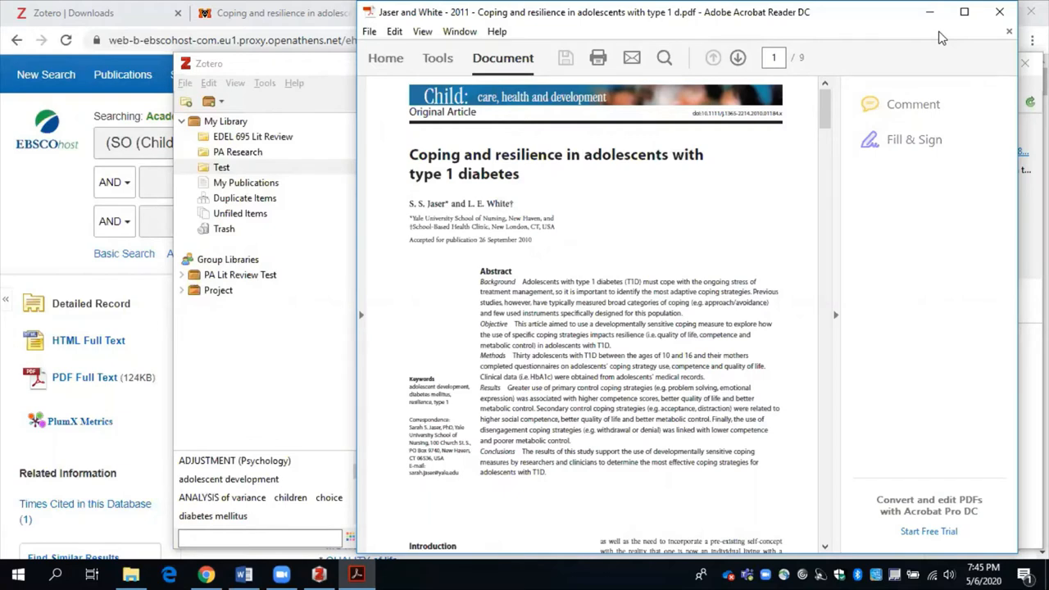
pyautogui.moveTo(954, 32)
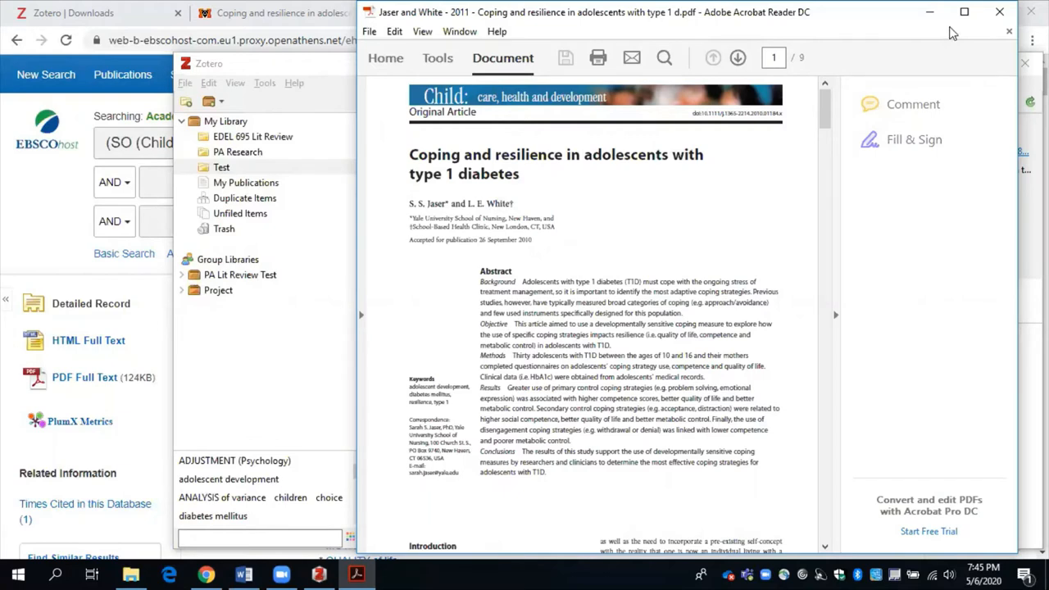
pyautogui.moveTo(993, 26)
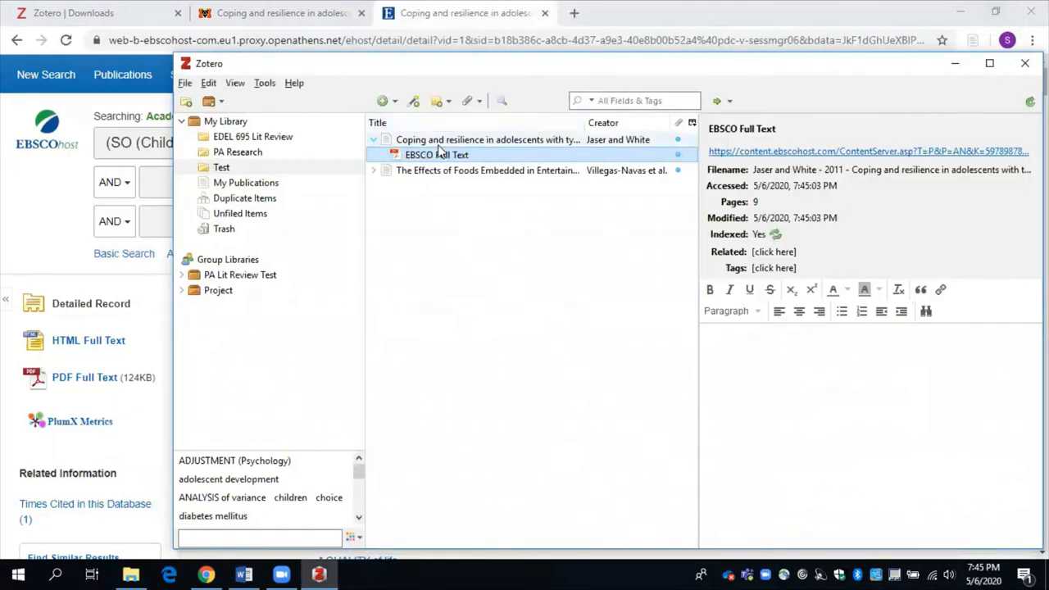
# - Return to the coping article record and collapse its attachments
pyautogui.click(487, 140)
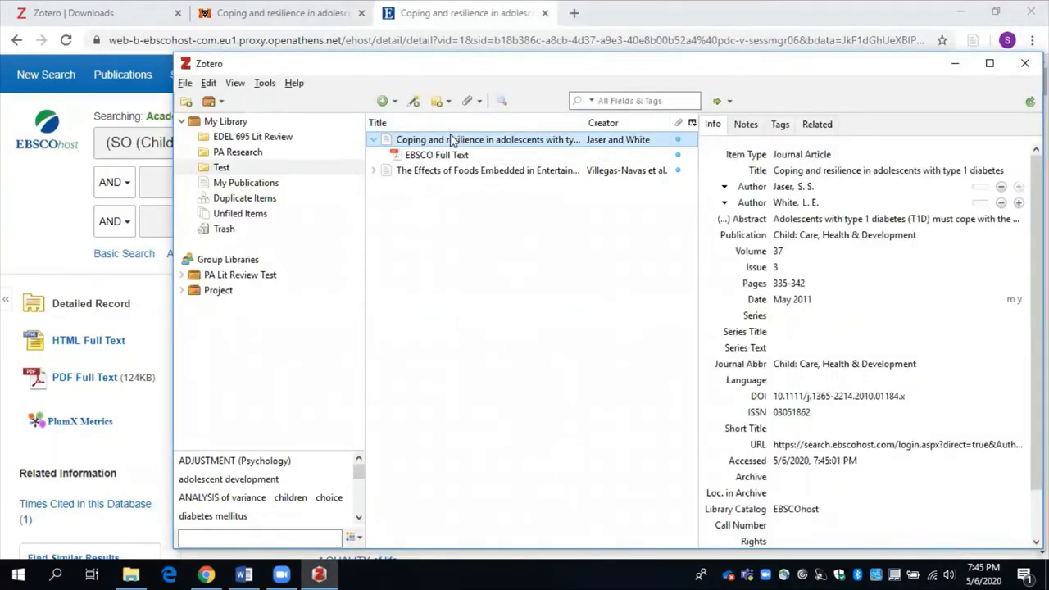
pyautogui.moveTo(450, 139)
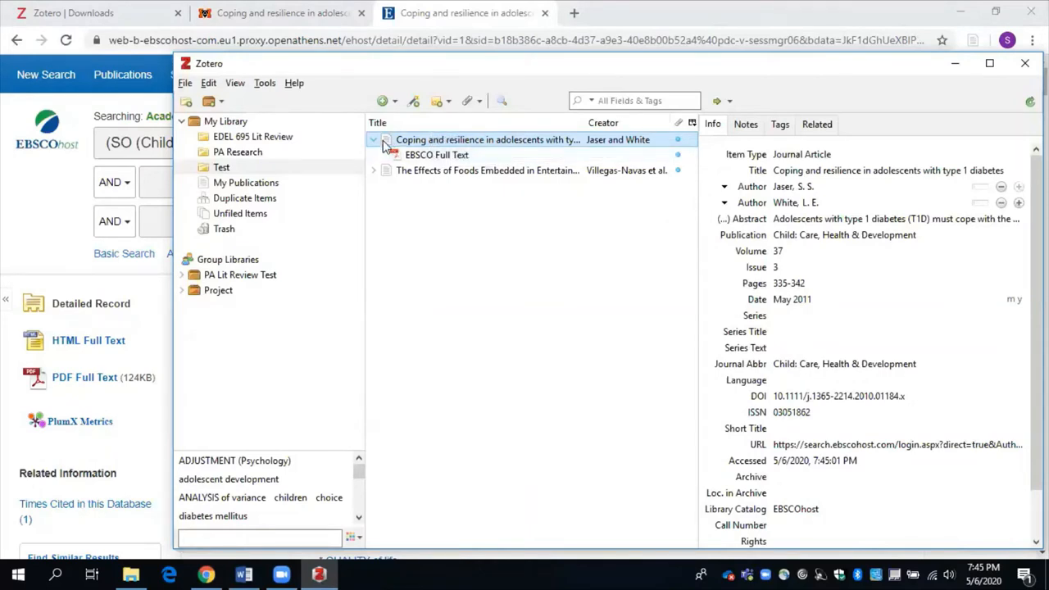
pyautogui.click(373, 140)
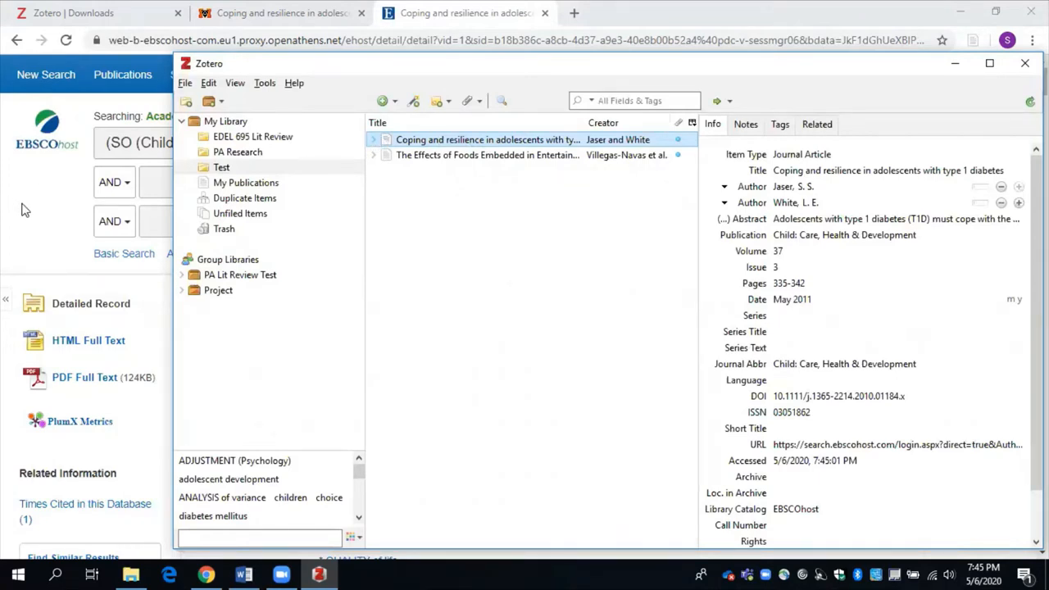
pyautogui.moveTo(35, 209)
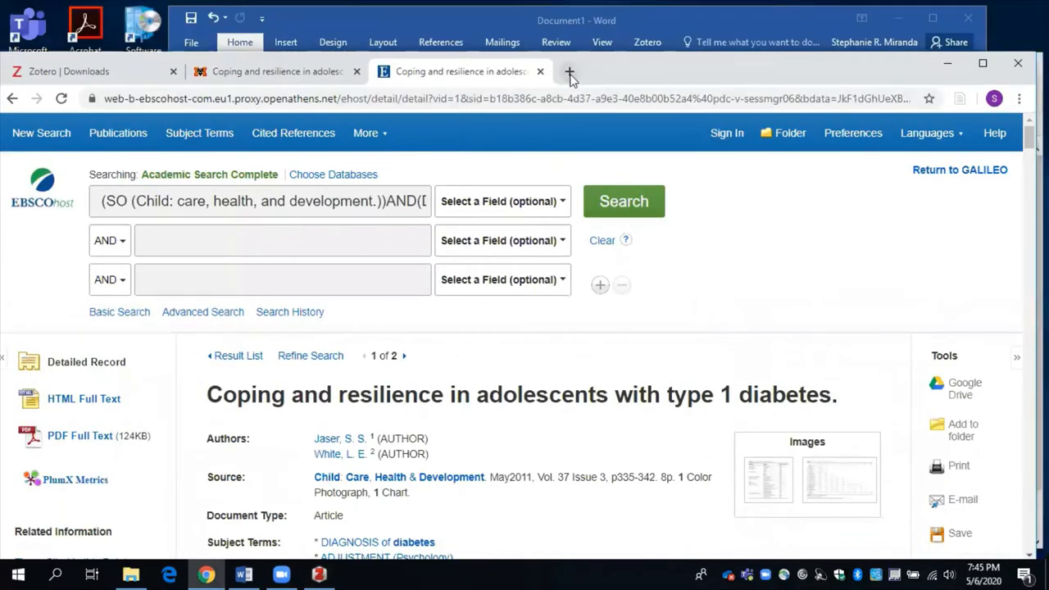
# - Search Google for 'coronavirus statistics cdc' and go to the CDC Cases in the U.S. page
pyautogui.click(570, 72)
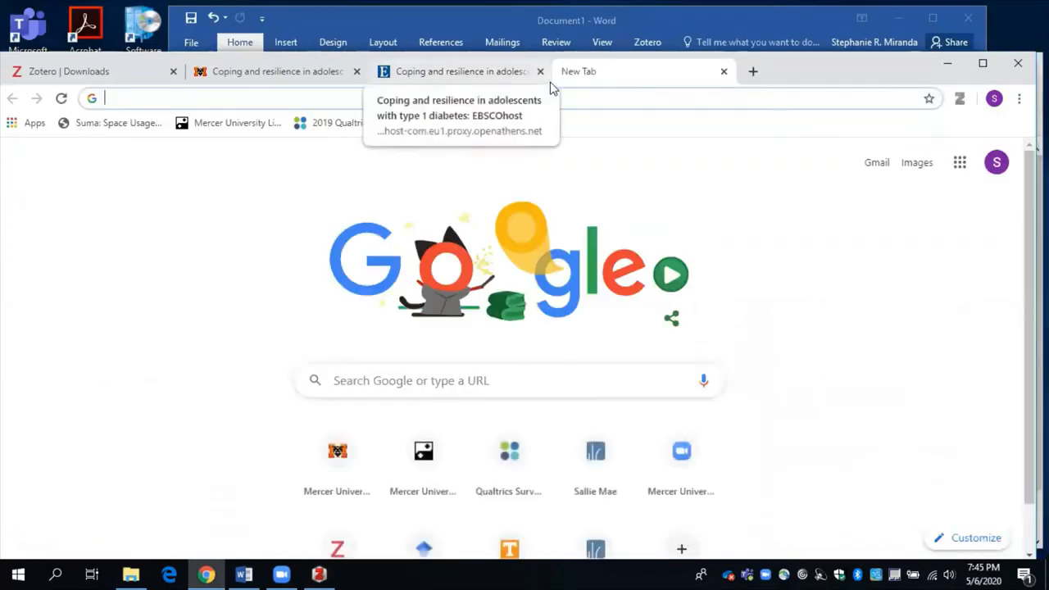
pyautogui.write('coronavirus statistics cdc')
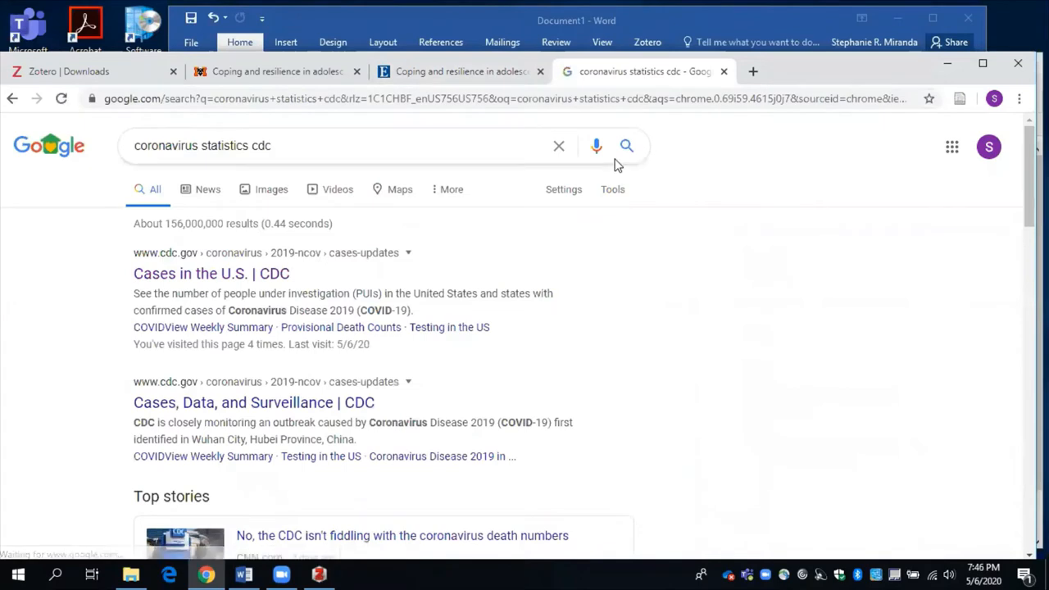
pyautogui.moveTo(246, 278)
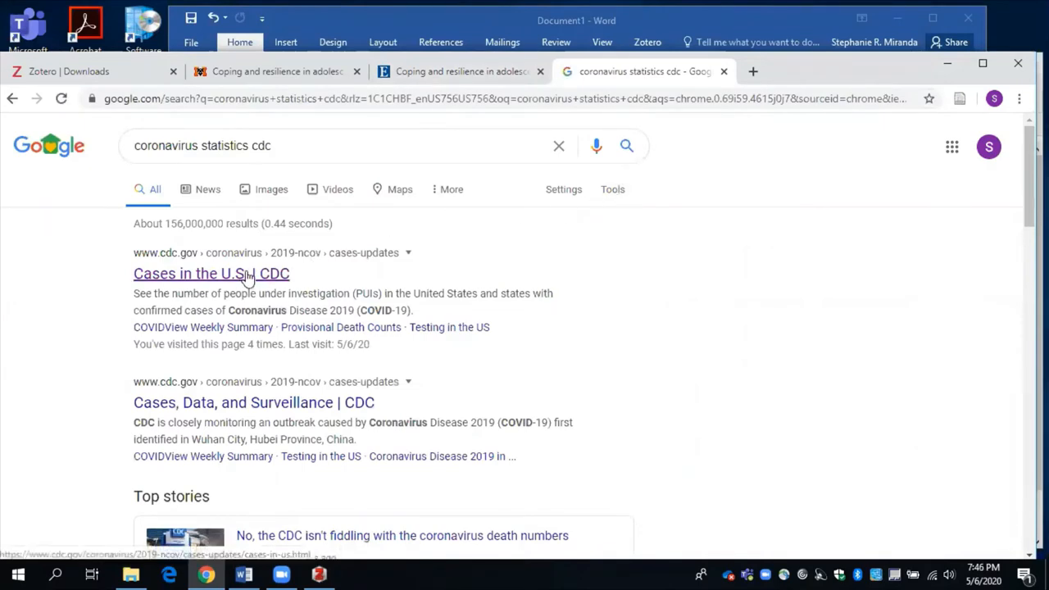
pyautogui.click(210, 272)
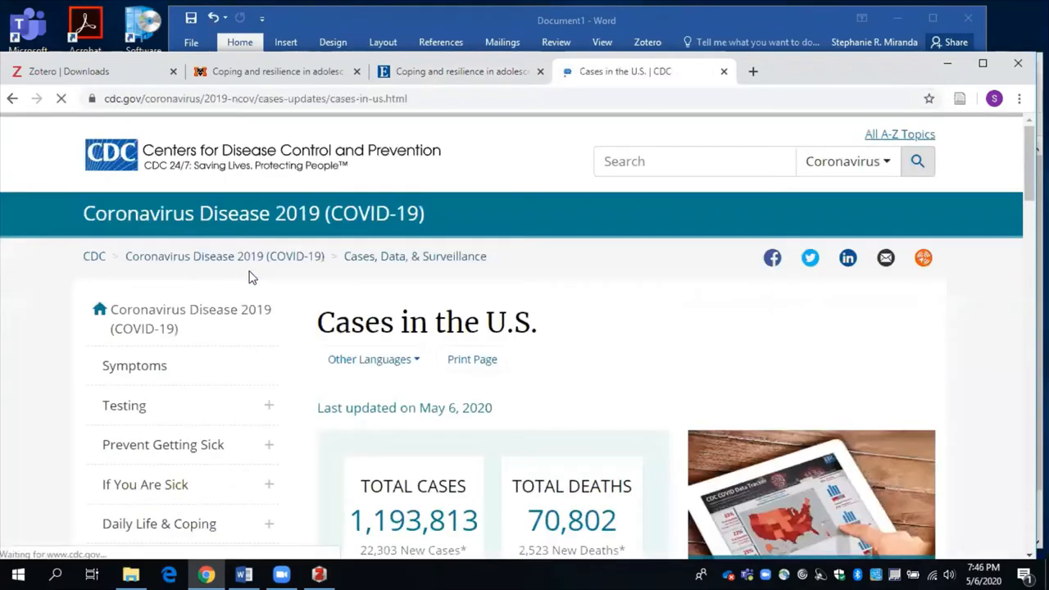
pyautogui.scroll(-3)
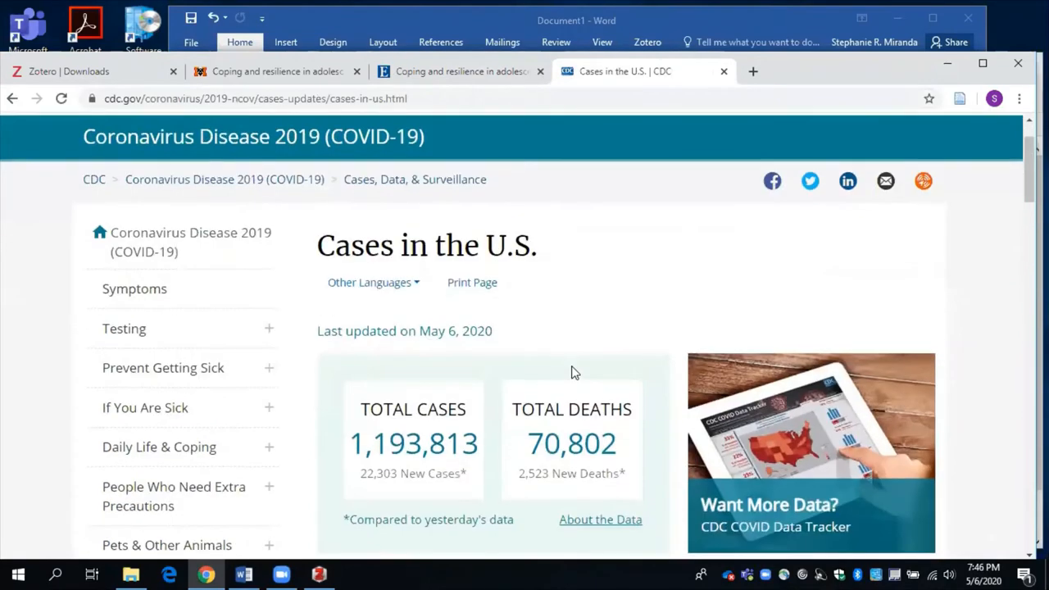
pyautogui.scroll(3)
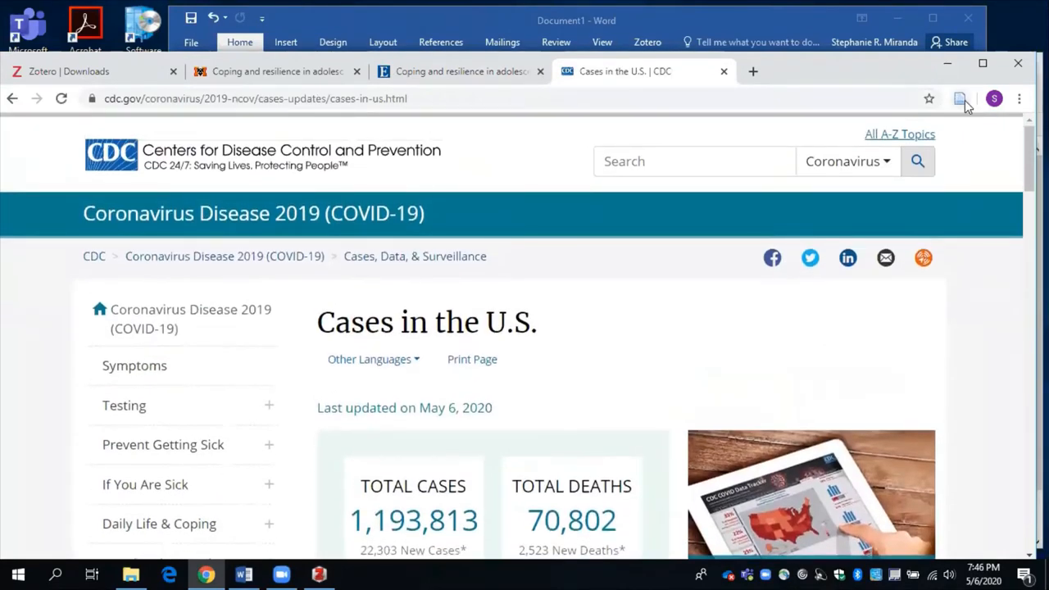
pyautogui.moveTo(964, 96)
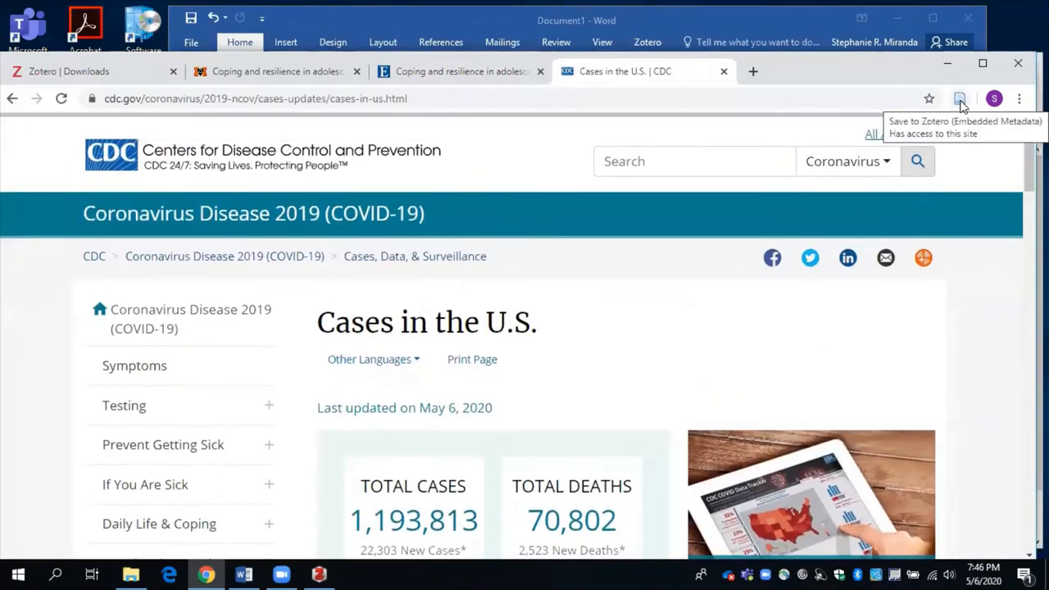
# - Save the CDC page with the Zotero Connector and bring up the library to see it
pyautogui.click(961, 95)
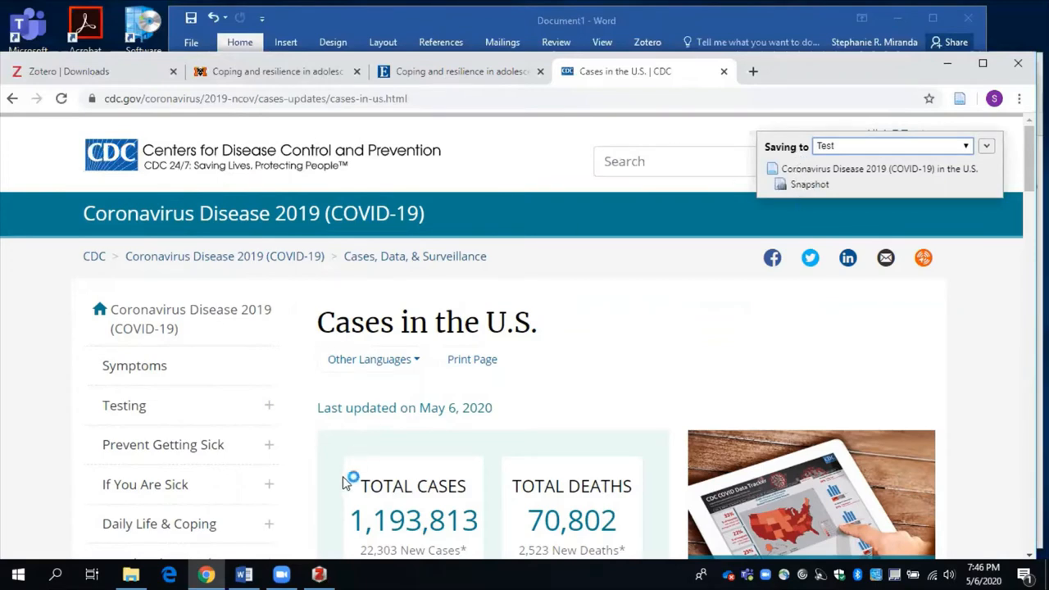
pyautogui.click(318, 573)
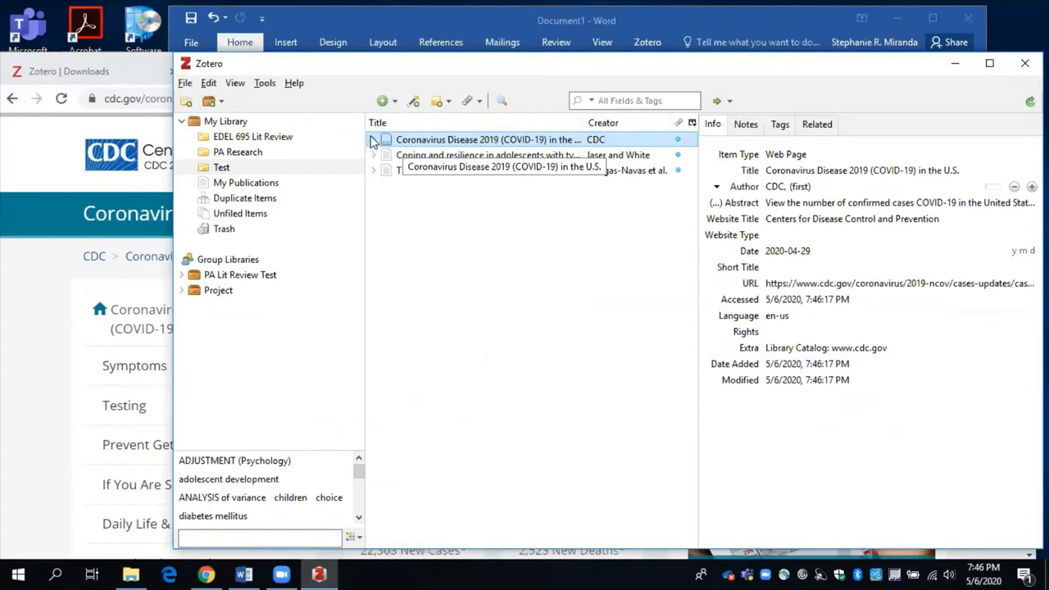
# - View the CDC item's saved snapshot attachment, then collapse the item
pyautogui.click(374, 139)
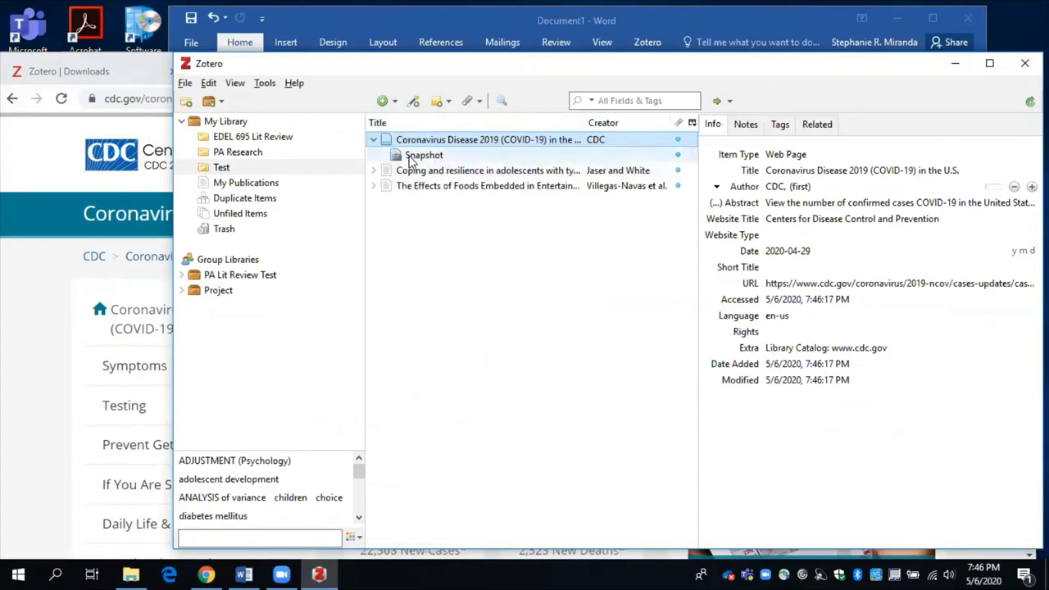
pyautogui.doubleClick(421, 154)
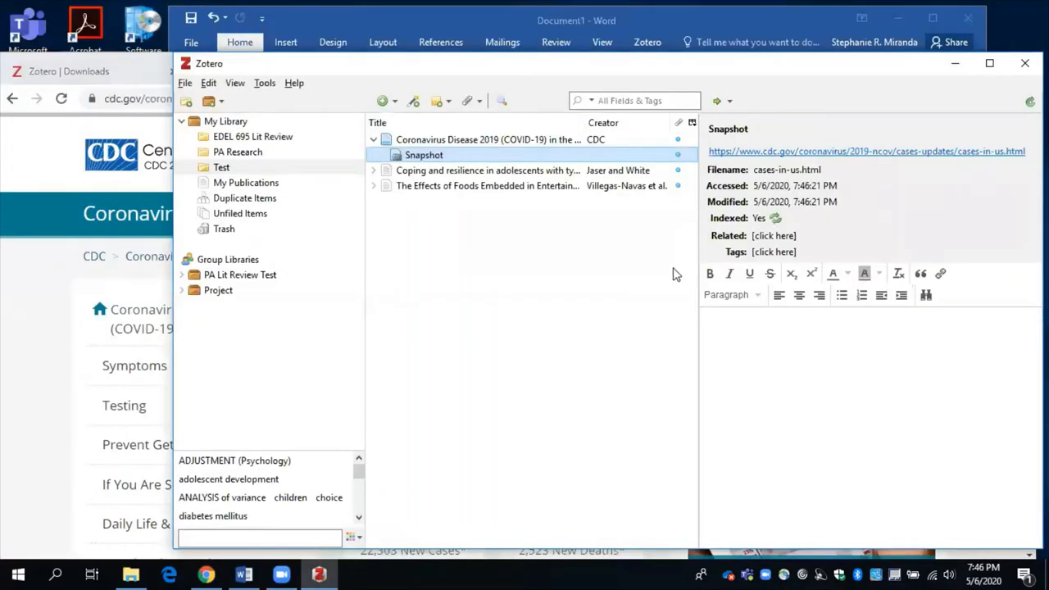
pyautogui.moveTo(652, 292)
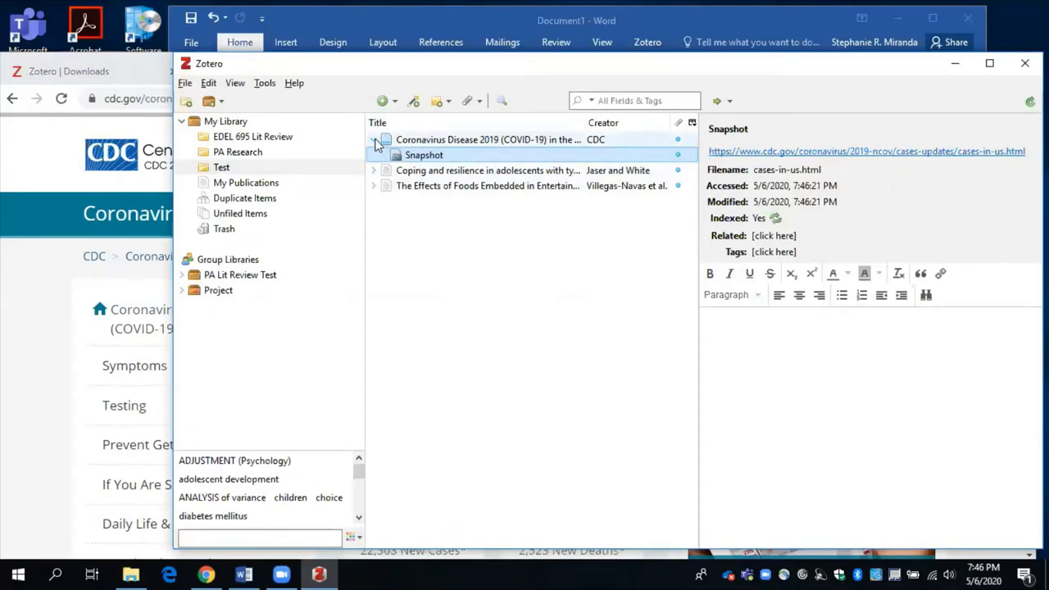
pyautogui.click(374, 139)
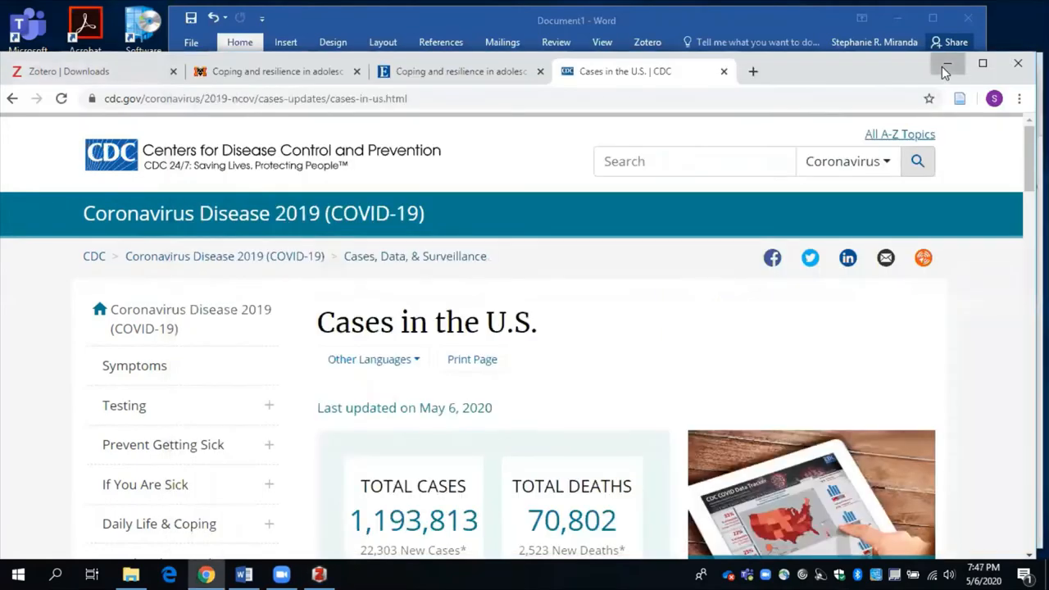
# - Drag 'Article for Zotero.pdf' from the desktop into the Text collection and select the retrieved article
pyautogui.click(950, 68)
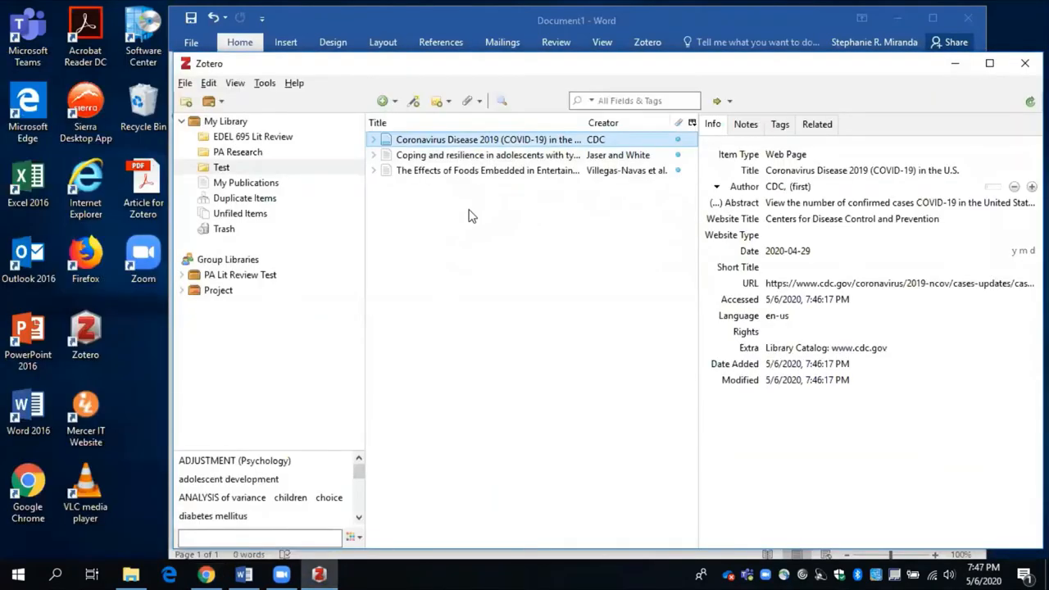
pyautogui.moveTo(143, 184)
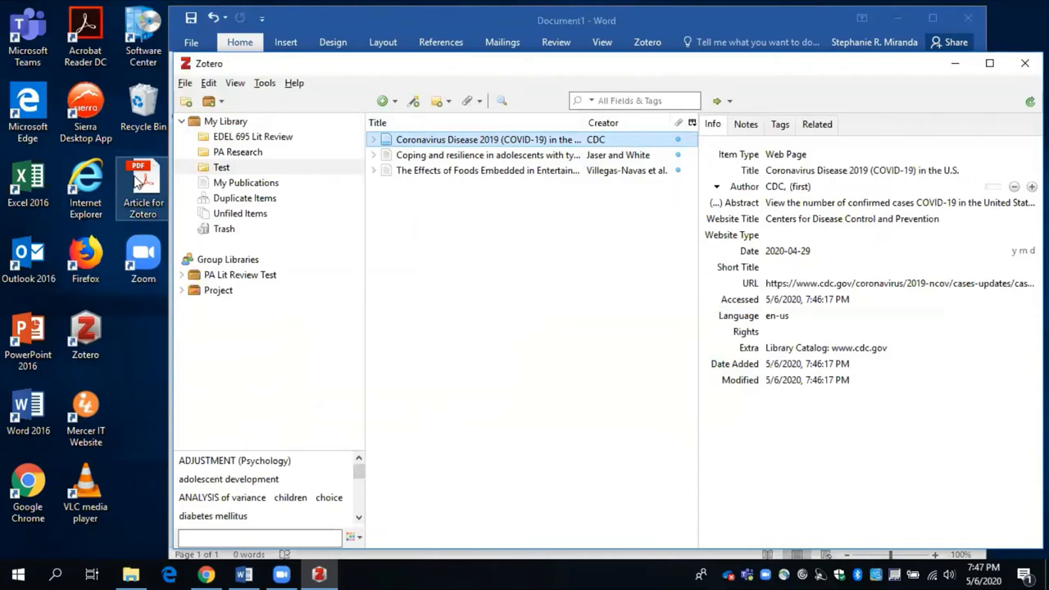
pyautogui.moveTo(142, 177); pyautogui.dragTo(460, 270)
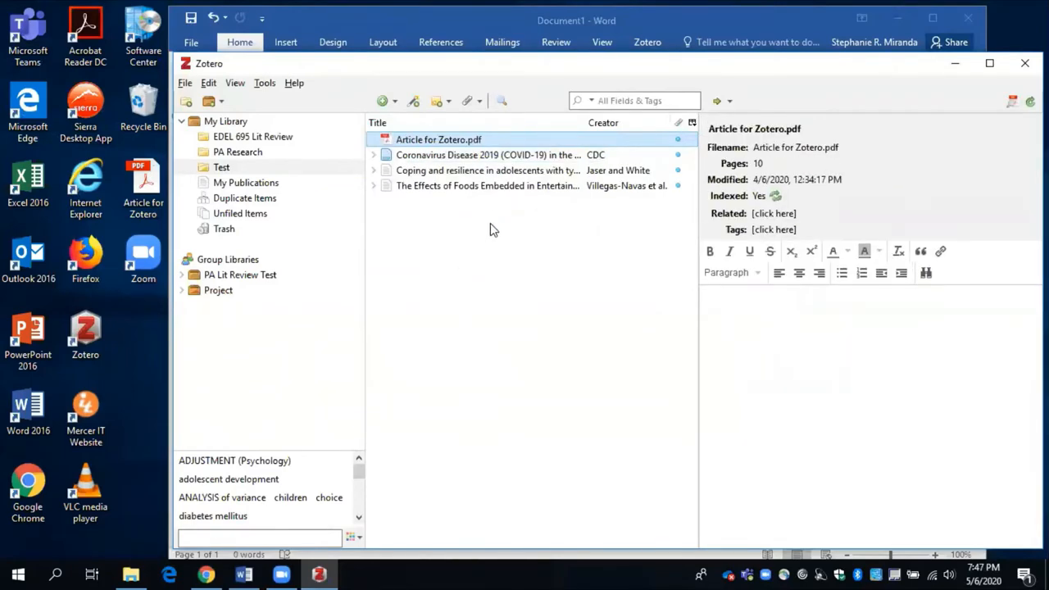
pyautogui.click(488, 139)
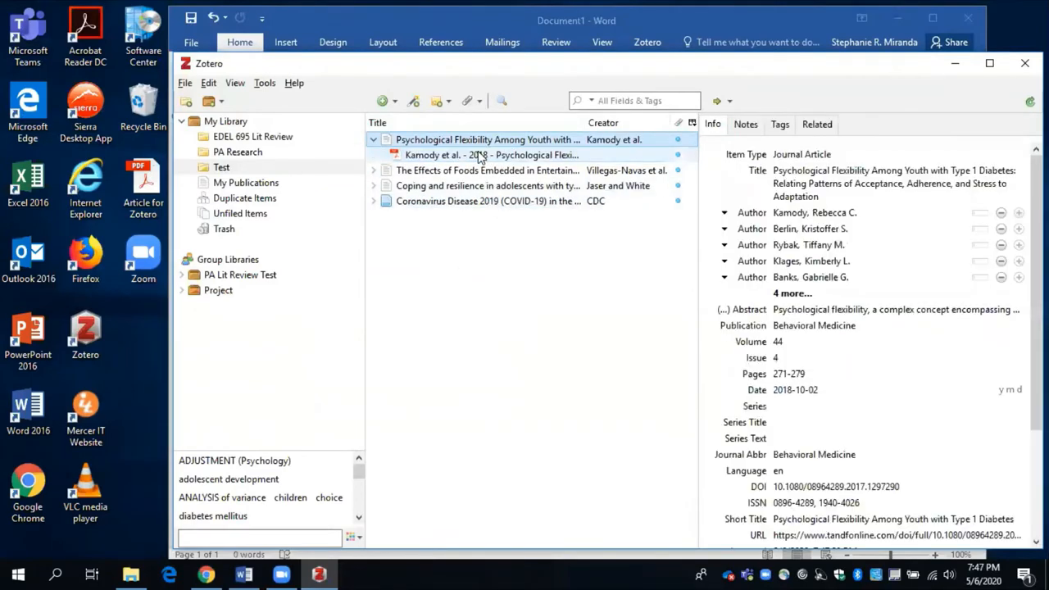
pyautogui.moveTo(472, 155)
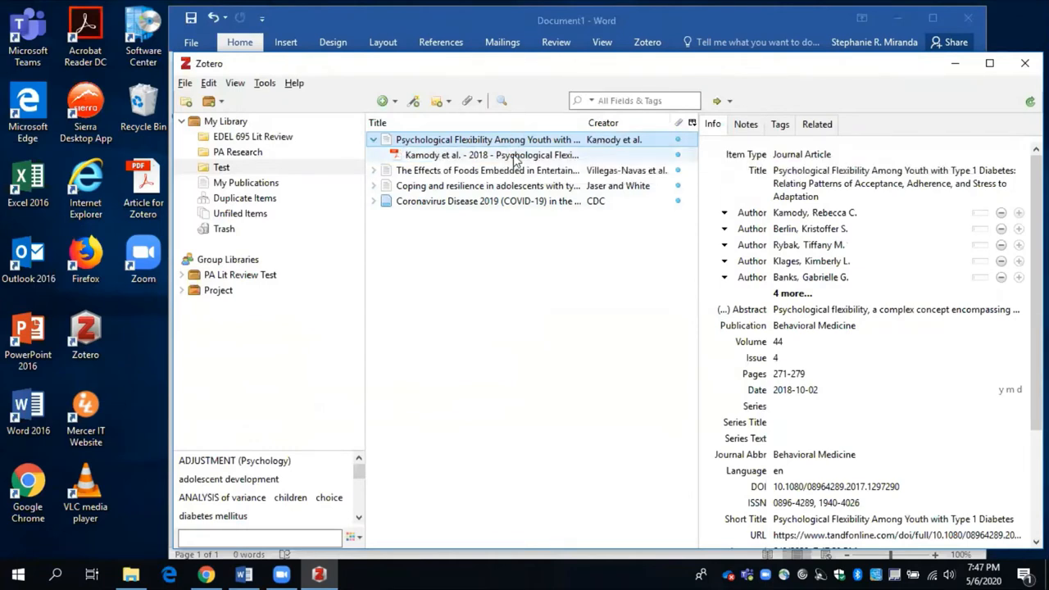
pyautogui.click(877, 183)
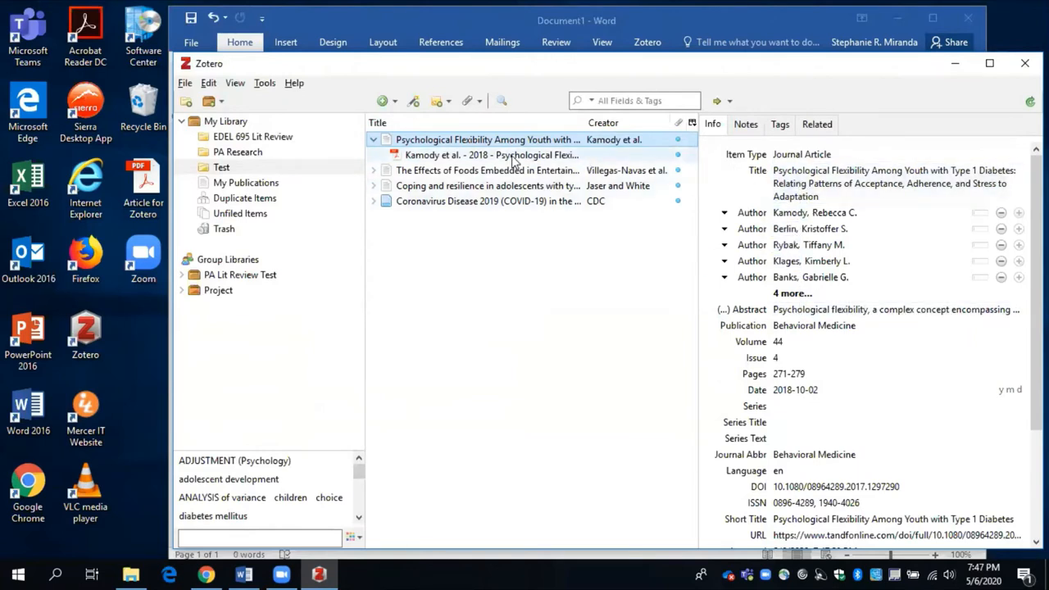
# - Inspect the attached PDF's details and the article's Title field, leaving the title unchanged
pyautogui.click(511, 154)
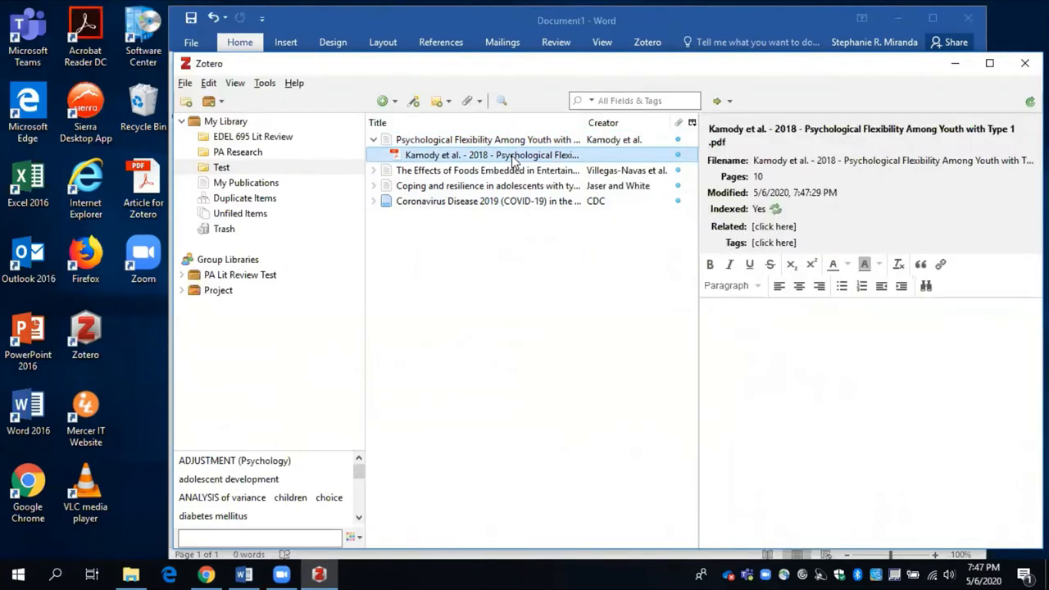
pyautogui.click(485, 140)
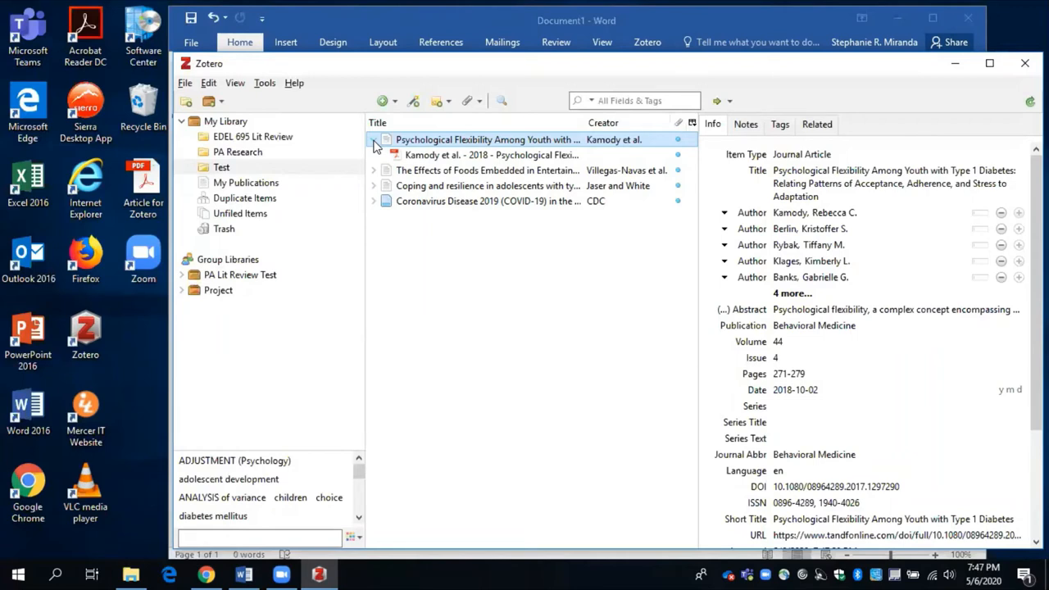
pyautogui.moveTo(377, 144)
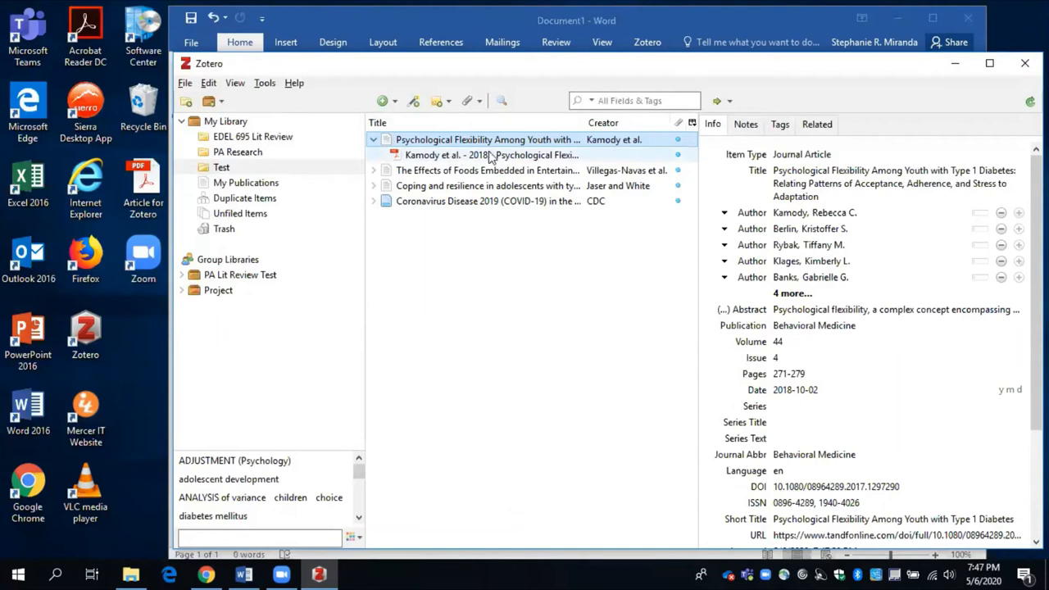
pyautogui.click(893, 184)
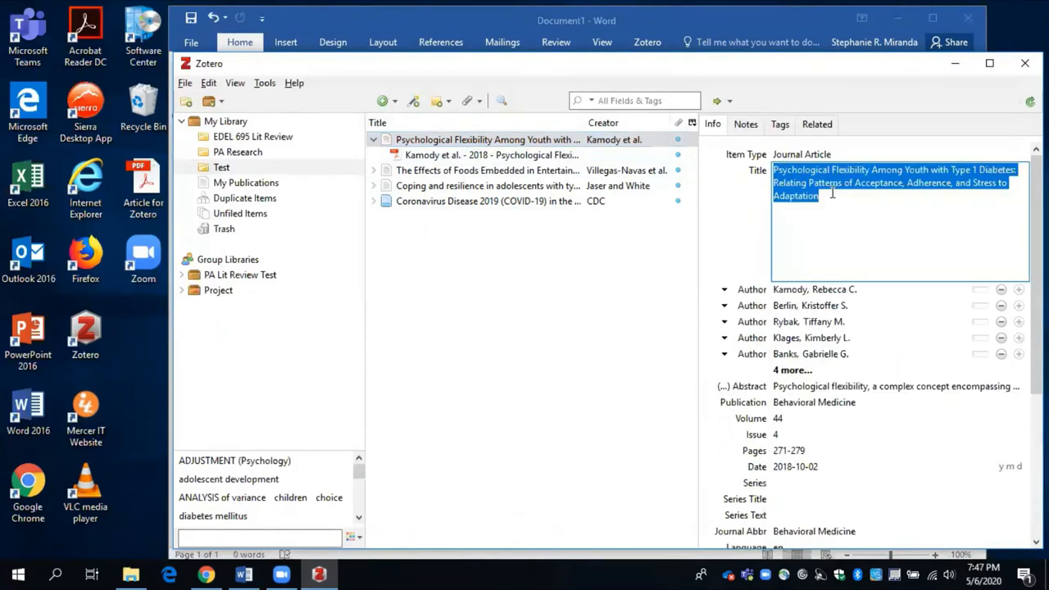
pyautogui.click(831, 203)
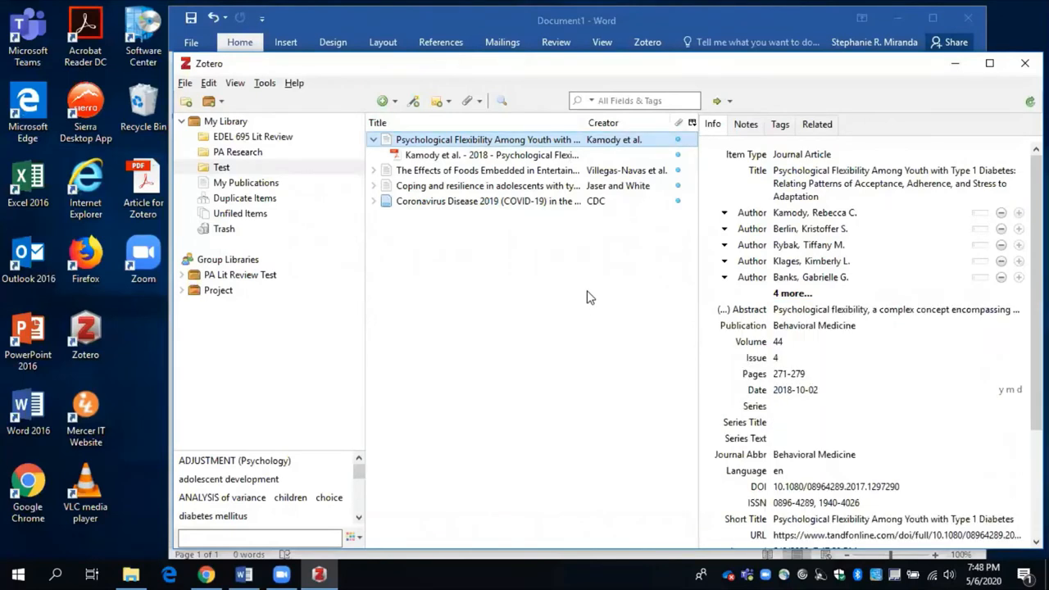
pyautogui.moveTo(557, 292)
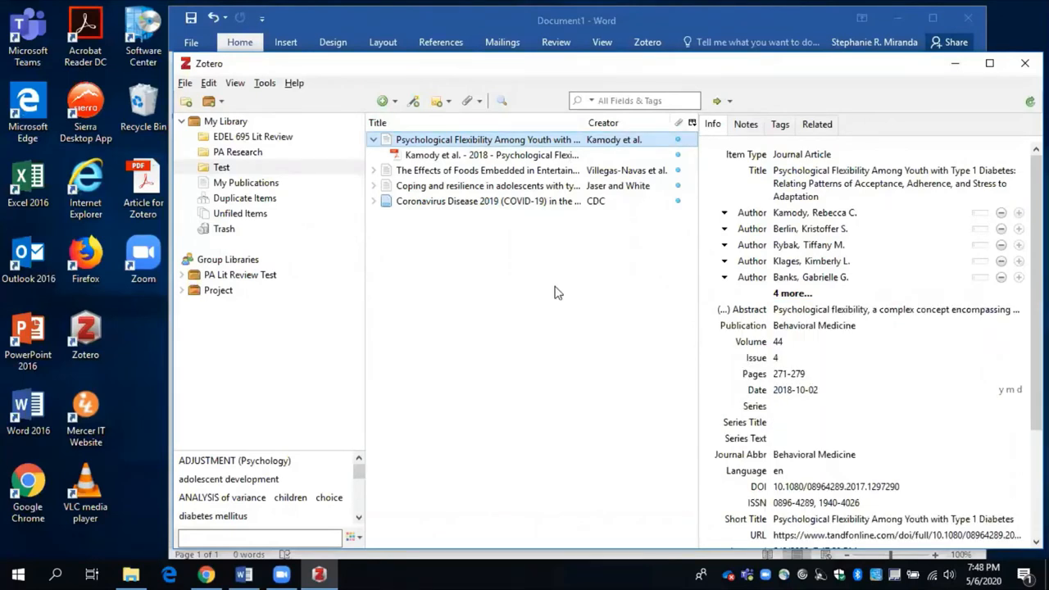
pyautogui.moveTo(419, 233)
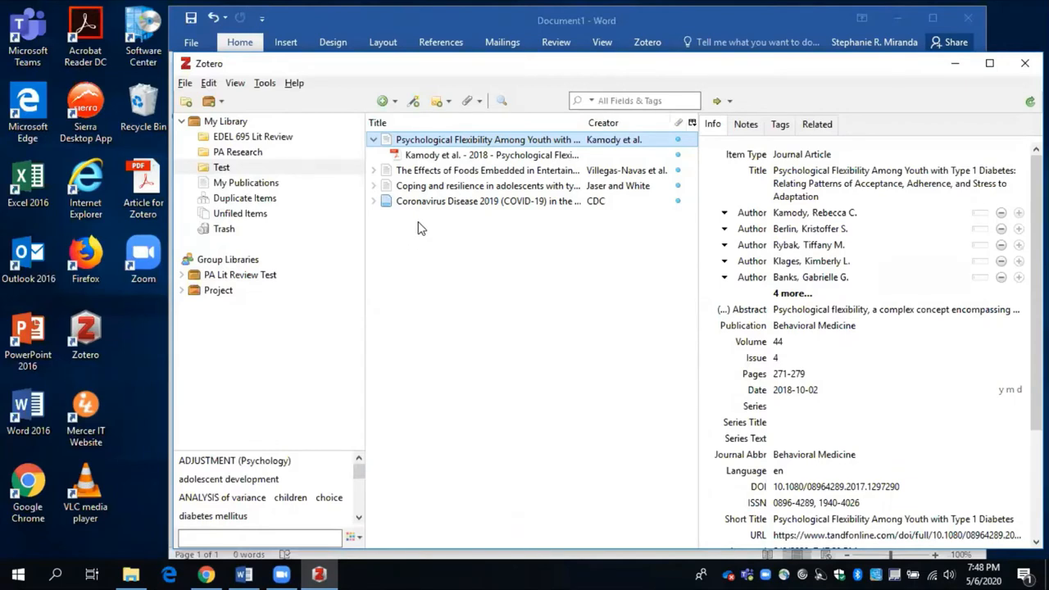
pyautogui.moveTo(413, 115)
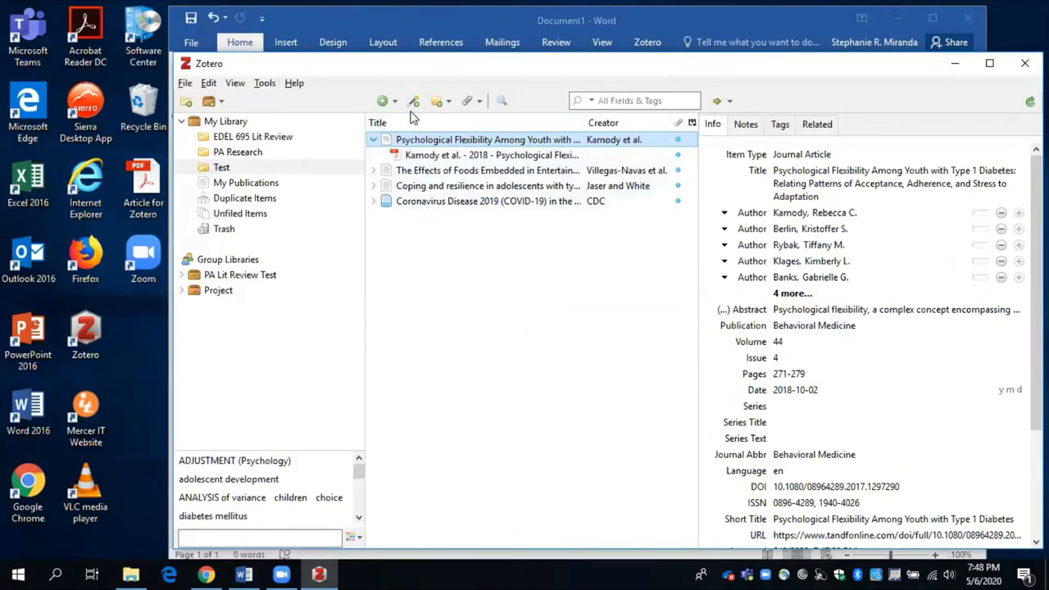
pyautogui.moveTo(413, 101)
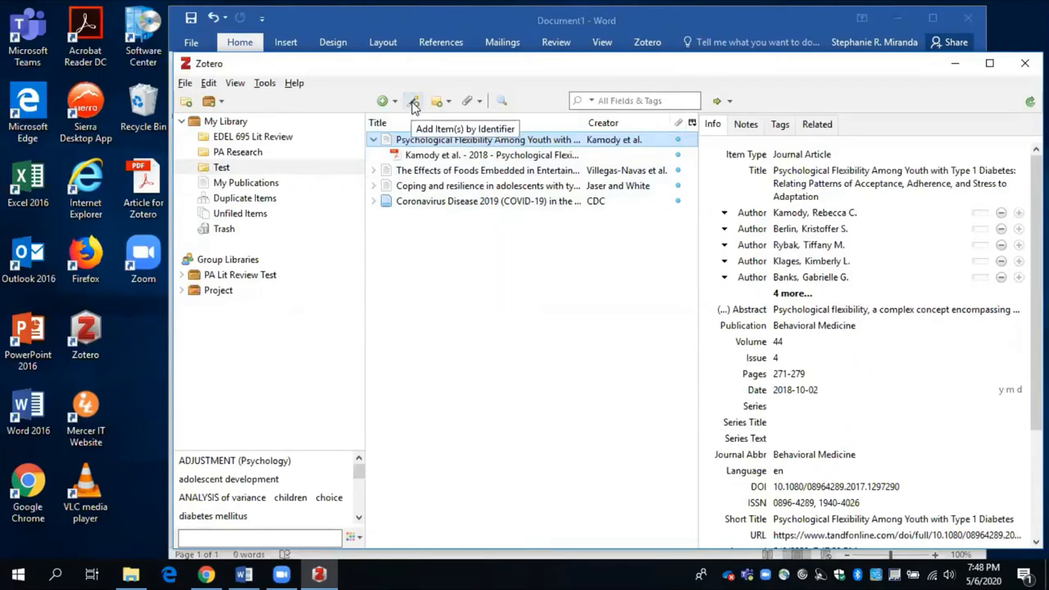
# - Check the Add Item(s) by Identifier button before returning to the CDC page in Chrome
pyautogui.click(412, 102)
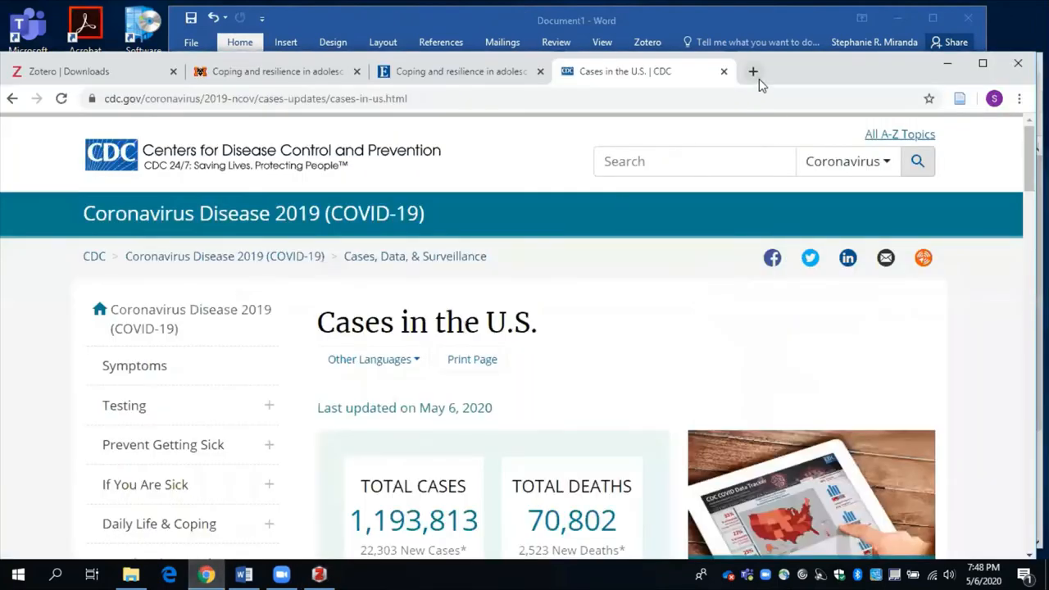
# - Go to Amazon's Child Development and Education (7th Edition) page from the address bar suggestion
pyautogui.click(757, 72)
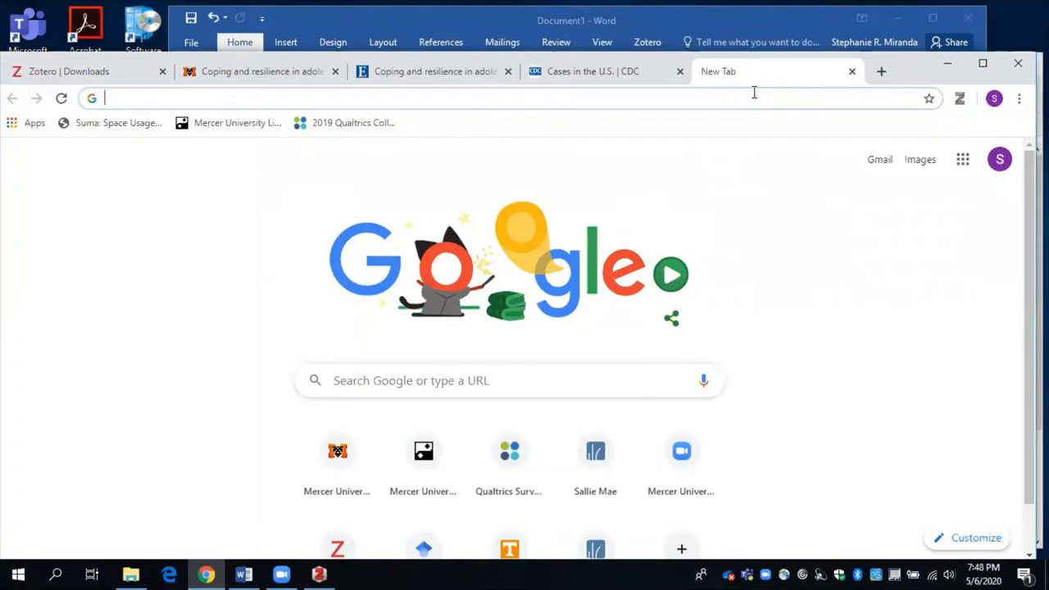
pyautogui.write('coronavirus statistics cdc')
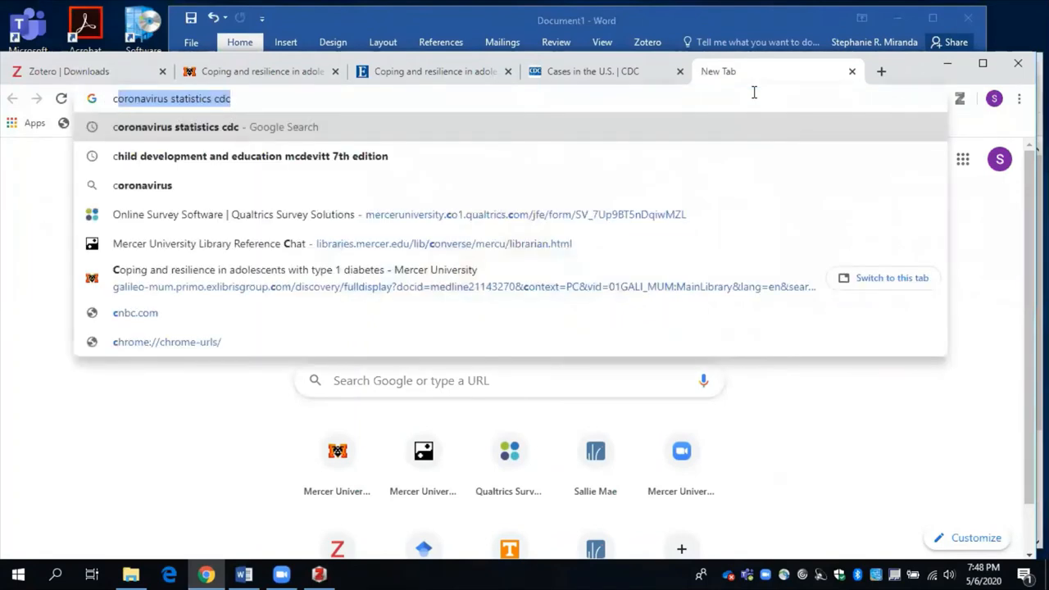
pyautogui.click(249, 156)
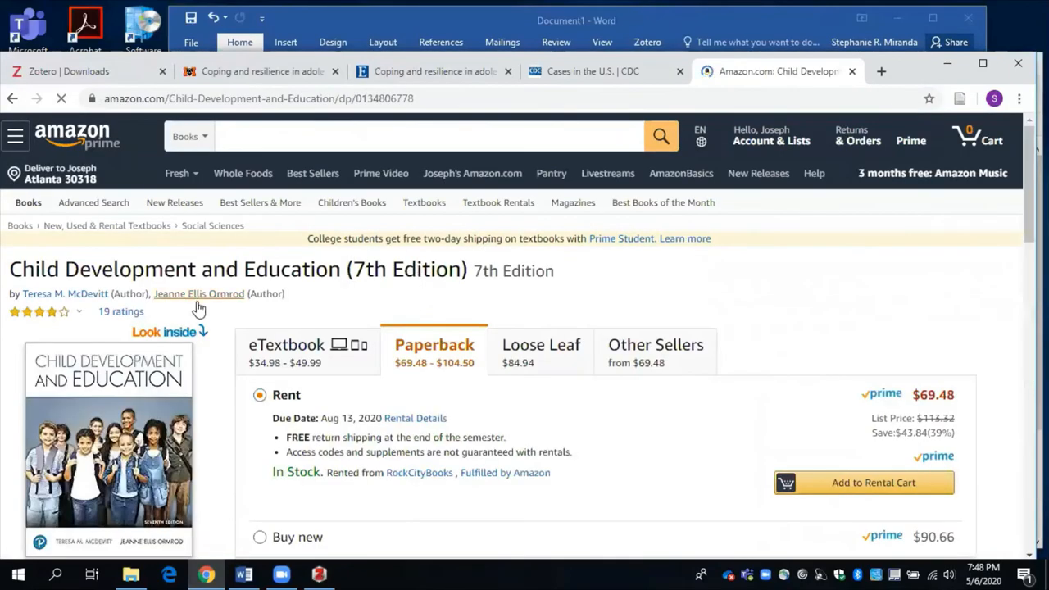
pyautogui.scroll(-3)
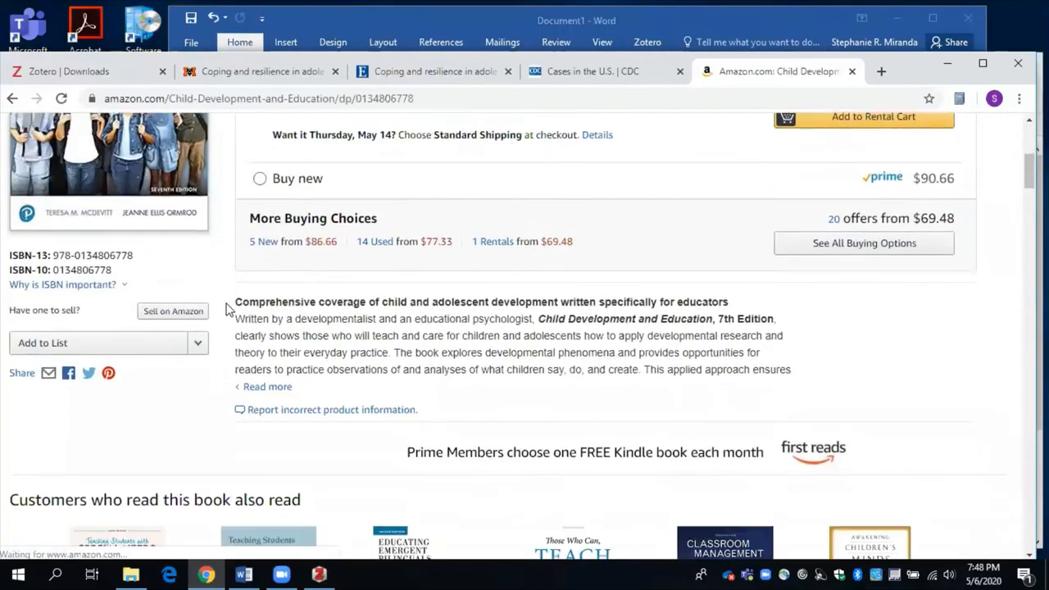
pyautogui.scroll(-3)
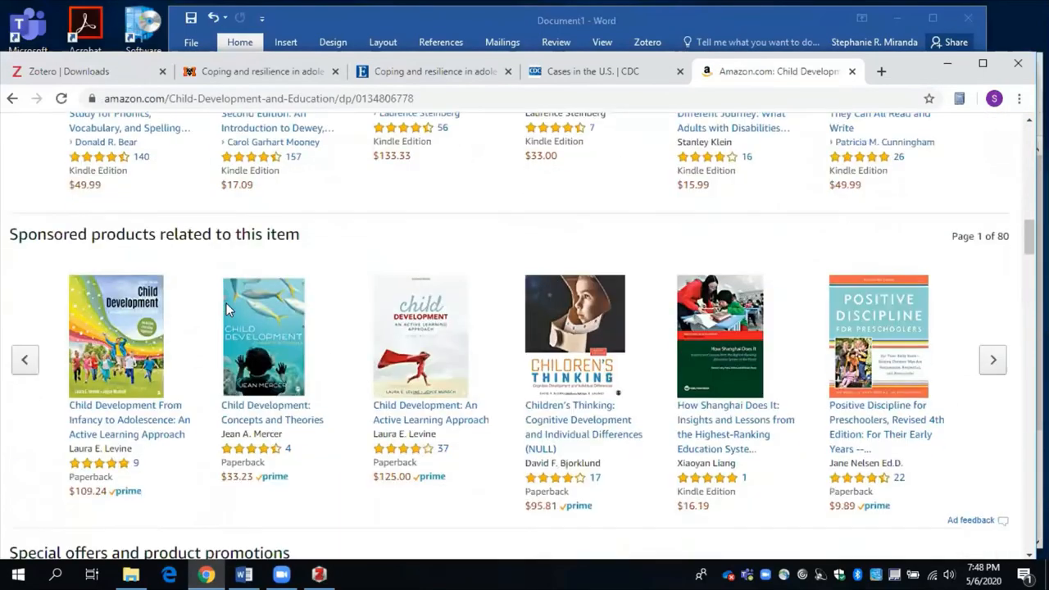
pyautogui.scroll(-3)
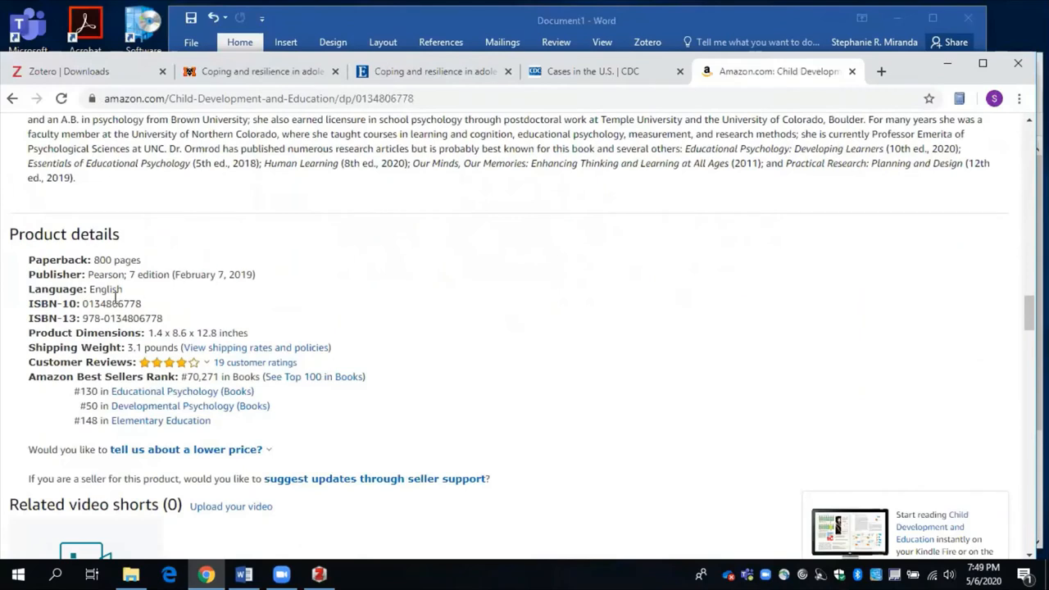
pyautogui.doubleClick(107, 303)
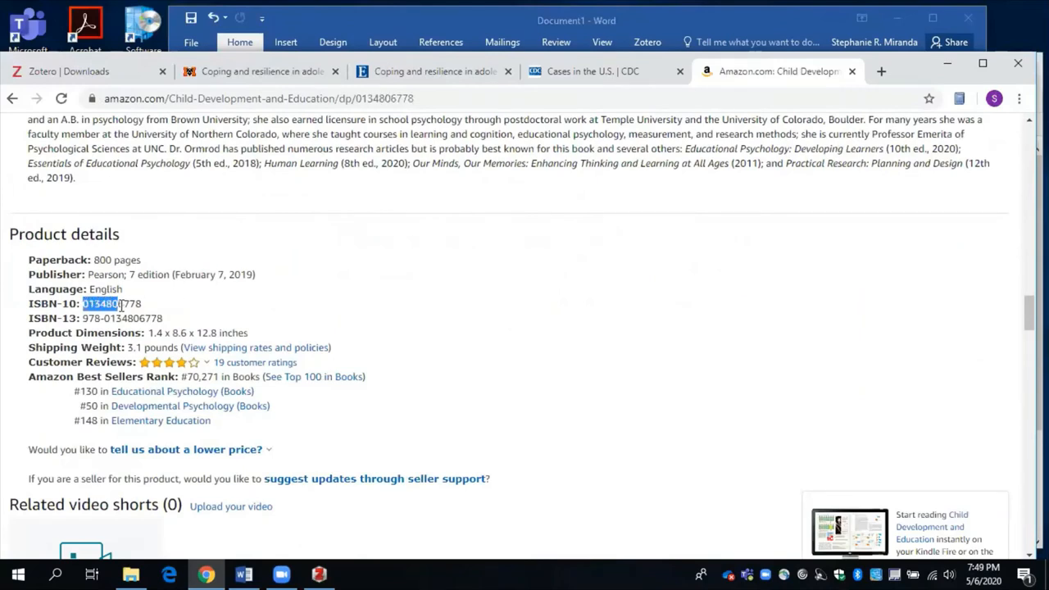
pyautogui.moveTo(82, 303); pyautogui.dragTo(141, 303)
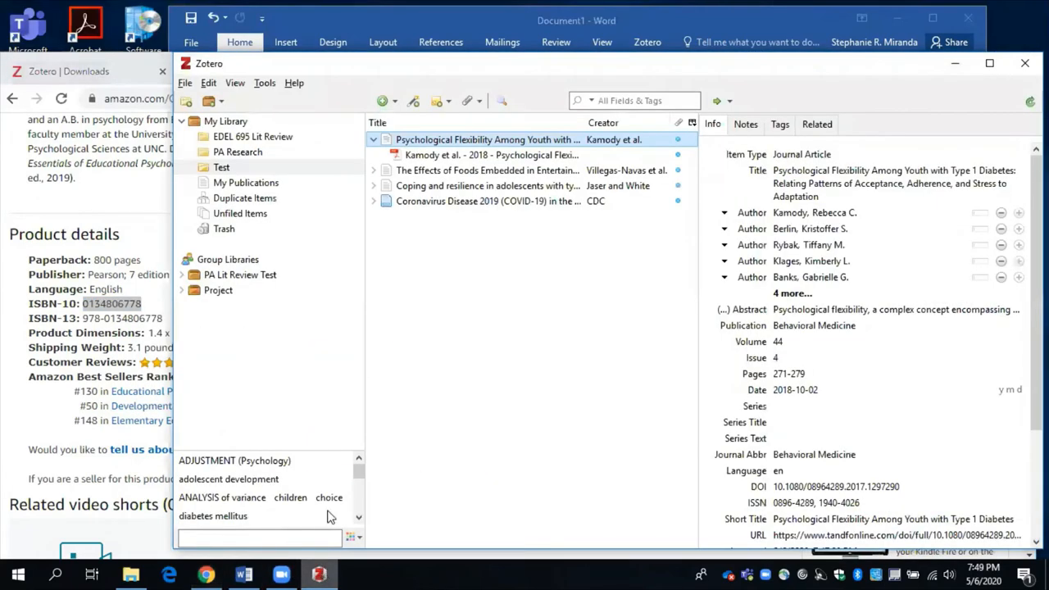
pyautogui.moveTo(413, 101)
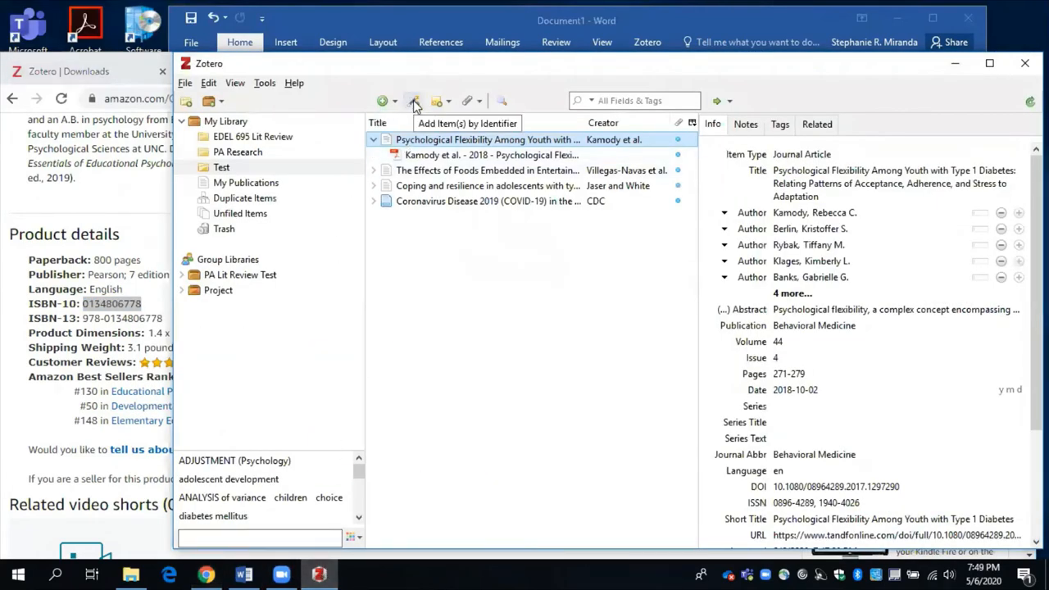
pyautogui.click(413, 101)
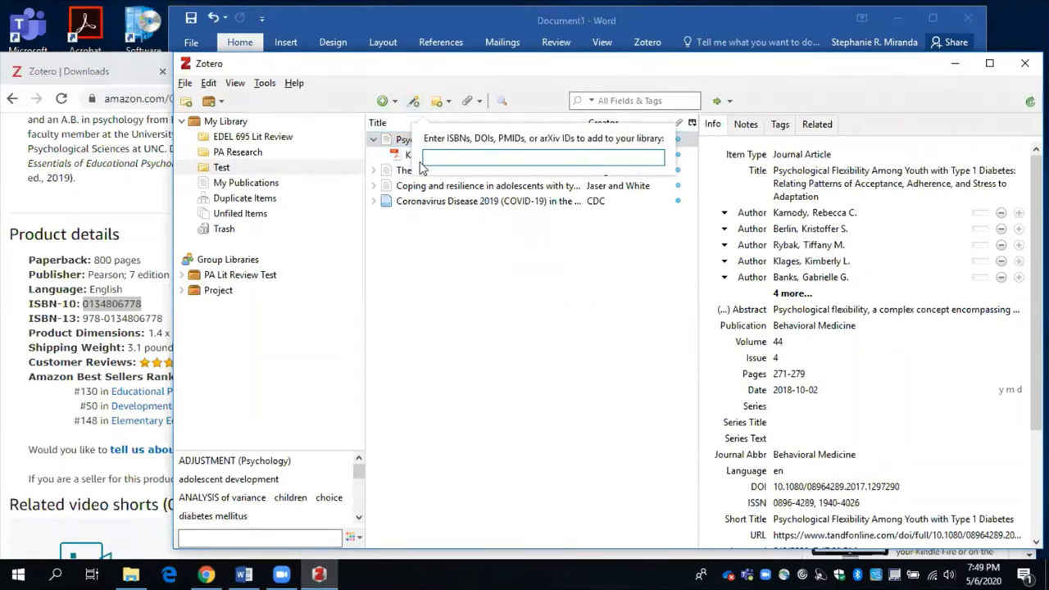
pyautogui.write('0134806778')
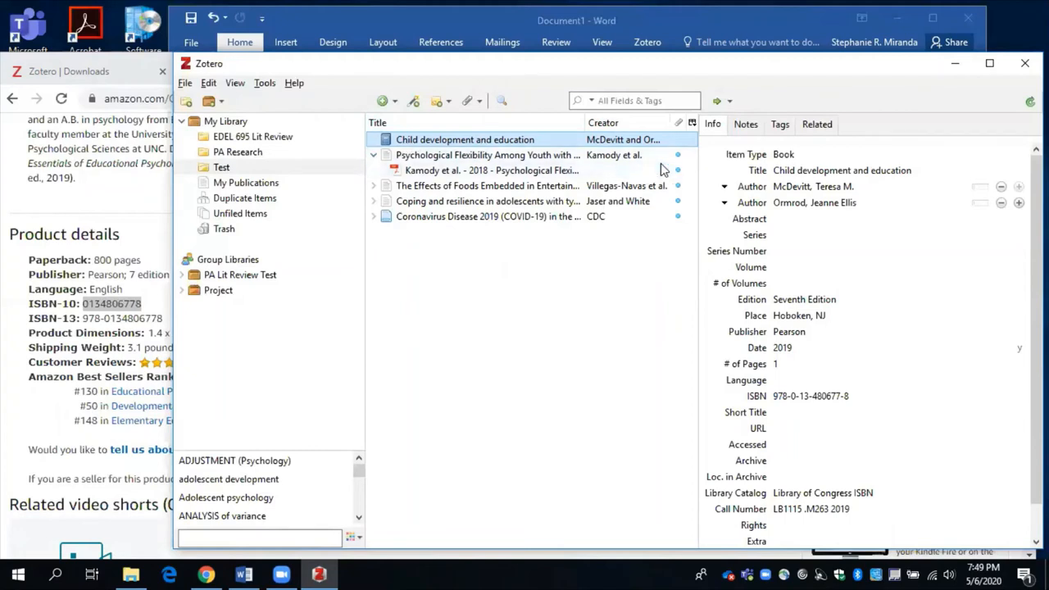
pyautogui.click(893, 220)
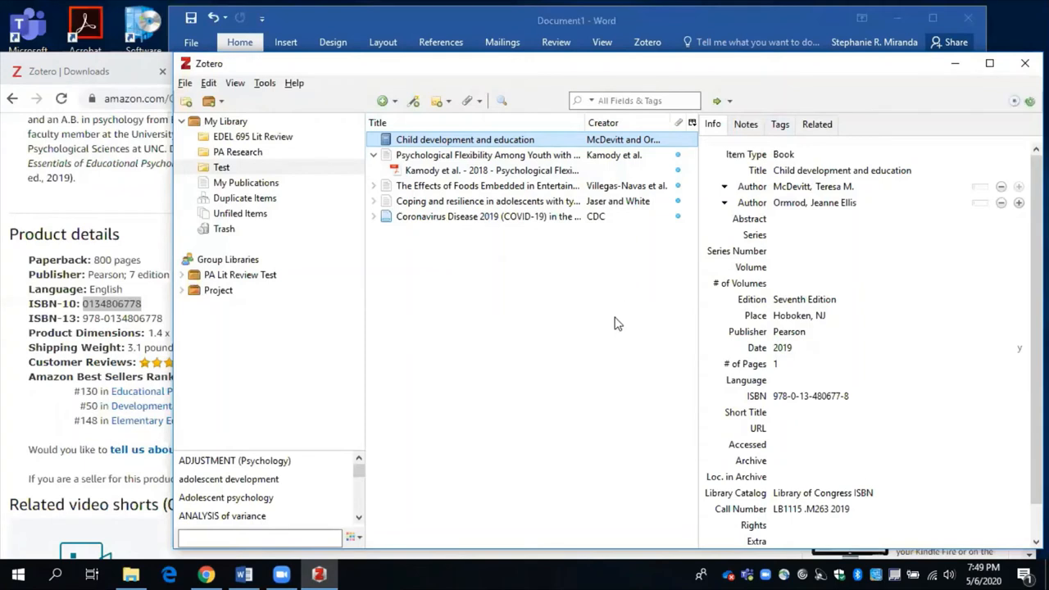
pyautogui.moveTo(615, 328)
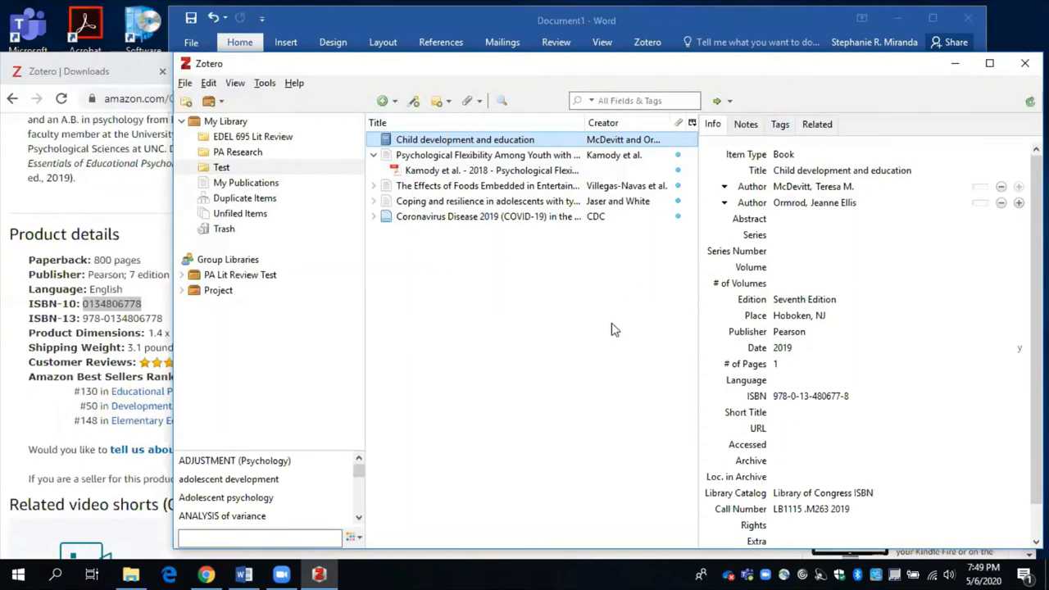
pyautogui.moveTo(462, 304)
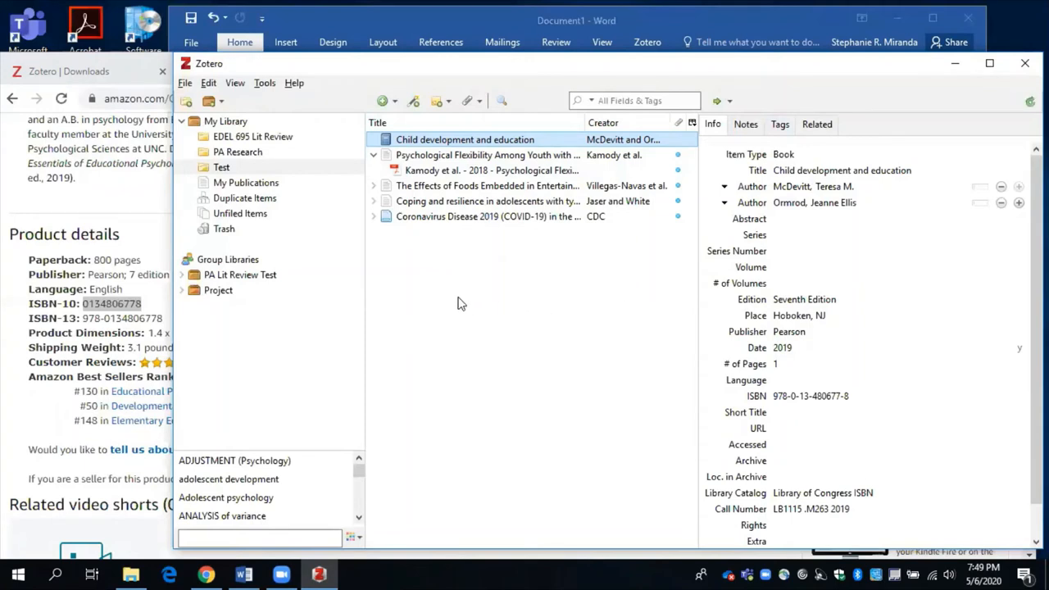
pyautogui.moveTo(387, 308)
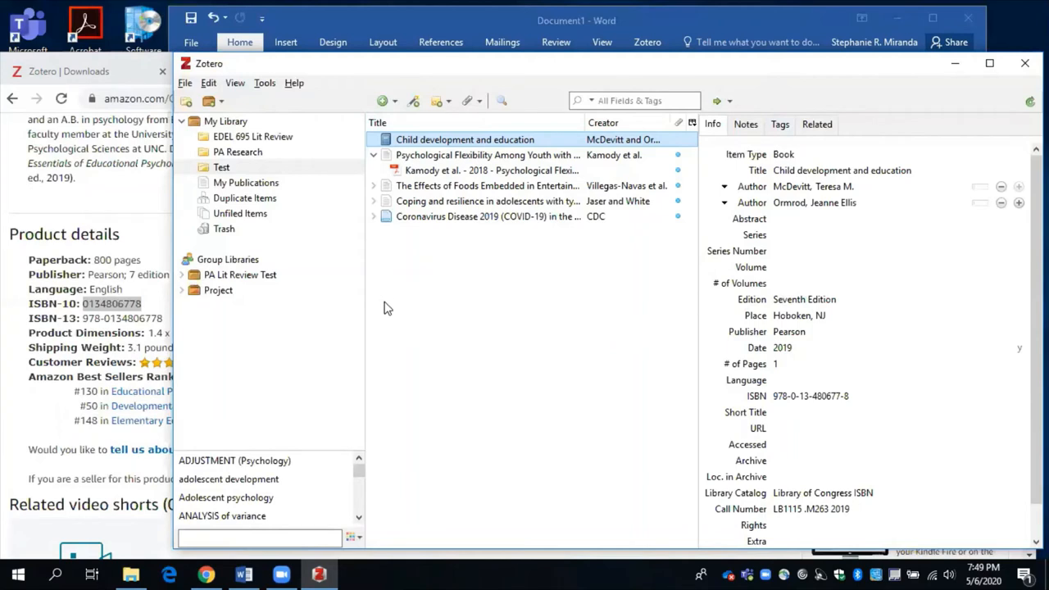
pyautogui.moveTo(403, 294)
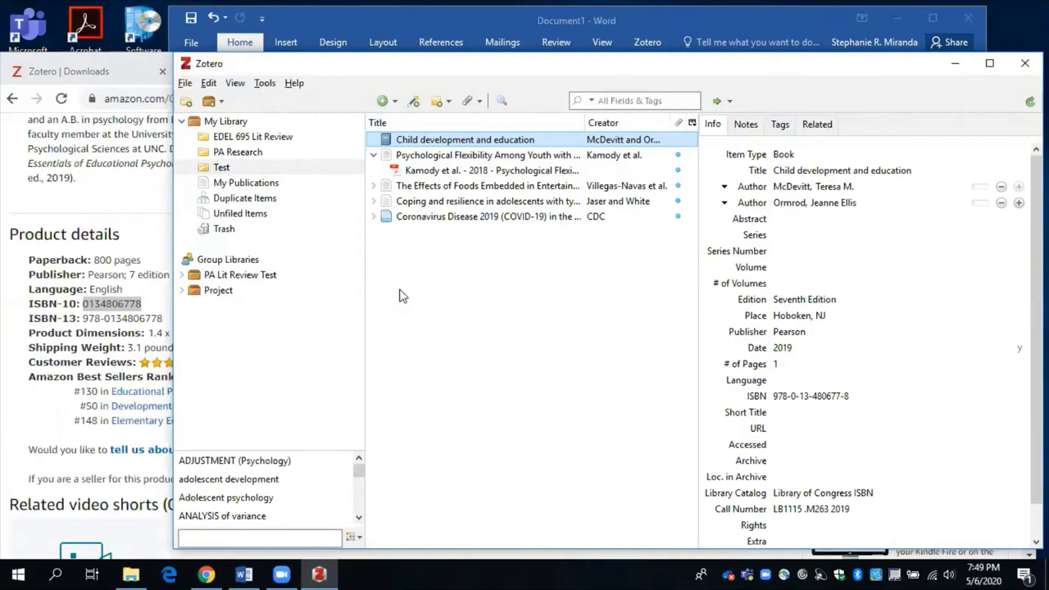
# - Review the imported book, then begin creating a new item manually
pyautogui.click(413, 102)
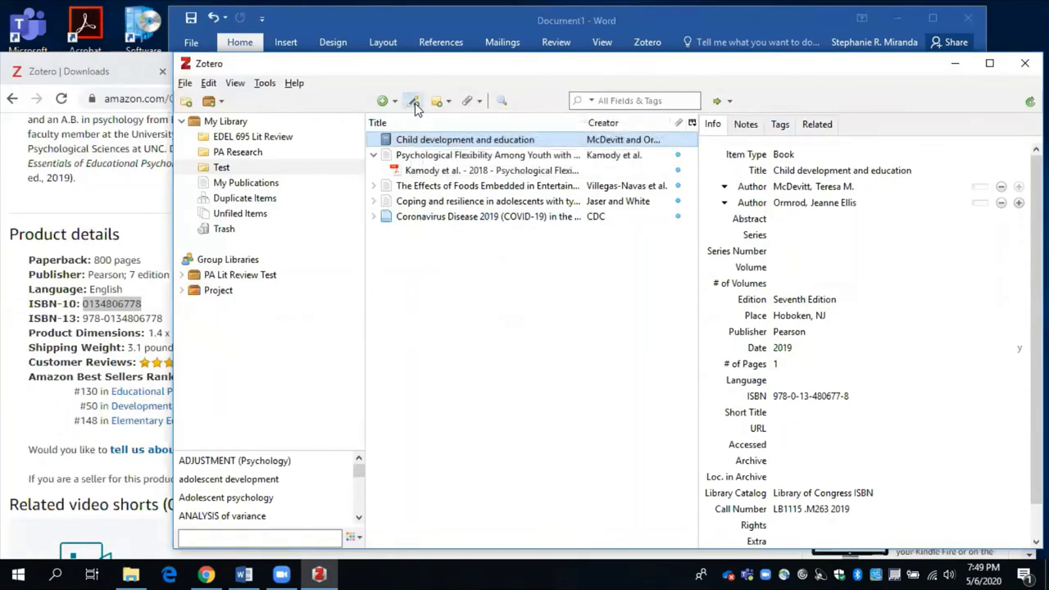
pyautogui.moveTo(413, 102)
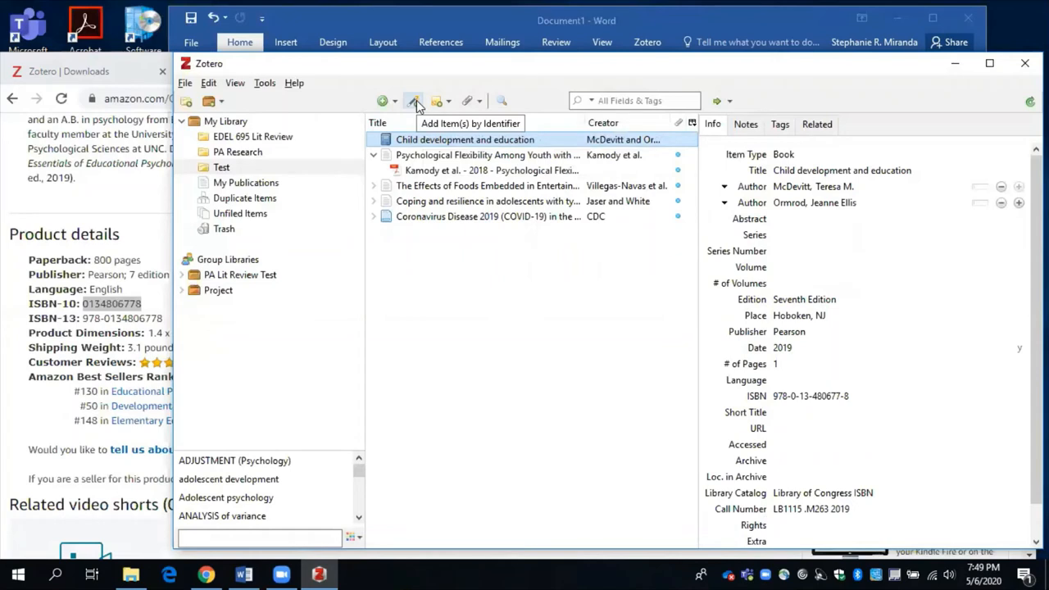
pyautogui.moveTo(414, 300)
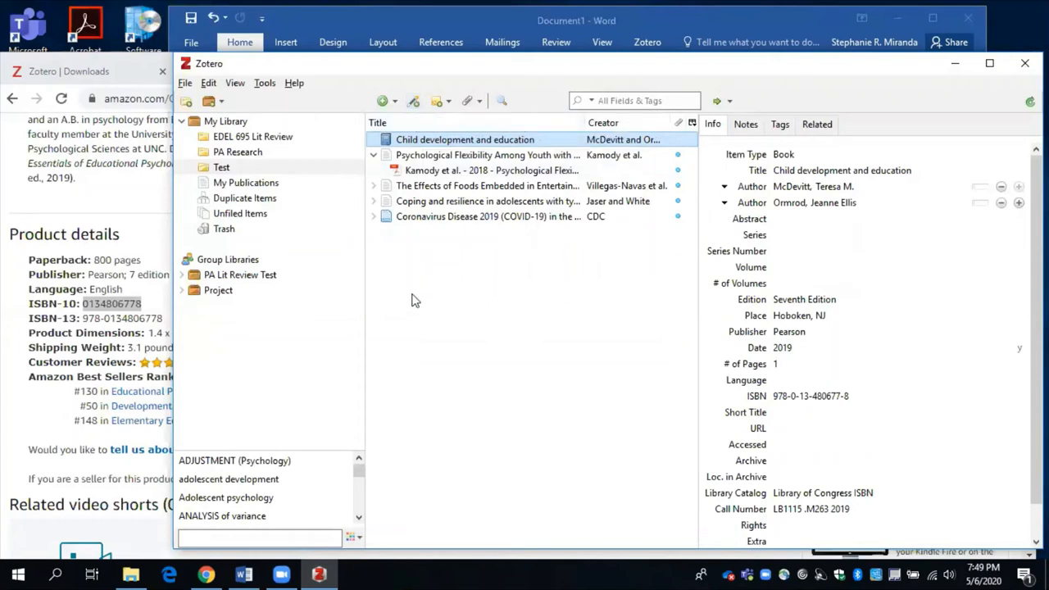
pyautogui.moveTo(439, 298)
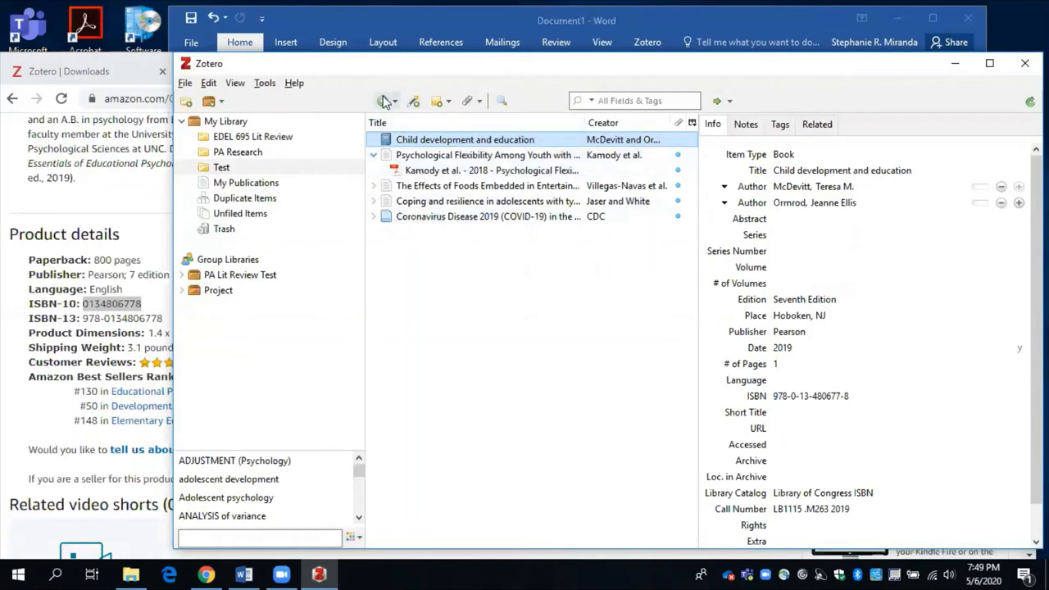
pyautogui.click(383, 100)
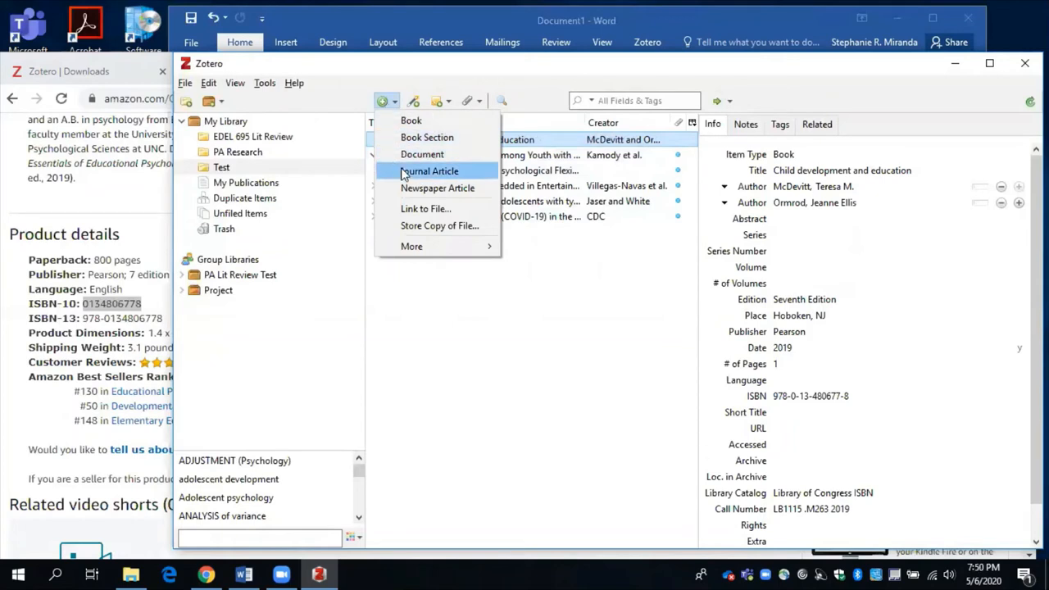
pyautogui.moveTo(396, 178)
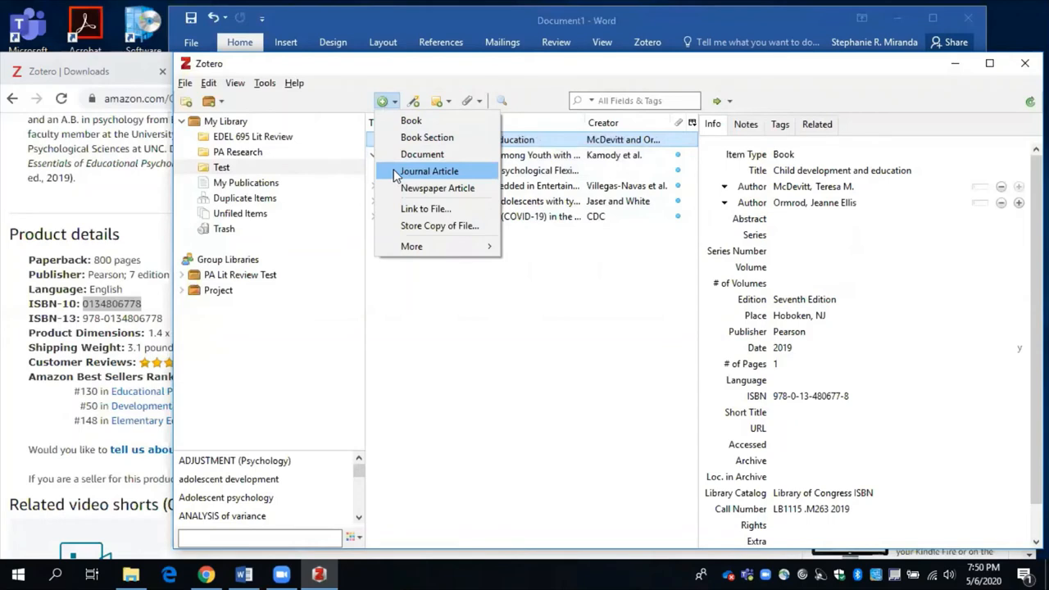
pyautogui.moveTo(422, 154)
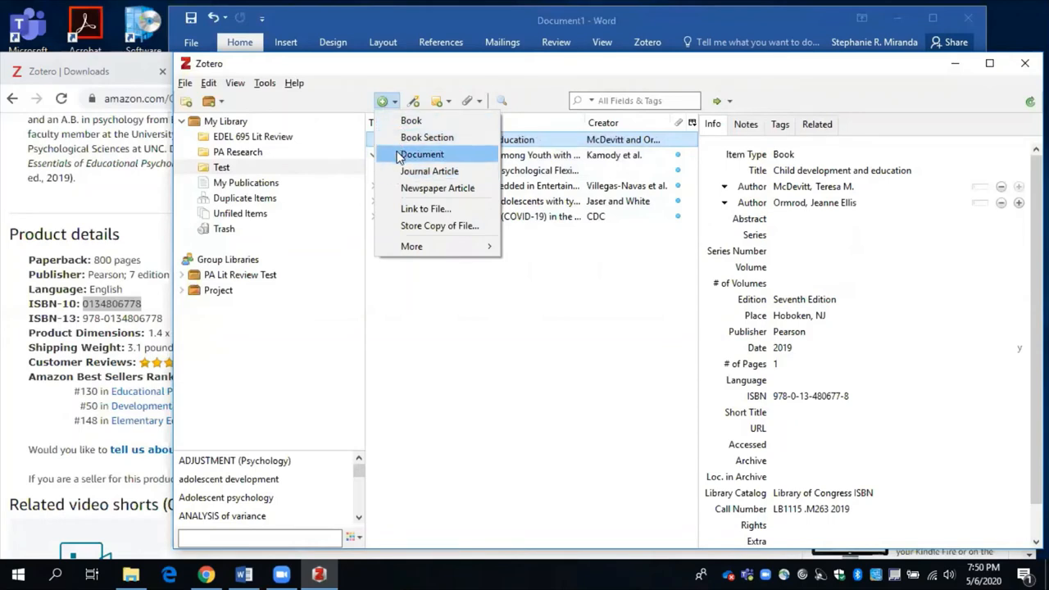
pyautogui.moveTo(400, 170)
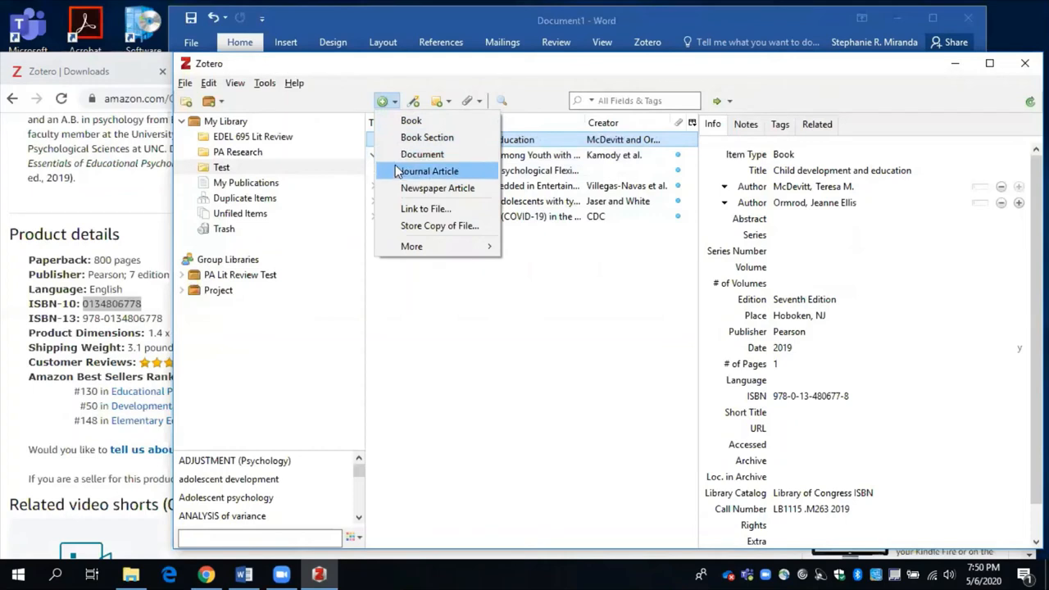
pyautogui.moveTo(421, 154)
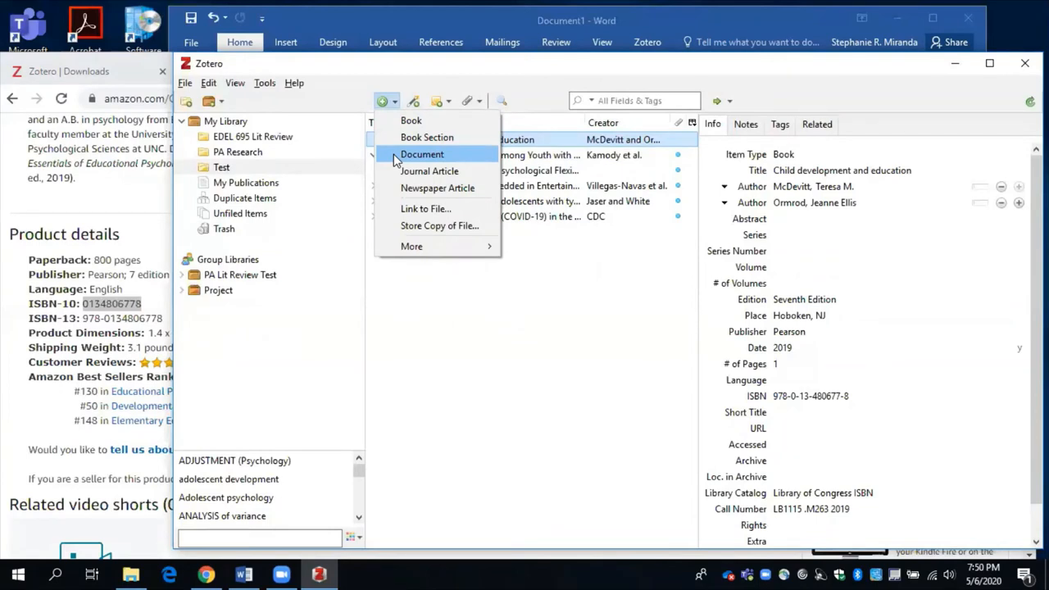
pyautogui.moveTo(429, 170)
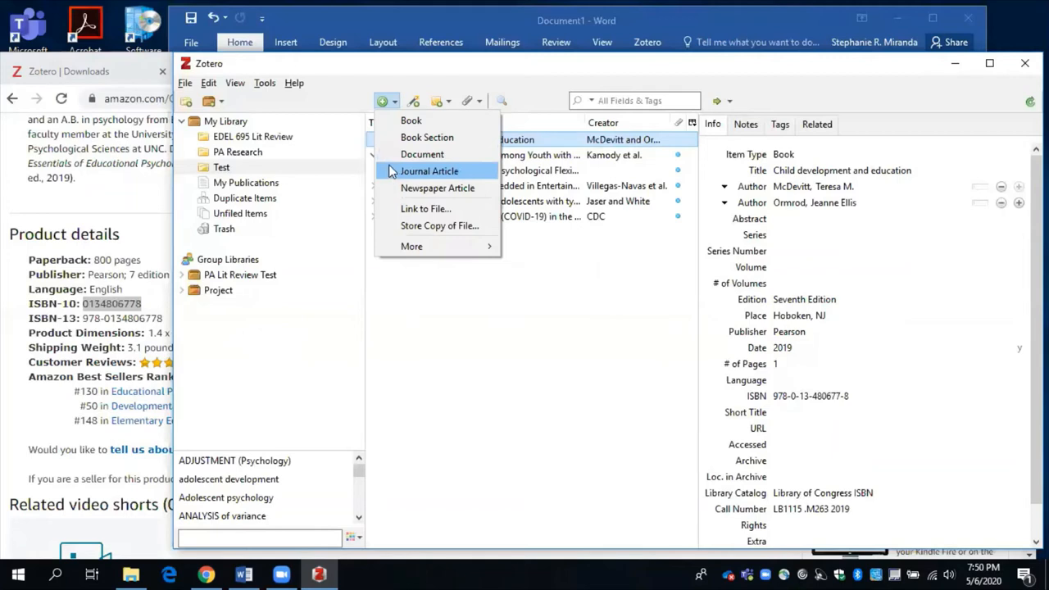
# - Create a new journal article item titled 'Test title'
pyautogui.click(430, 170)
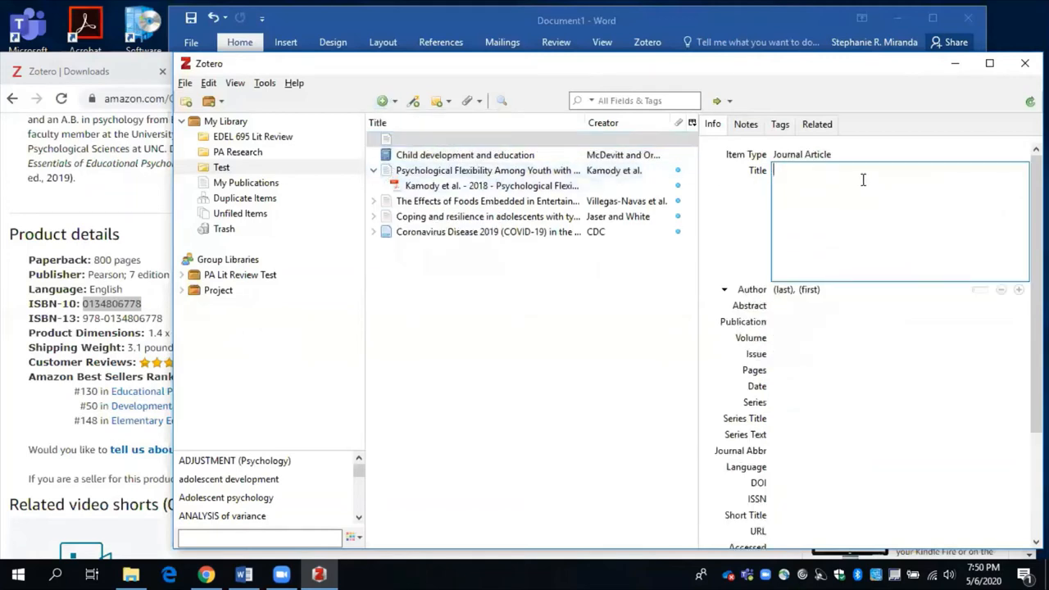
pyautogui.moveTo(792, 241)
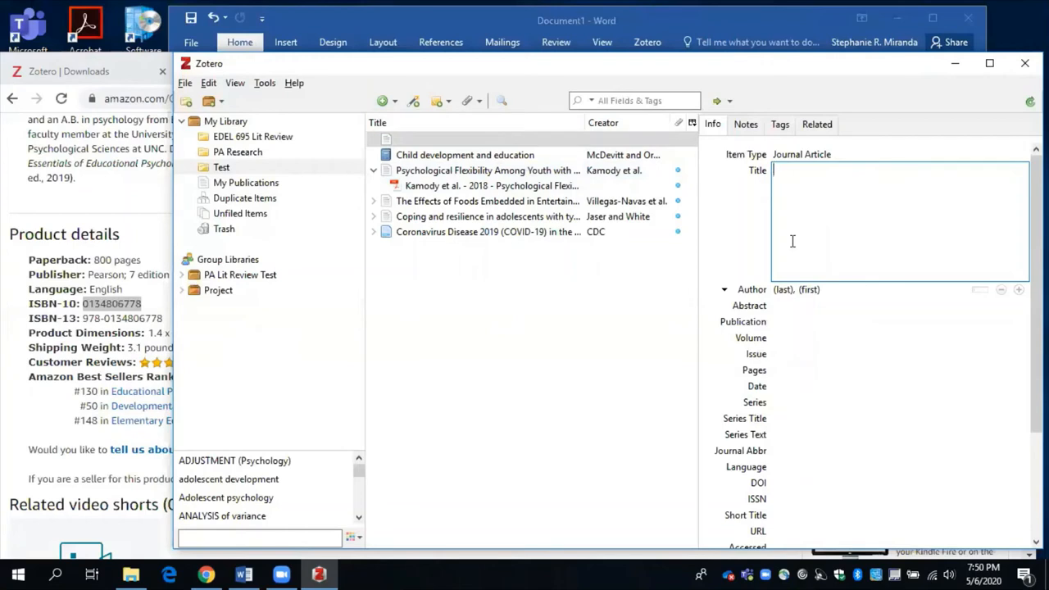
pyautogui.write('Test t')
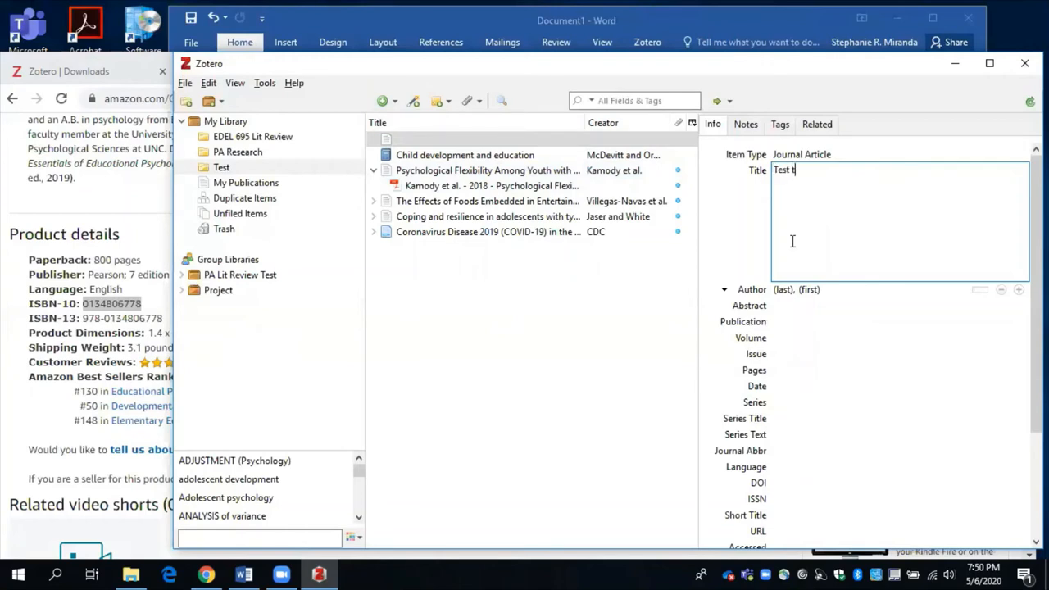
pyautogui.write('itle')
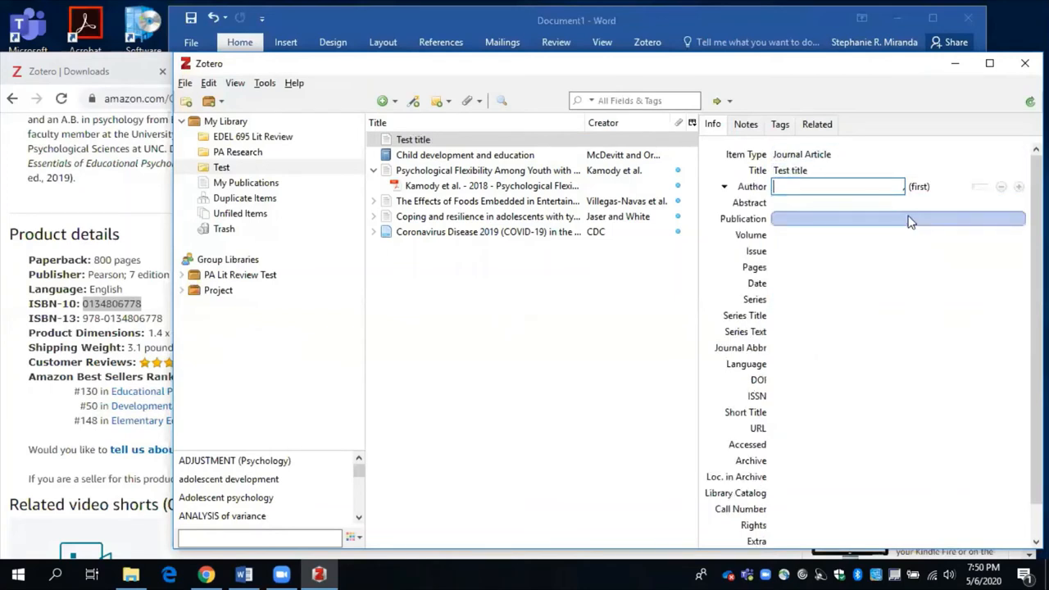
pyautogui.moveTo(826, 229)
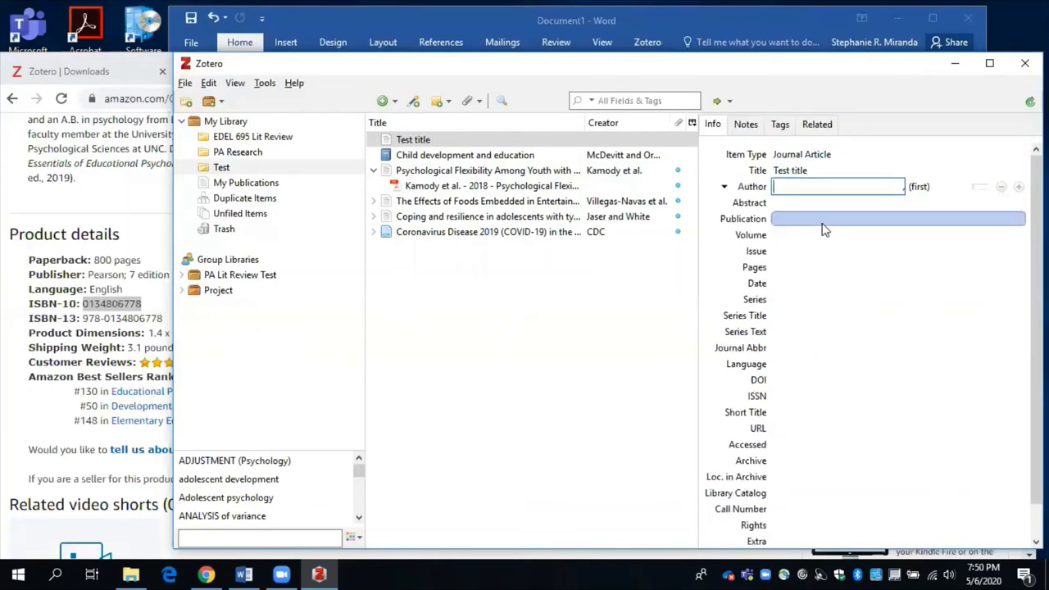
# - Enter author Doe, John and date 2020, then save the new article
pyautogui.write('Doe,')
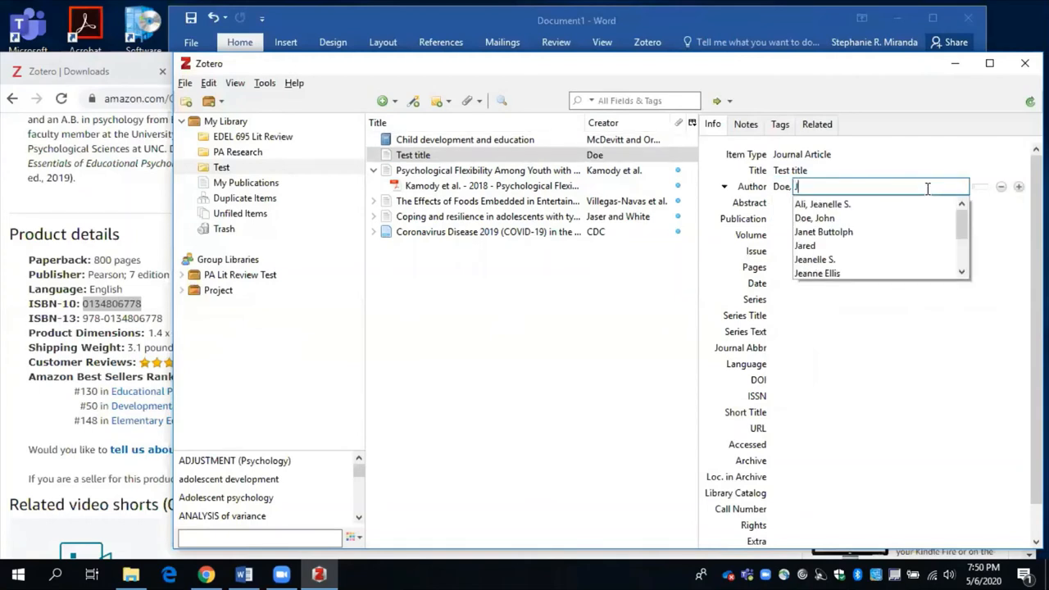
pyautogui.write('John')
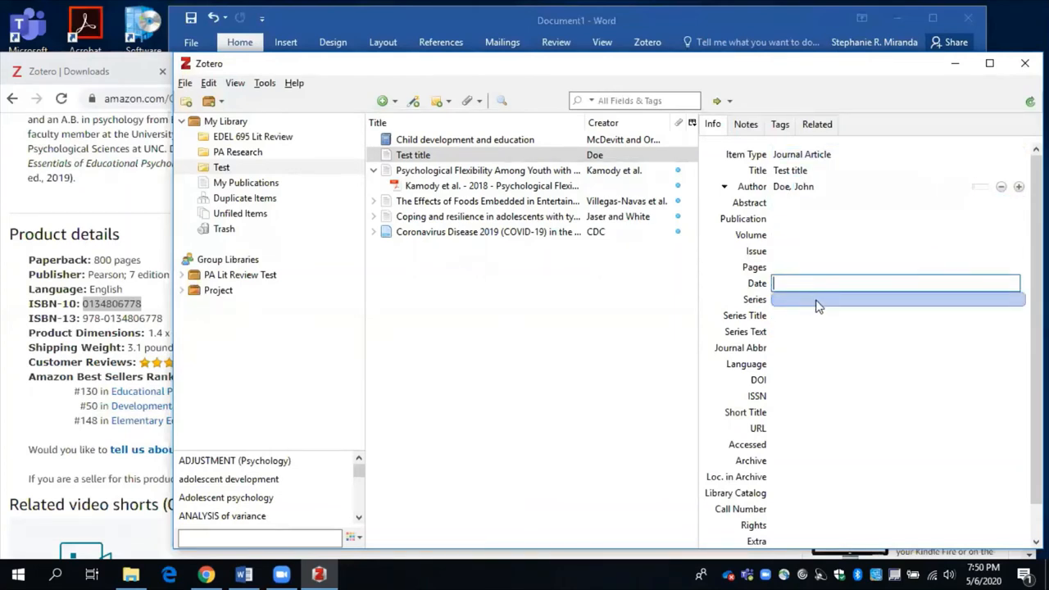
pyautogui.write('2020')
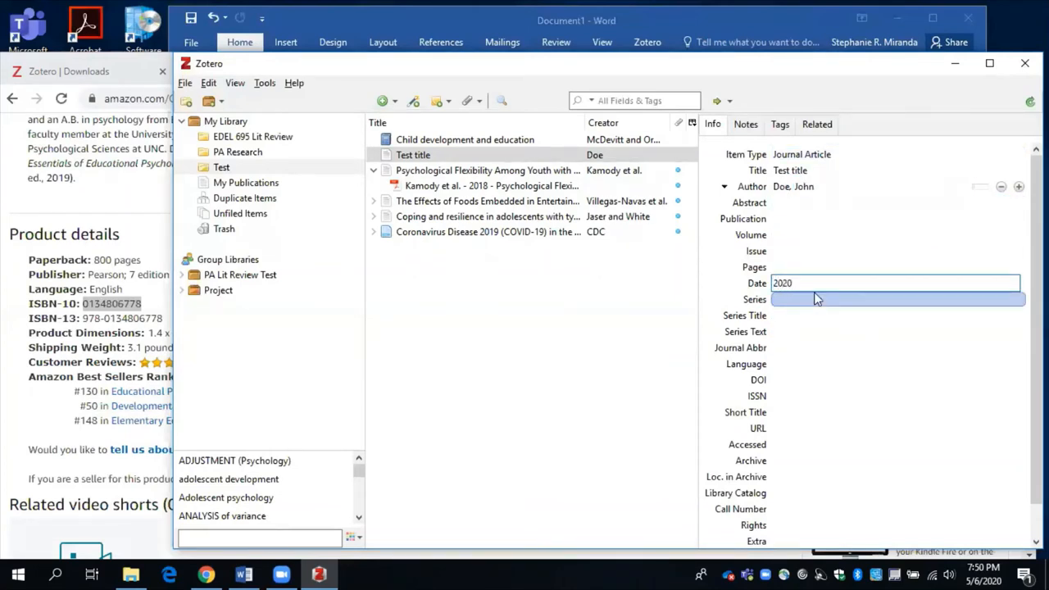
pyautogui.click(449, 154)
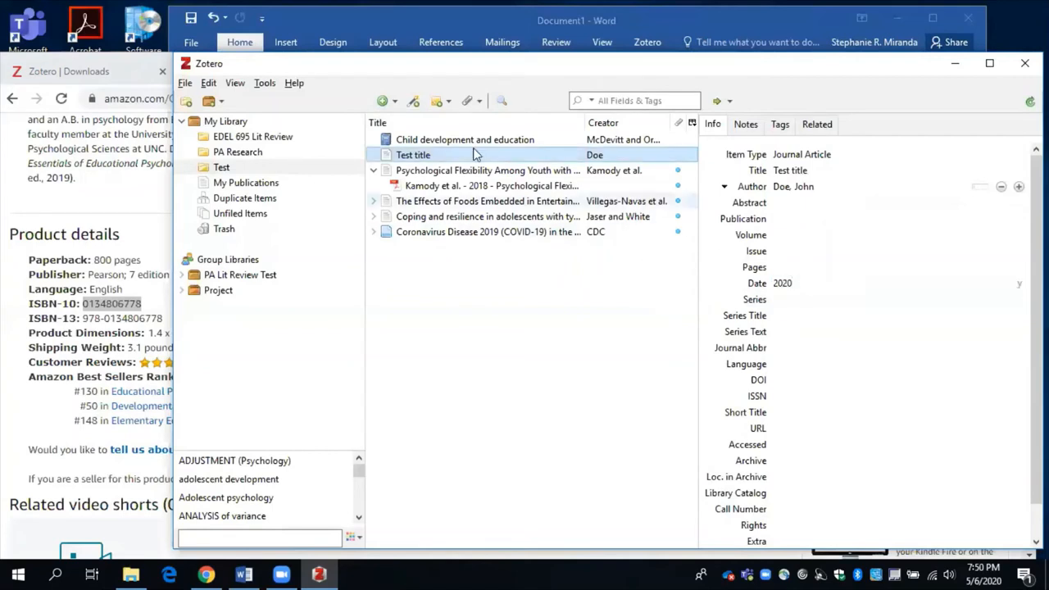
pyautogui.moveTo(449, 162)
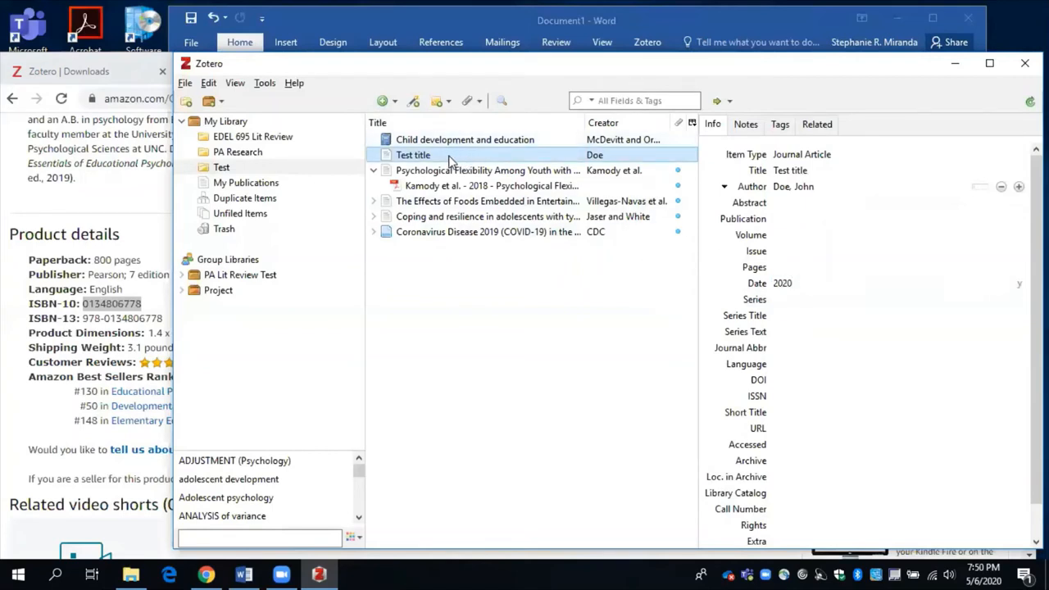
pyautogui.moveTo(571, 159)
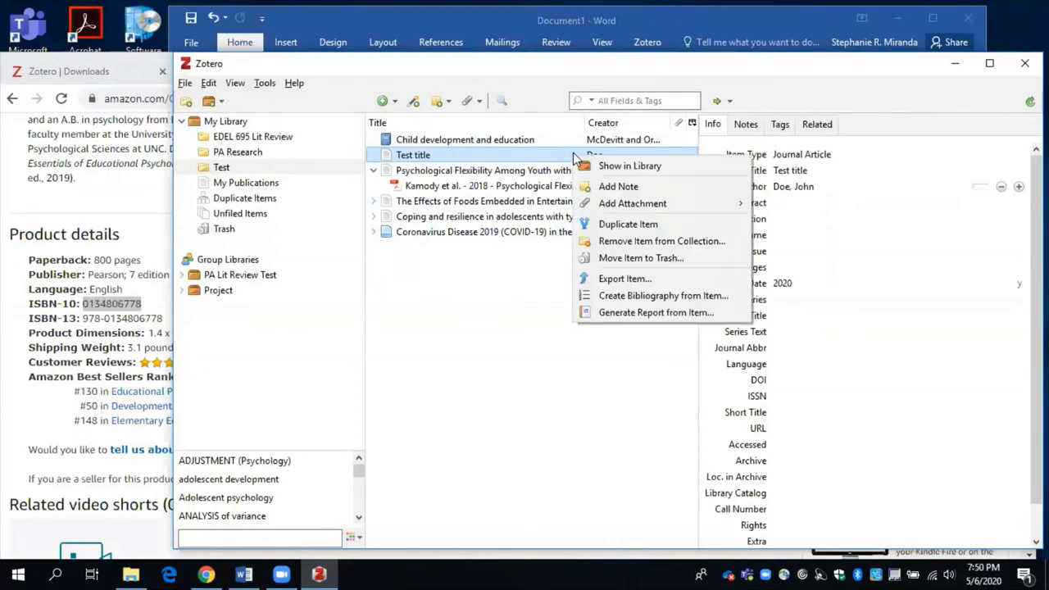
pyautogui.moveTo(567, 154)
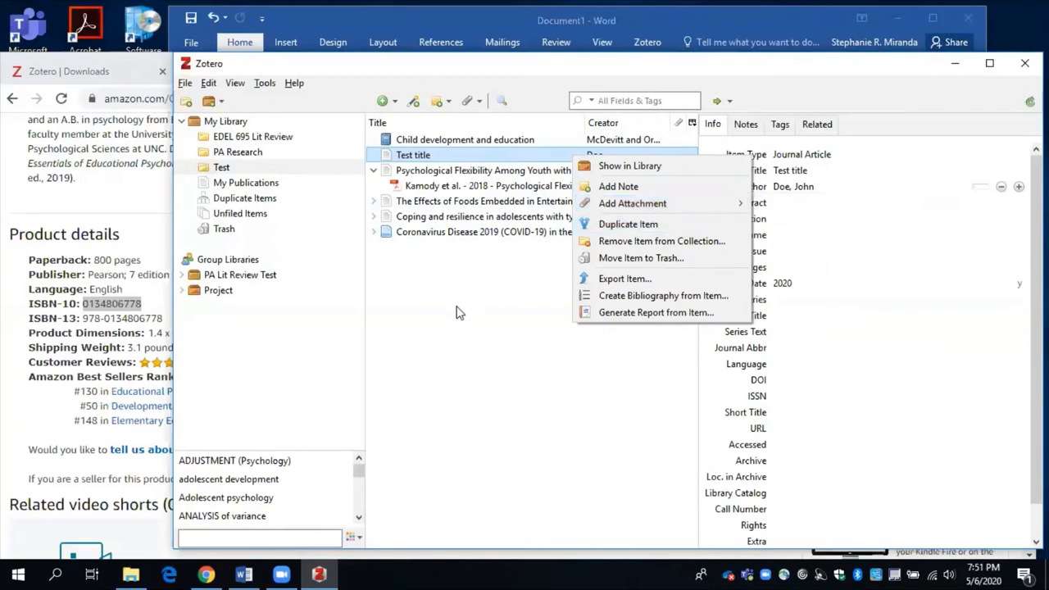
pyautogui.click(537, 381)
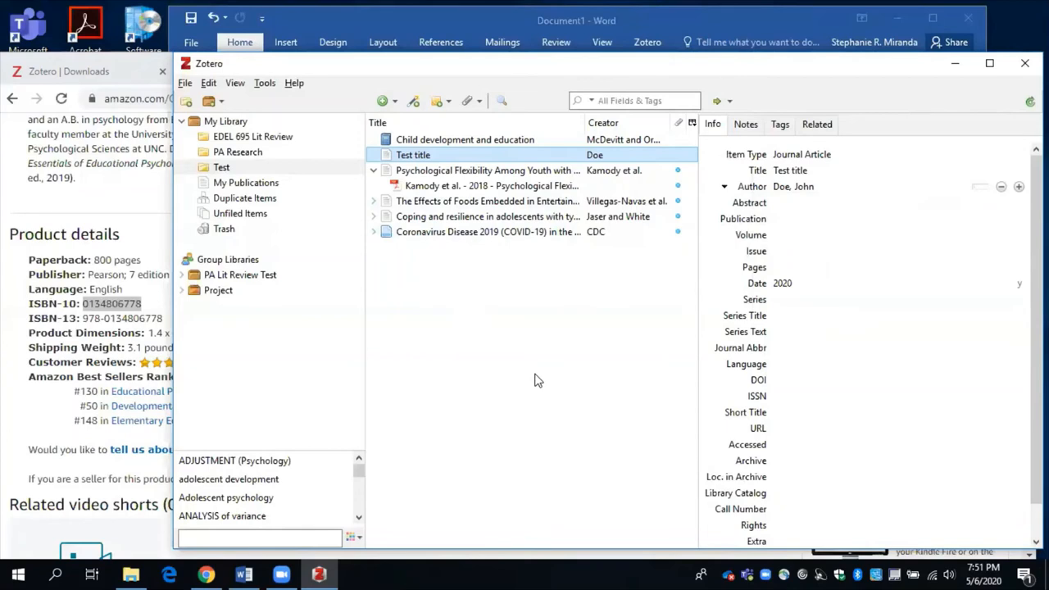
pyautogui.moveTo(544, 380)
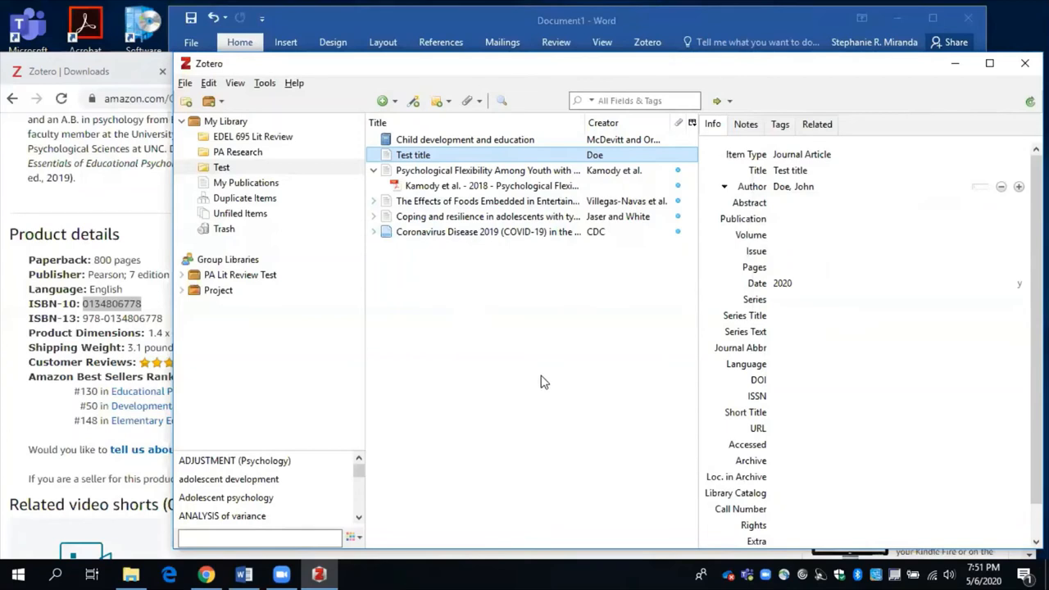
pyautogui.moveTo(531, 364)
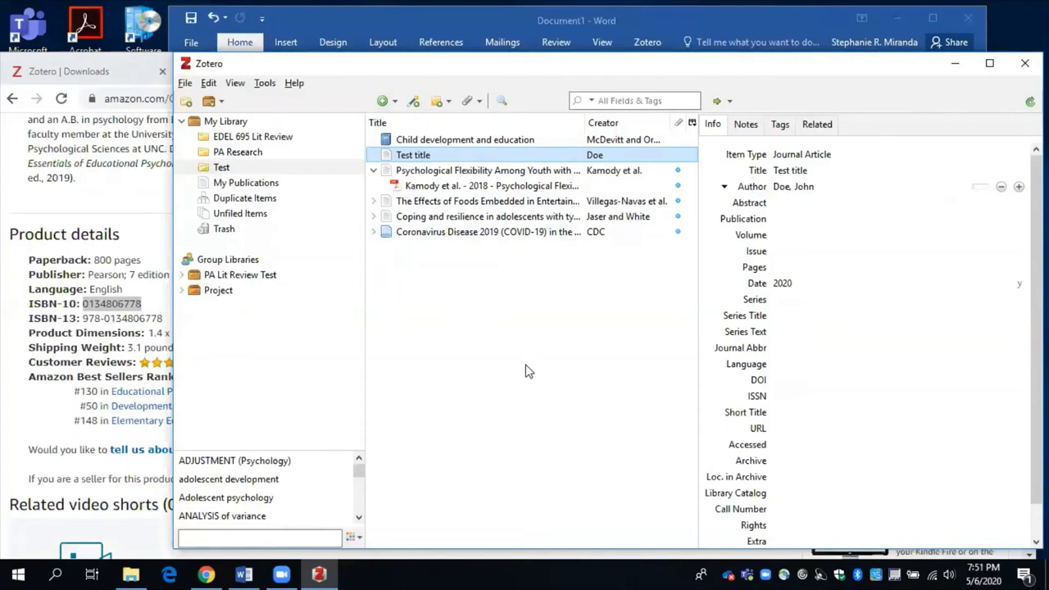
pyautogui.moveTo(511, 374)
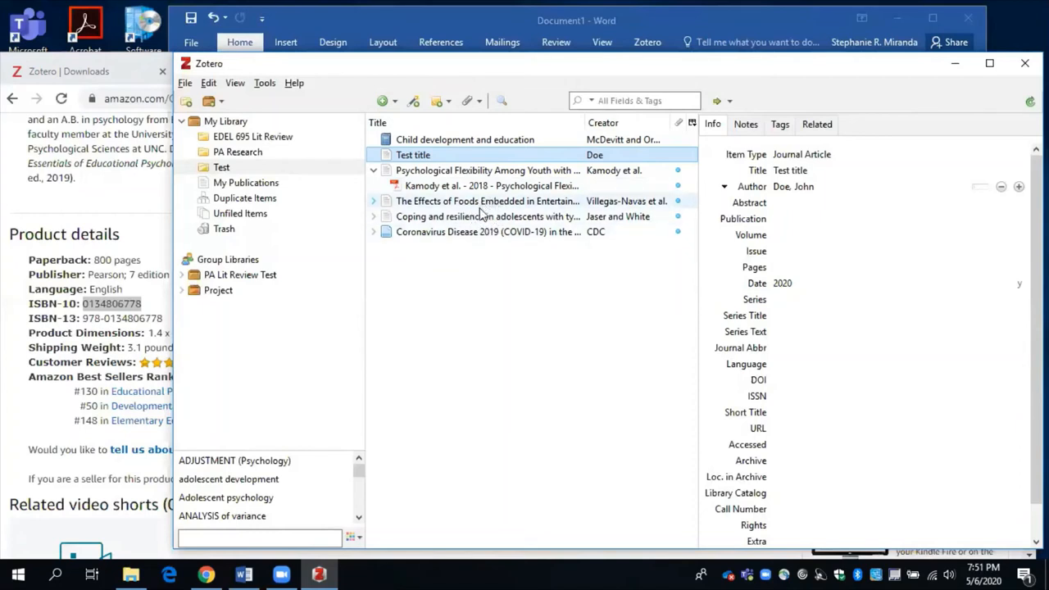
pyautogui.moveTo(482, 213)
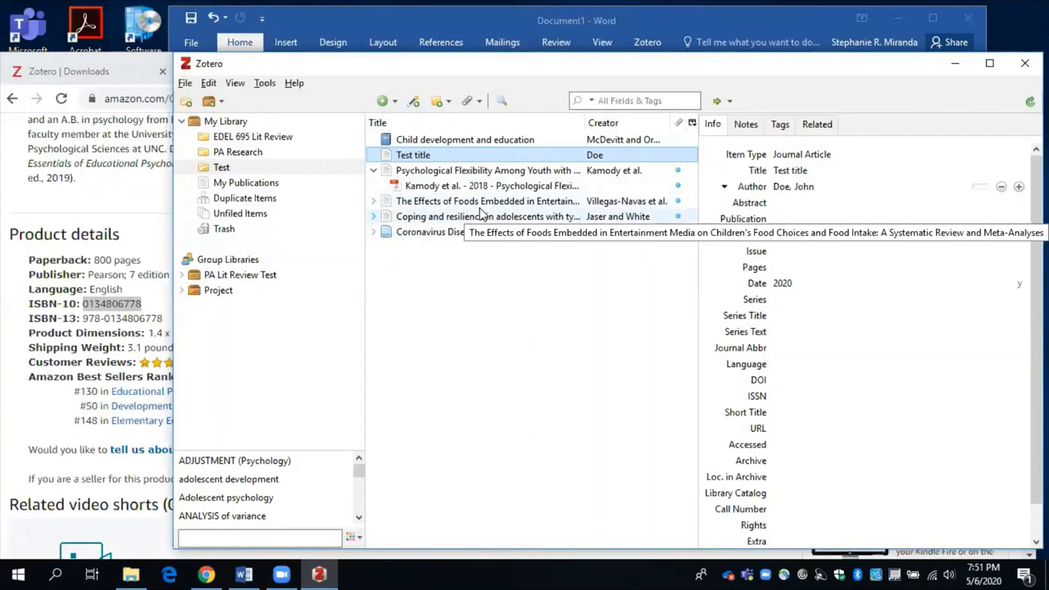
pyautogui.moveTo(478, 219)
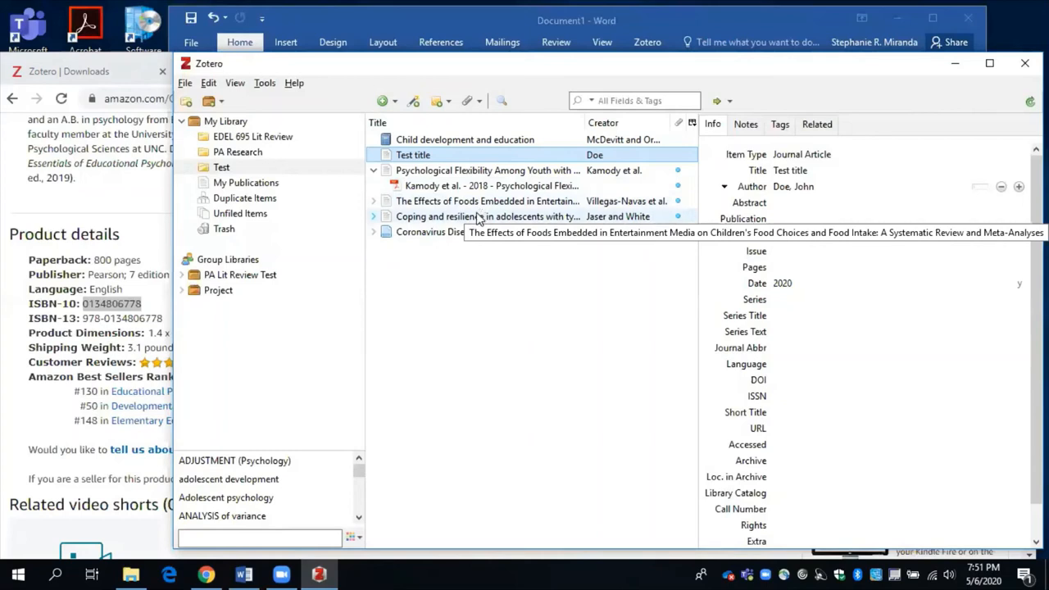
pyautogui.moveTo(477, 216)
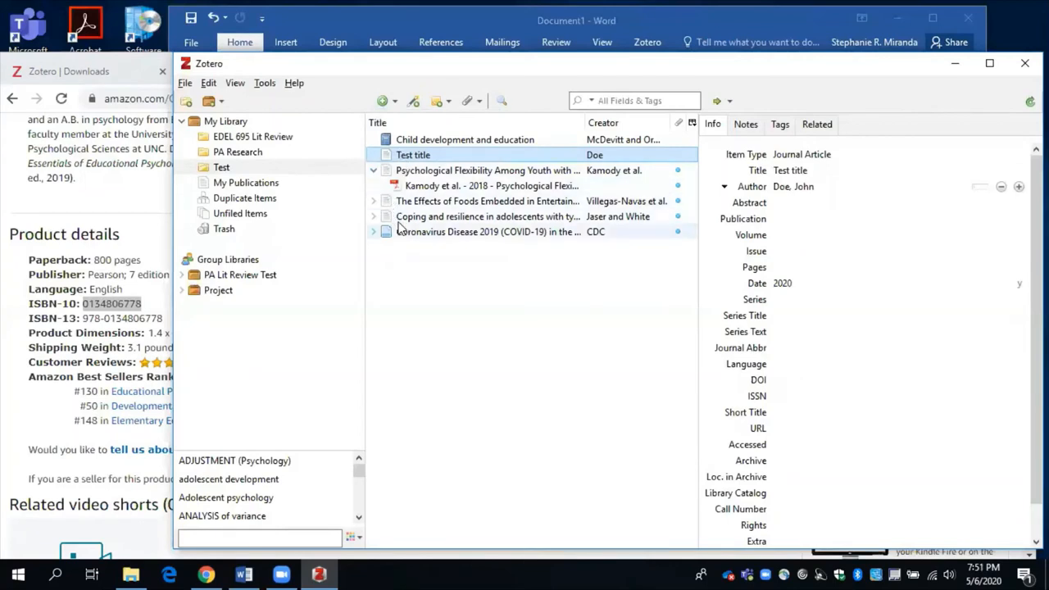
# - Select Jaser and White's 'Coping and resilience in adolescents with type 1 diabetes' article
pyautogui.click(487, 216)
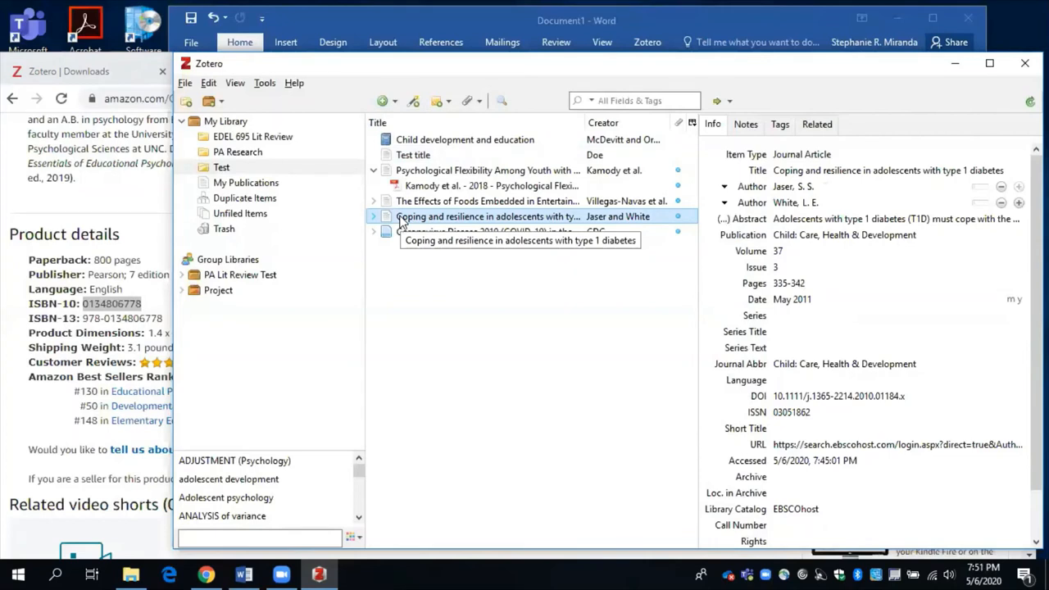
# - Create an APA 7th edition bibliography from the coping article and copy it to the clipboard
pyautogui.rightClick(489, 216)
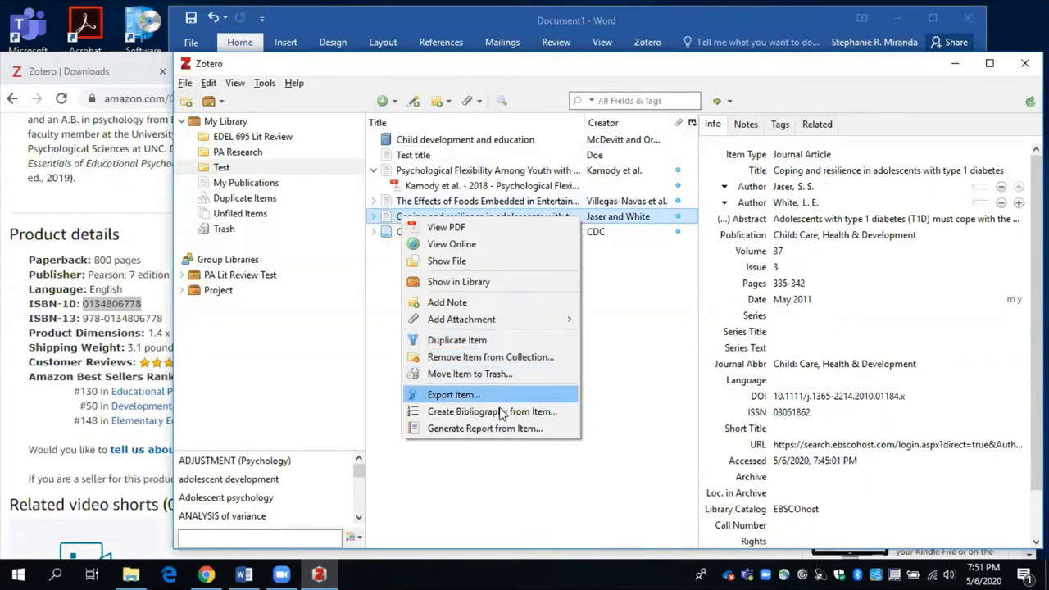
pyautogui.moveTo(500, 411)
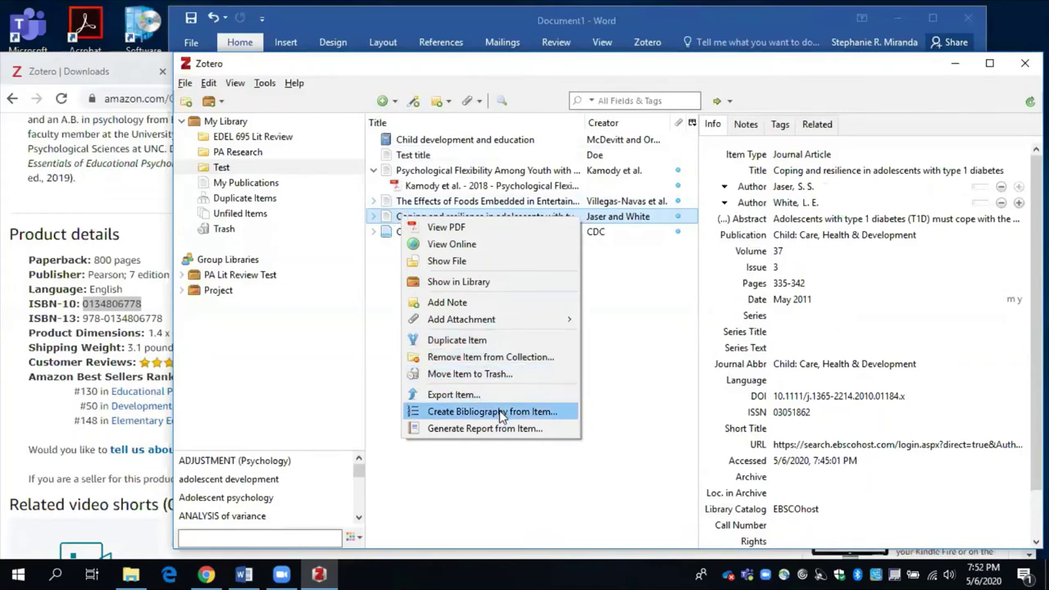
pyautogui.click(499, 411)
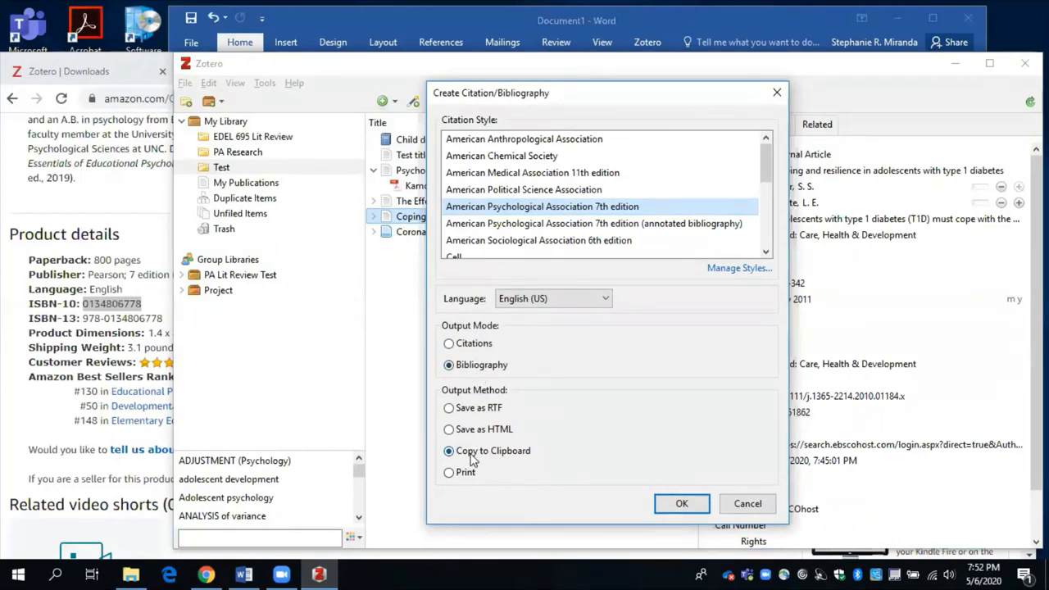
pyautogui.moveTo(502, 462)
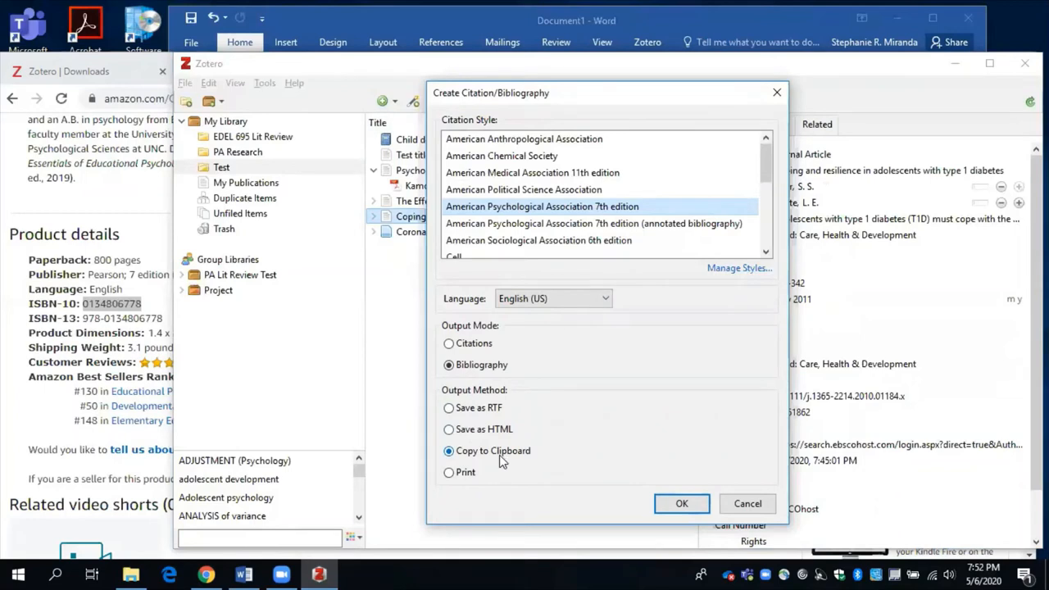
pyautogui.moveTo(489, 455)
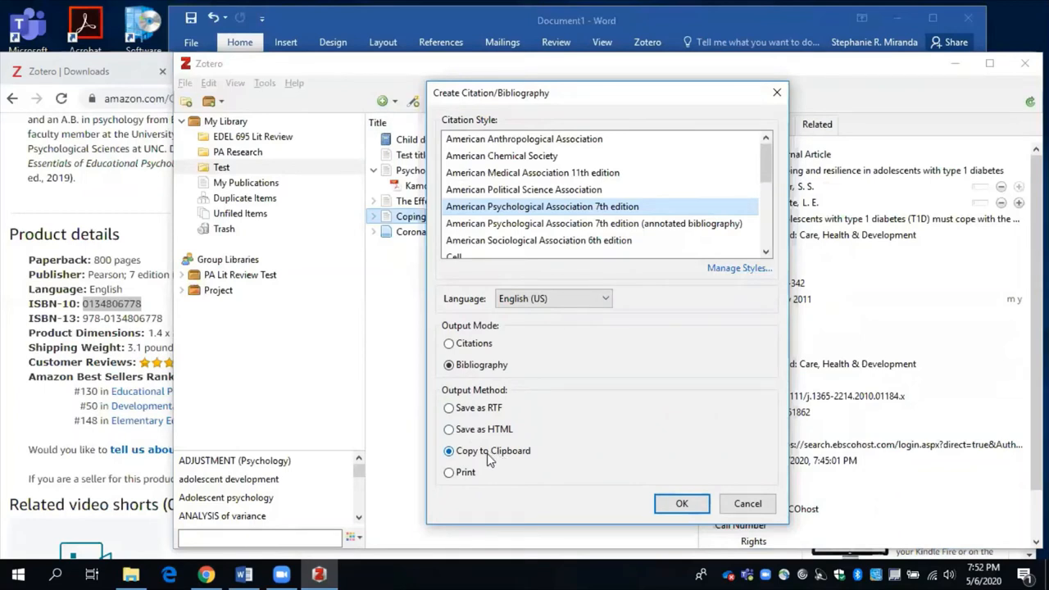
pyautogui.moveTo(482, 457)
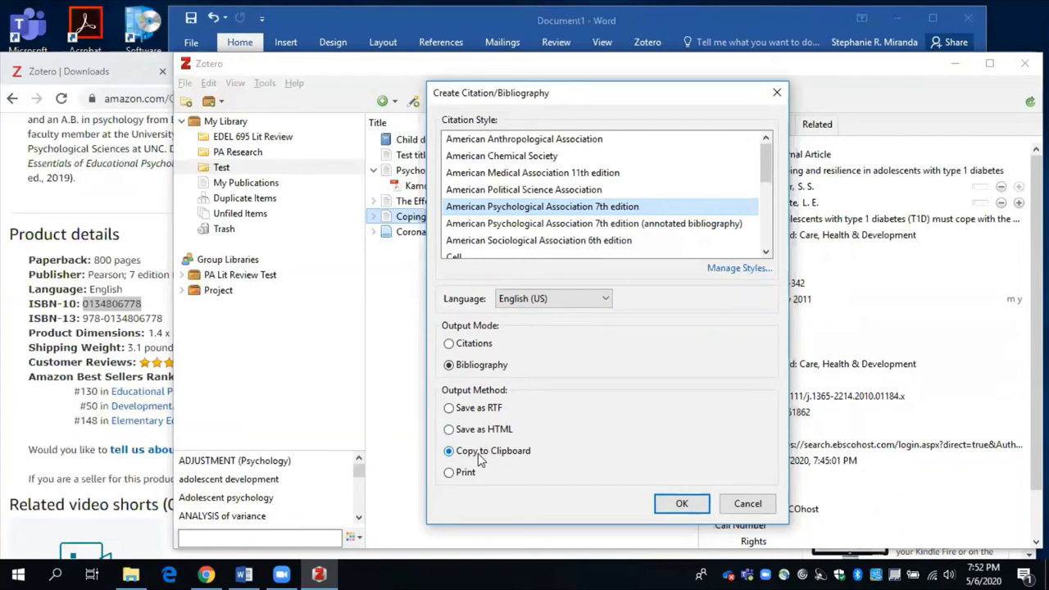
pyautogui.moveTo(704, 509)
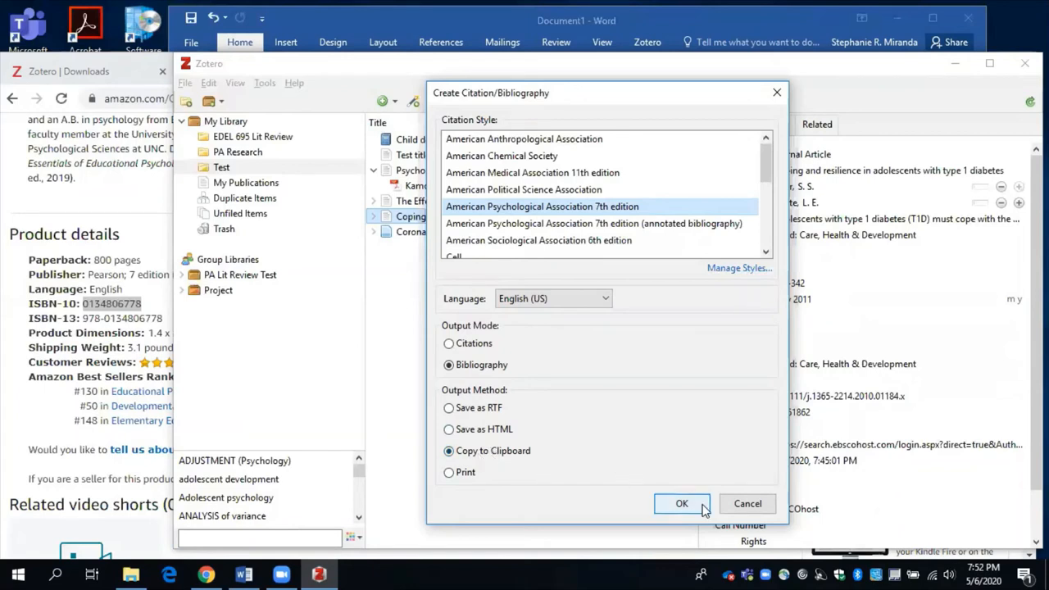
pyautogui.click(682, 503)
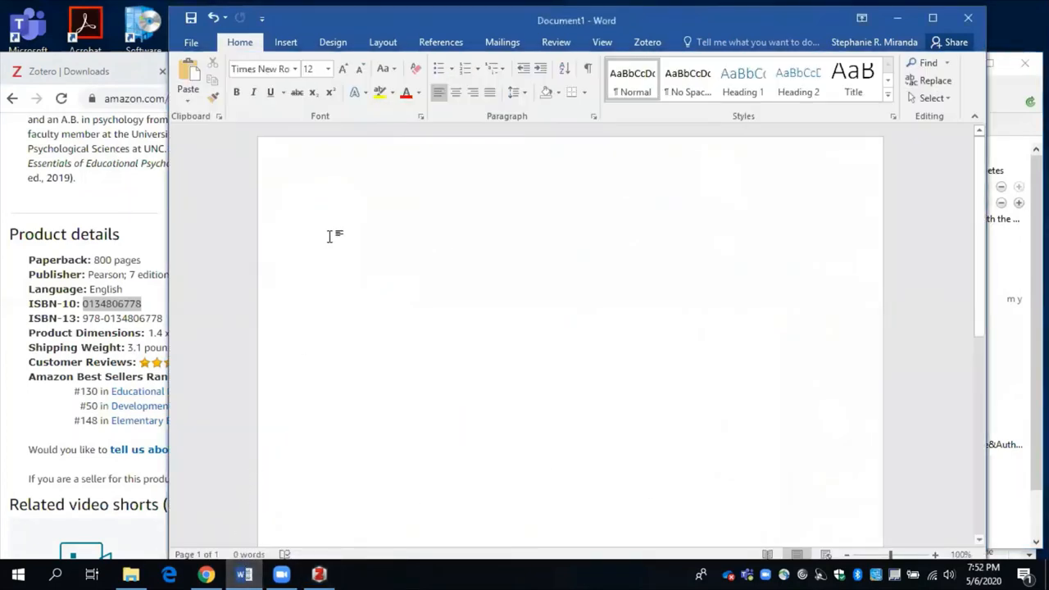
pyautogui.moveTo(308, 308)
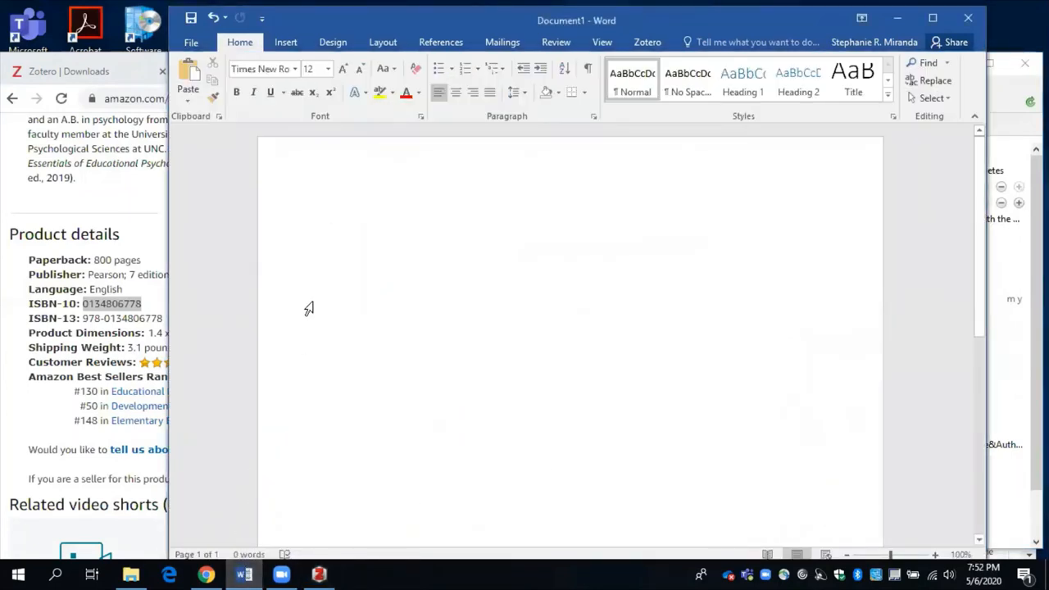
# - Paste the copied APA reference for the Coping and resilience article into the blank document
pyautogui.press('ctrl+v')
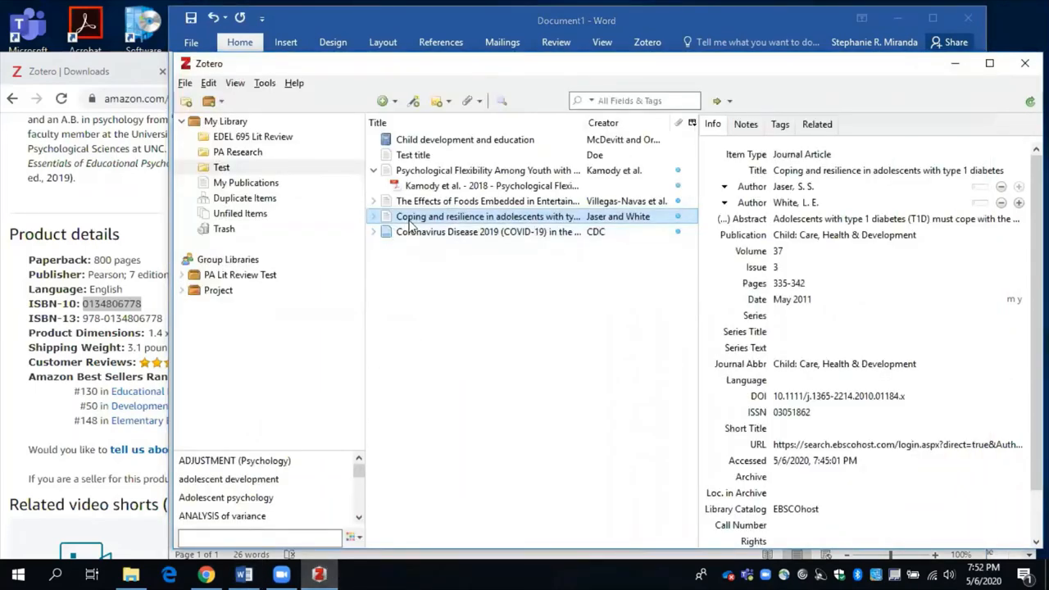
pyautogui.moveTo(413, 216)
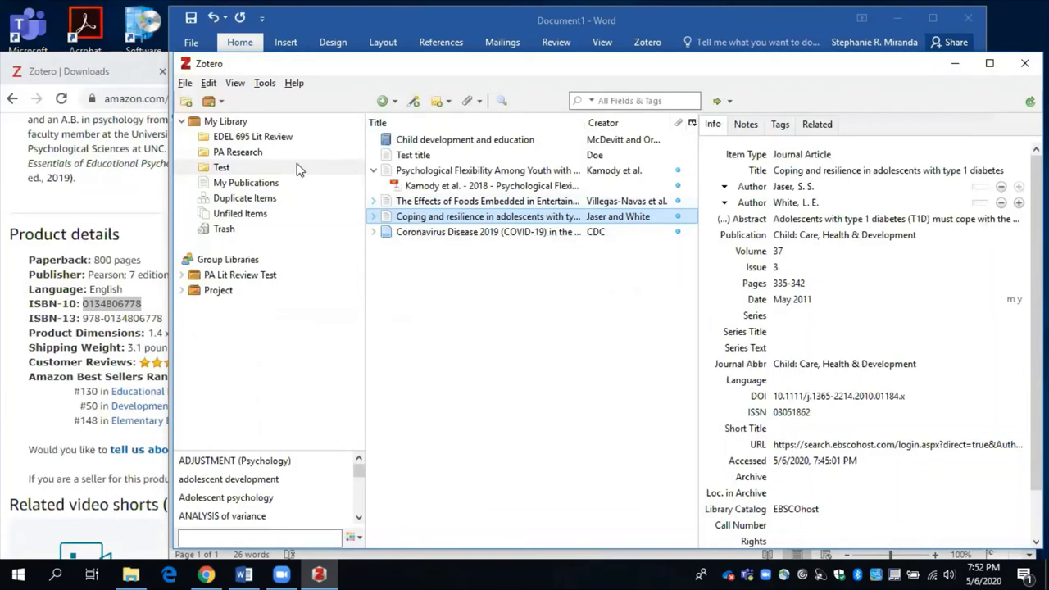
# - Create an APA 7th bibliography from the whole Test collection and send it to the clipboard
pyautogui.rightClick(221, 167)
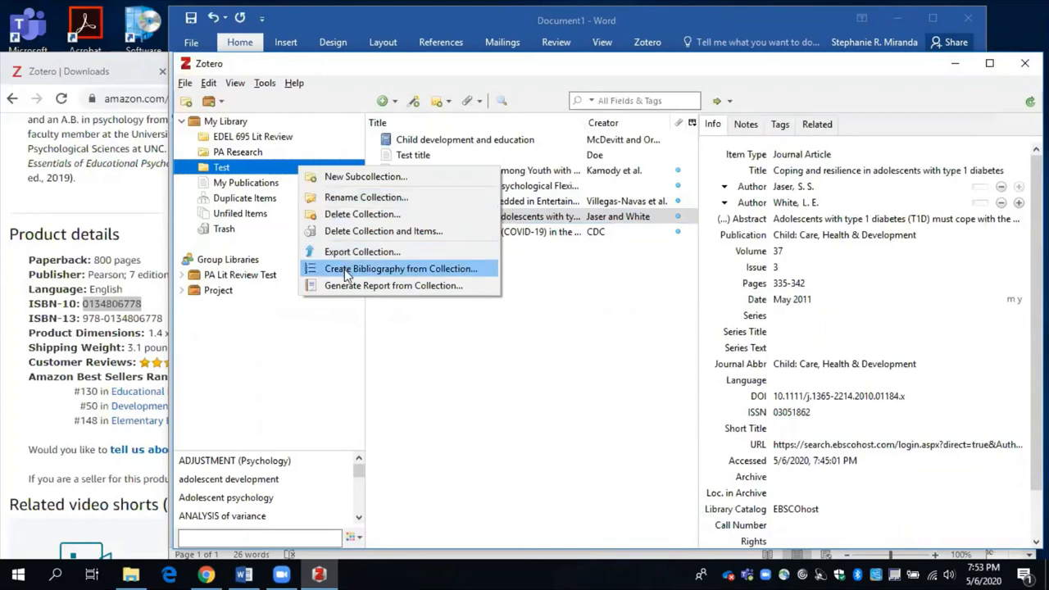
pyautogui.click(402, 269)
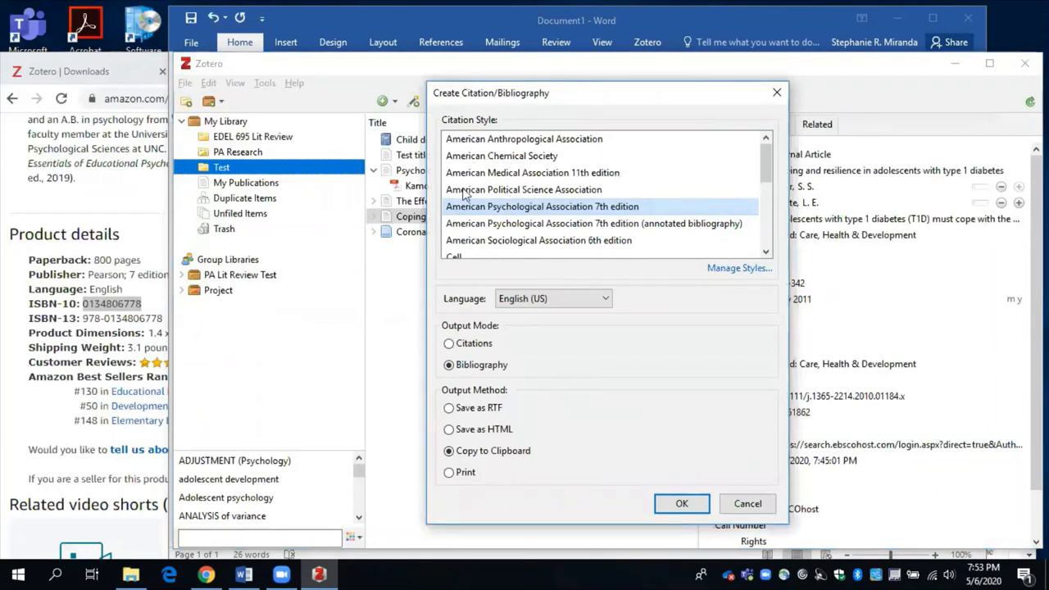
pyautogui.moveTo(488, 213)
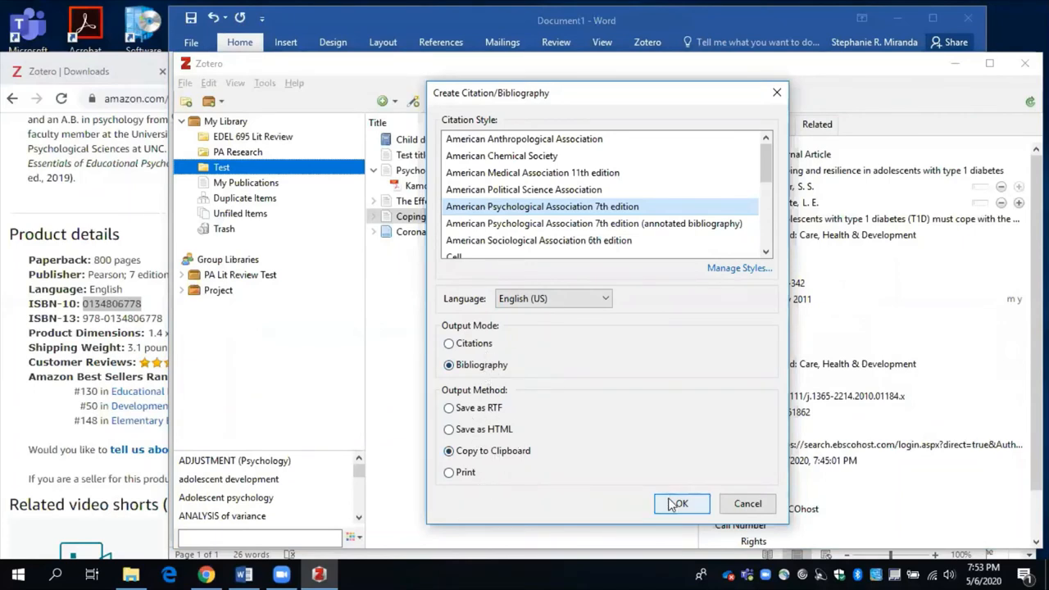
pyautogui.click(682, 503)
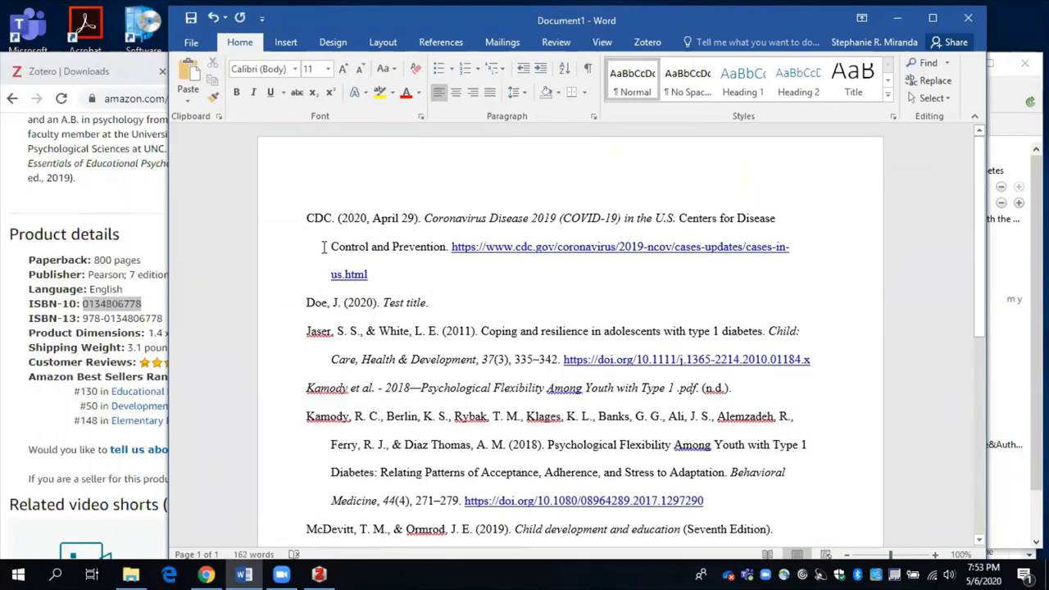
pyautogui.moveTo(305, 235)
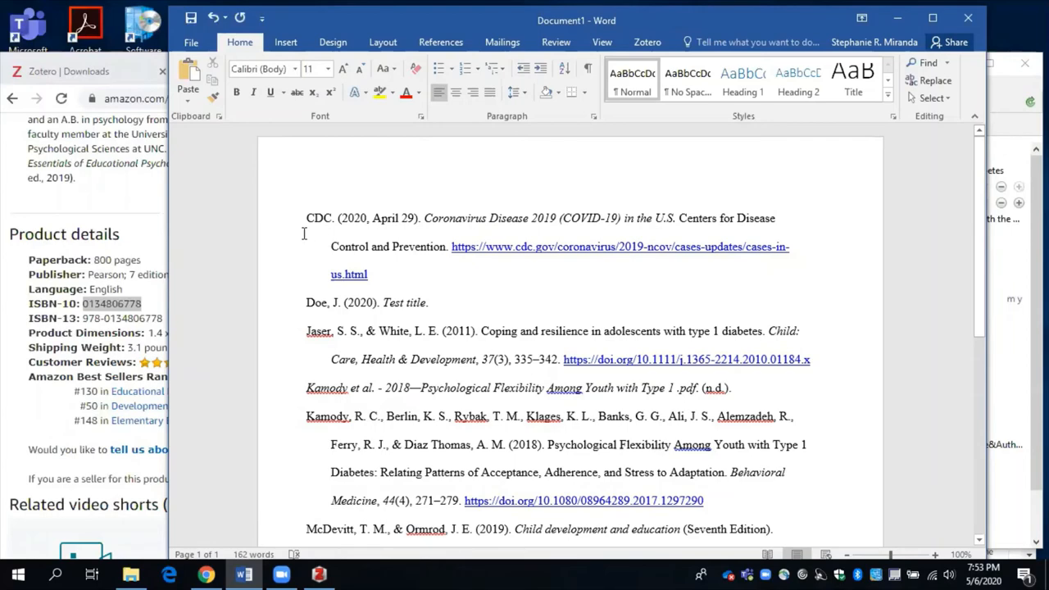
# - Scroll down the pasted collection bibliography from the CDC entry to the Villegas-Navas article
pyautogui.scroll(-3)
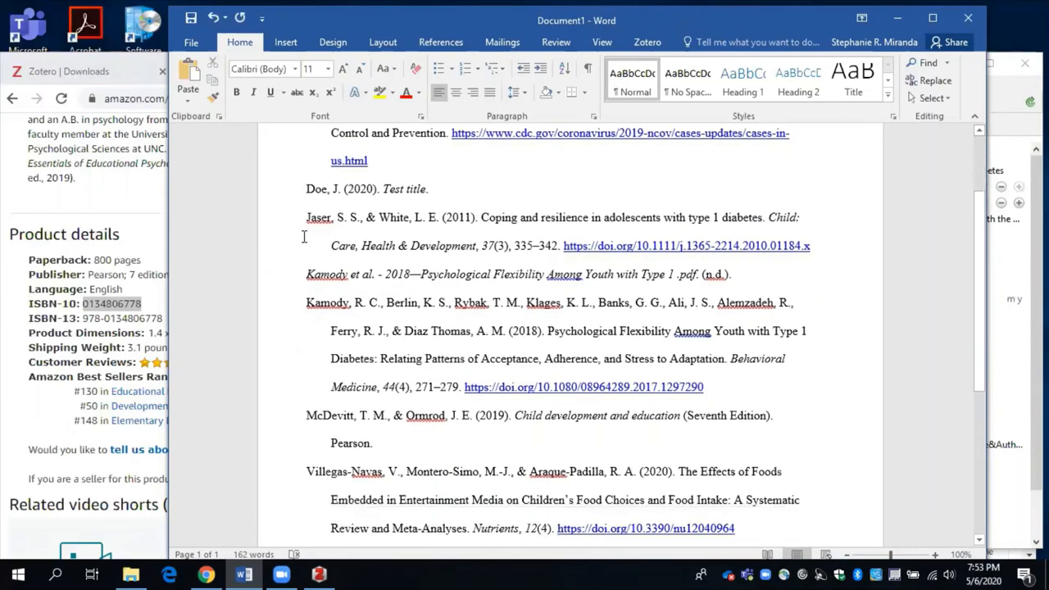
pyautogui.scroll(-3)
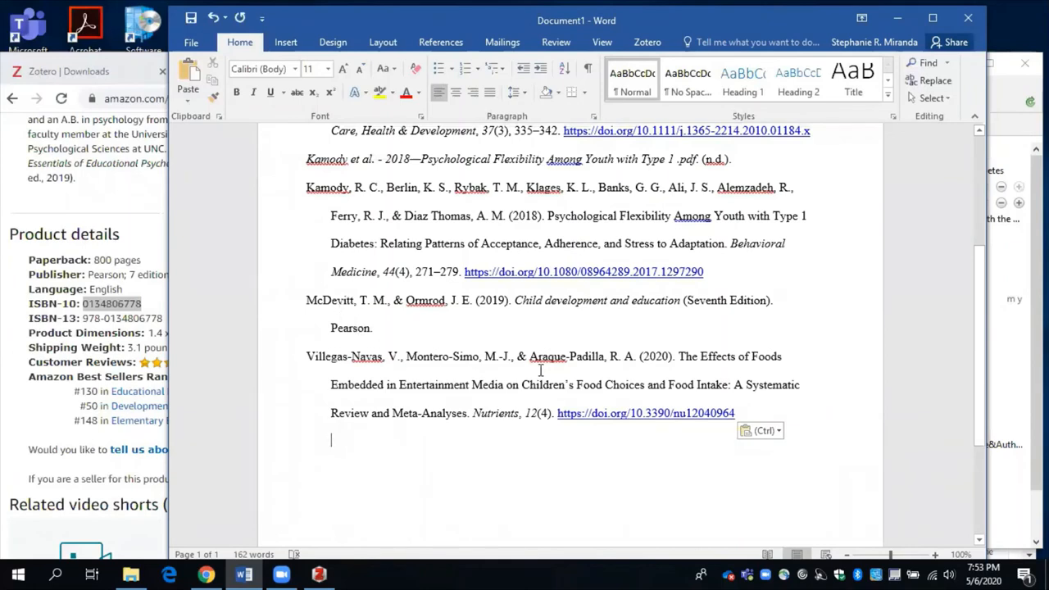
pyautogui.moveTo(593, 374)
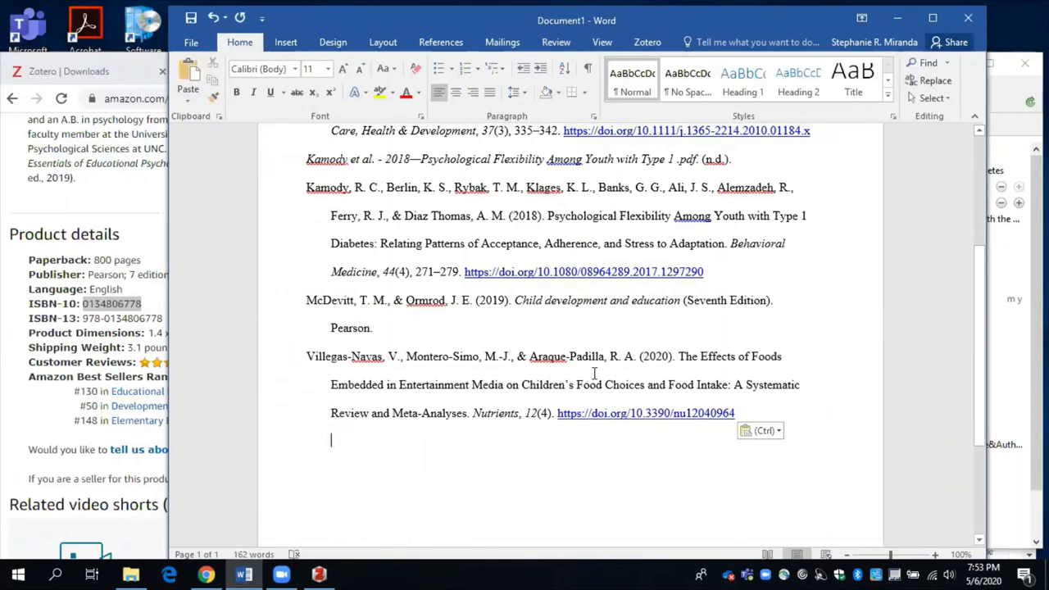
pyautogui.moveTo(597, 374)
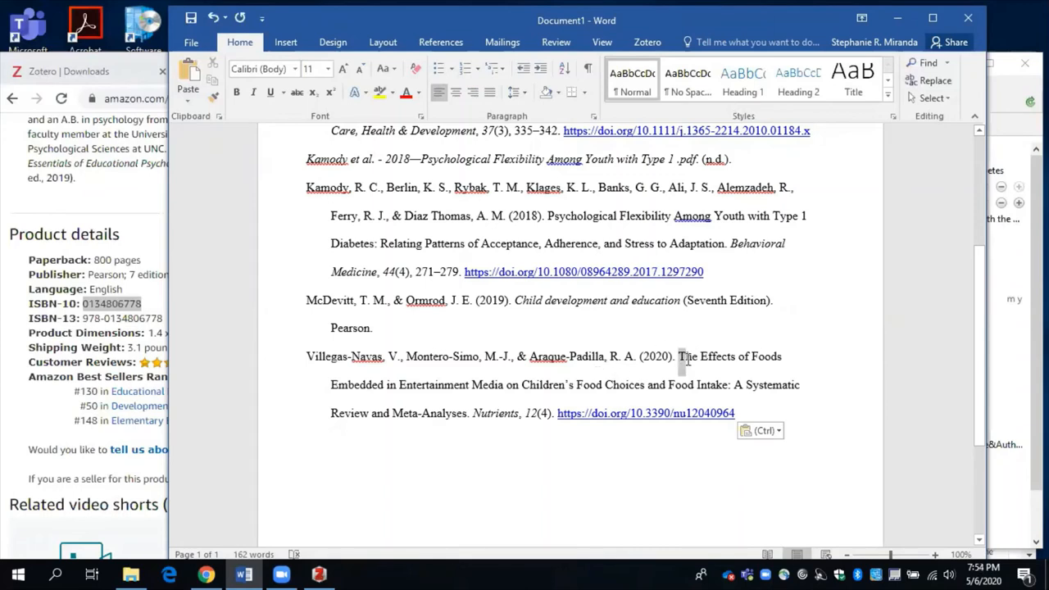
# - Select the Villegas-Navas Effects of Foods title to inspect its title-case capitalisation, then deselect it
pyautogui.moveTo(679, 357); pyautogui.dragTo(474, 413)
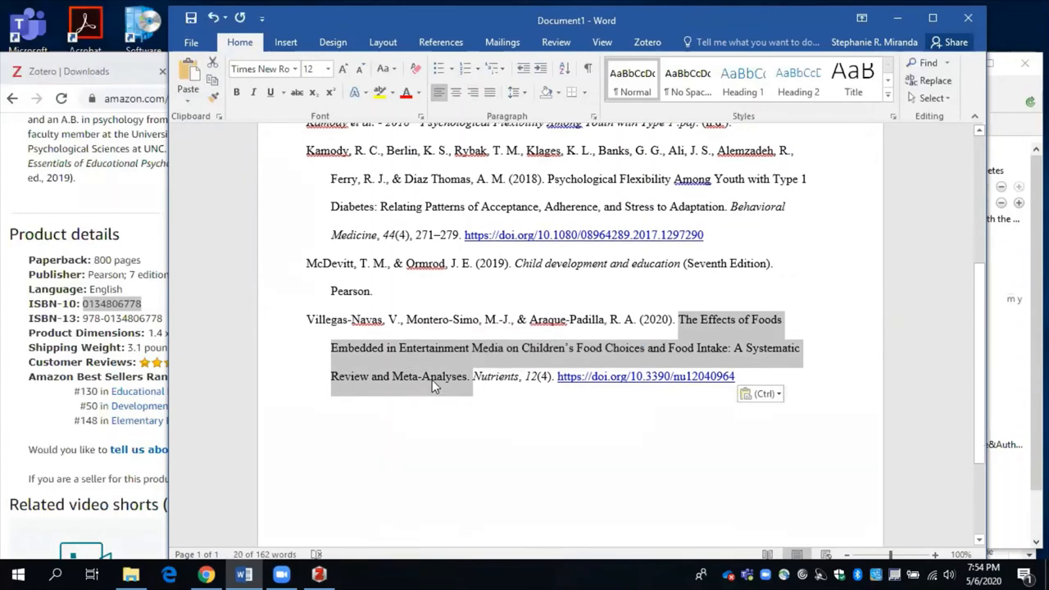
pyautogui.moveTo(353, 324)
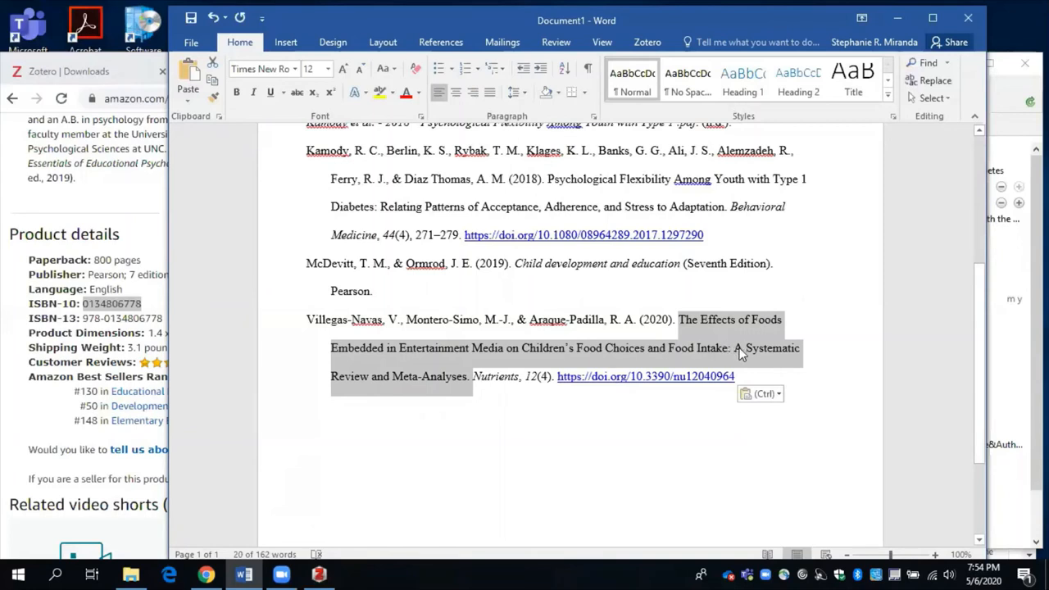
pyautogui.click(741, 347)
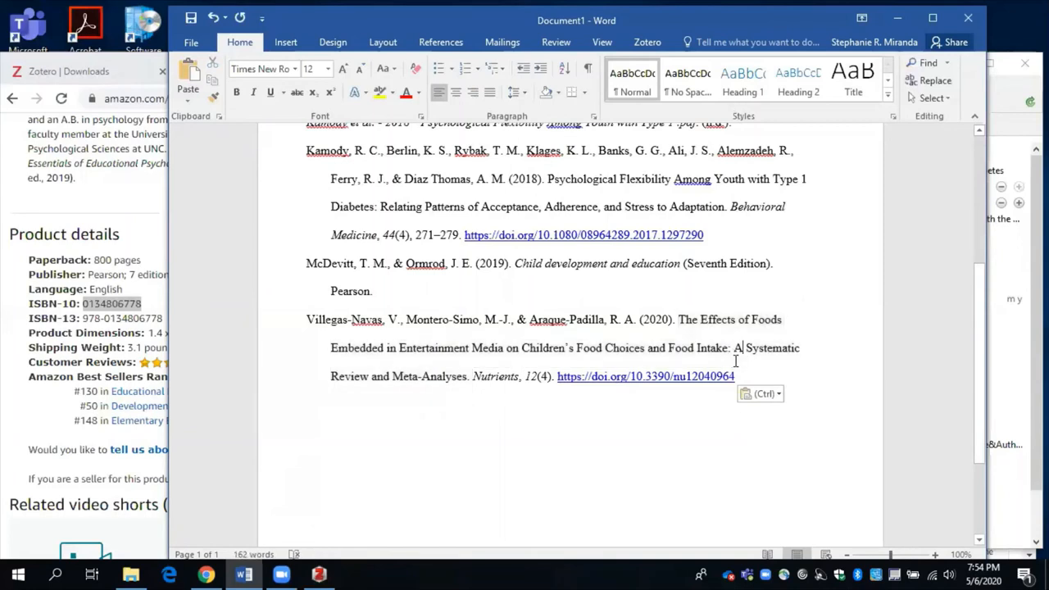
pyautogui.moveTo(601, 295)
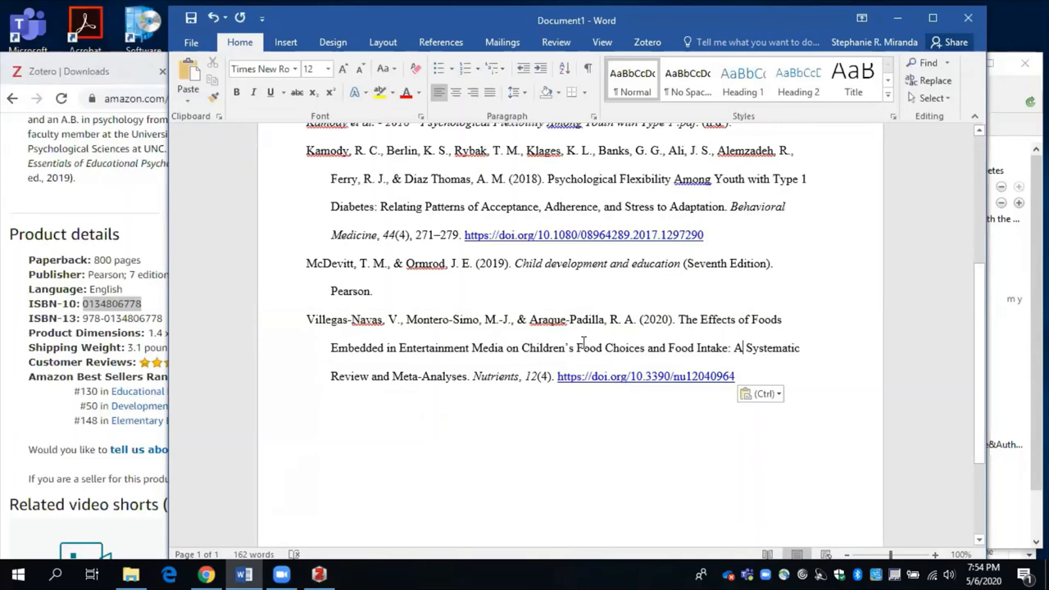
pyautogui.moveTo(578, 347)
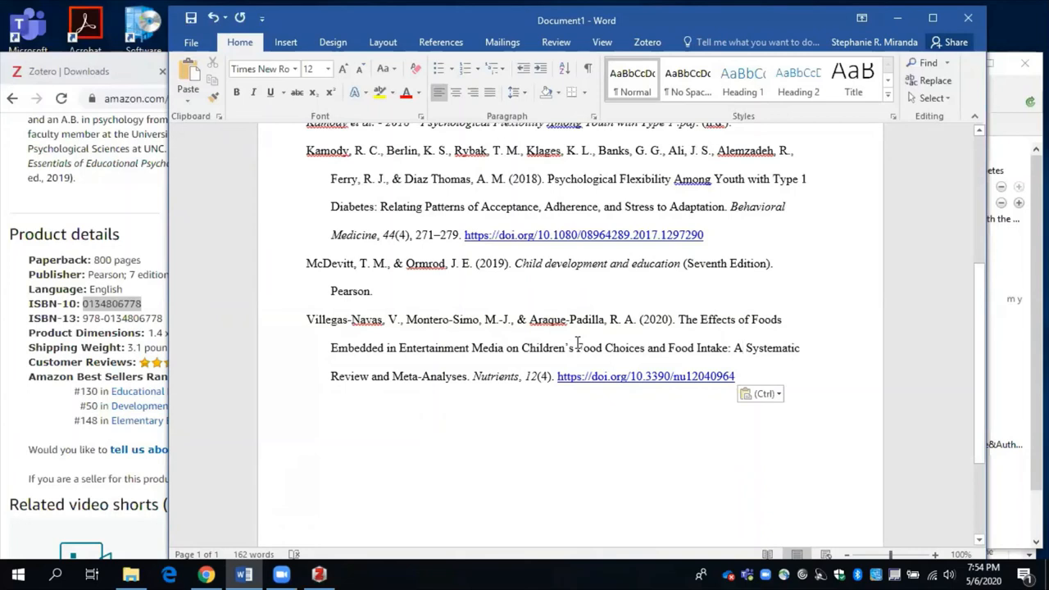
pyautogui.moveTo(572, 324)
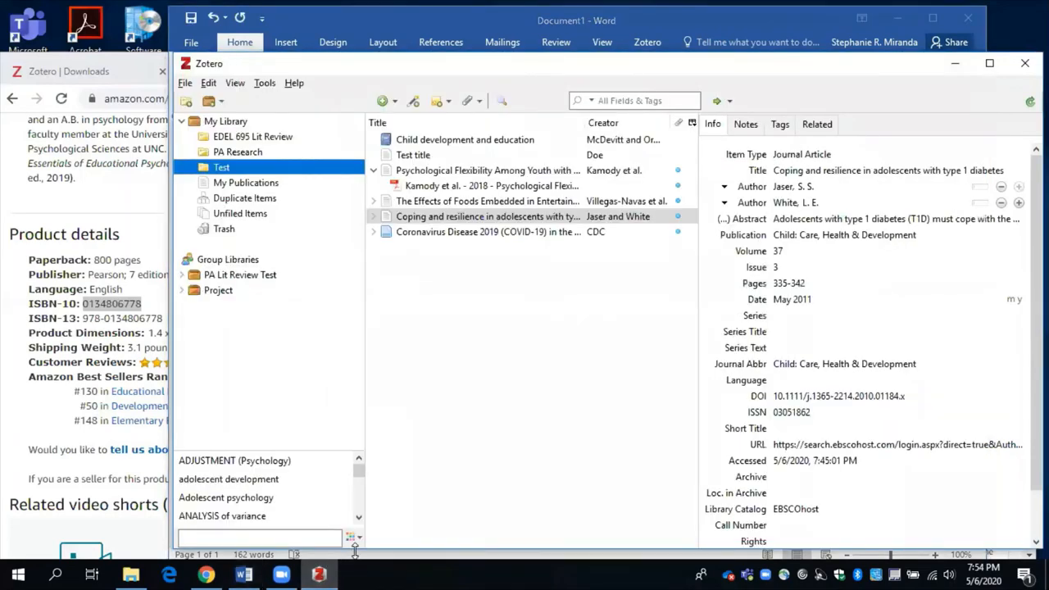
# - Convert the Effects of Foods article title to sentence case and capitalize 'A' after the colon
pyautogui.click(486, 200)
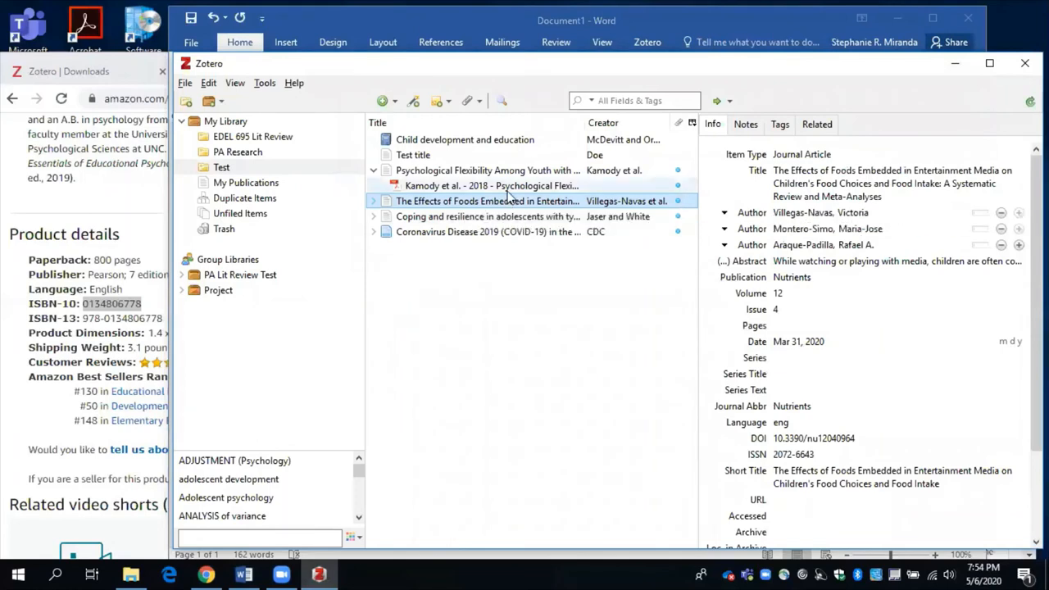
pyautogui.moveTo(516, 210)
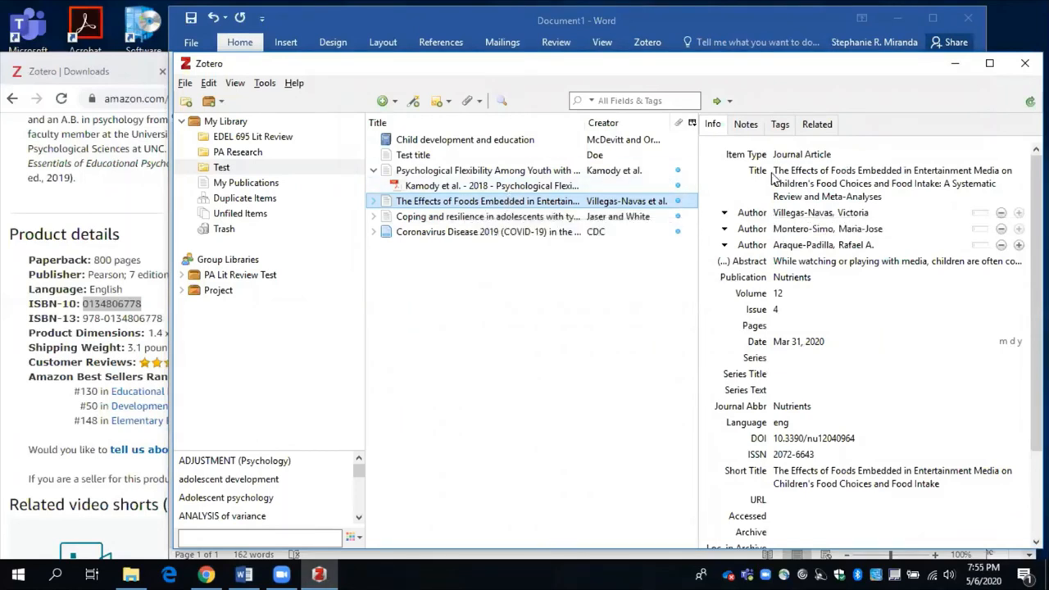
pyautogui.click(891, 183)
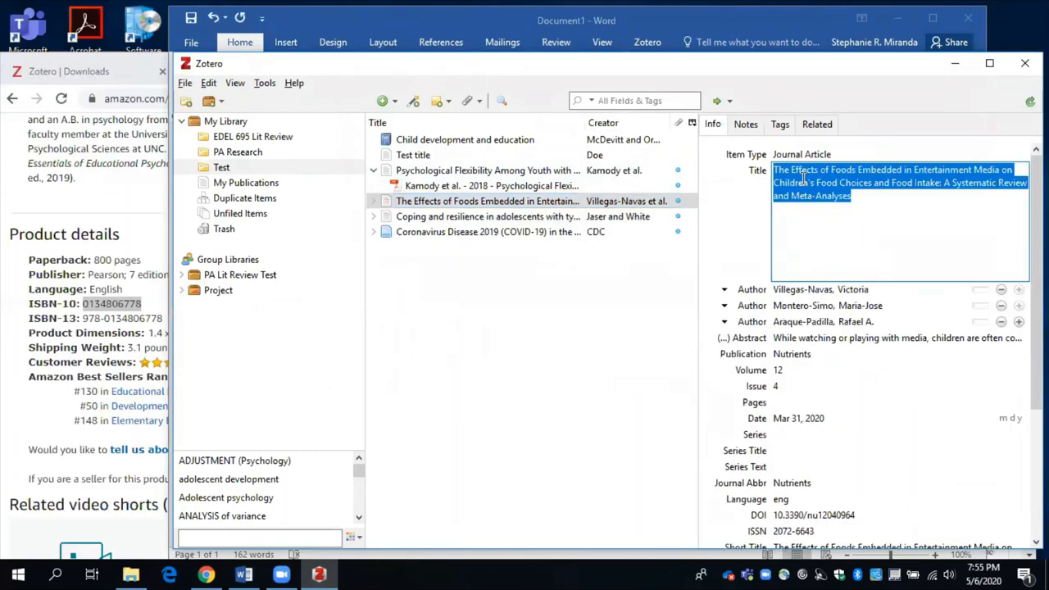
pyautogui.click(725, 207)
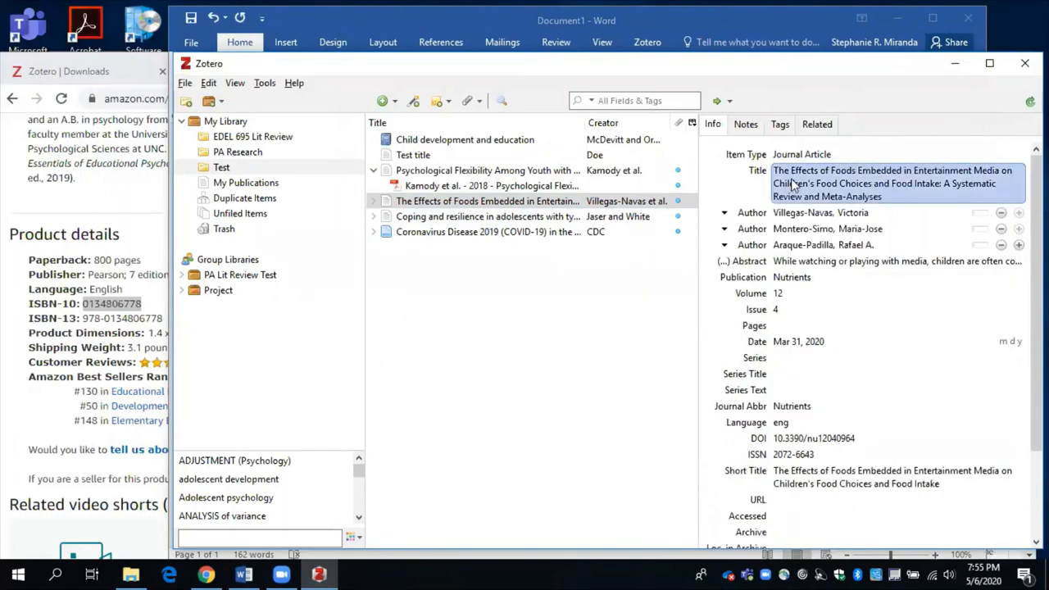
pyautogui.rightClick(811, 182)
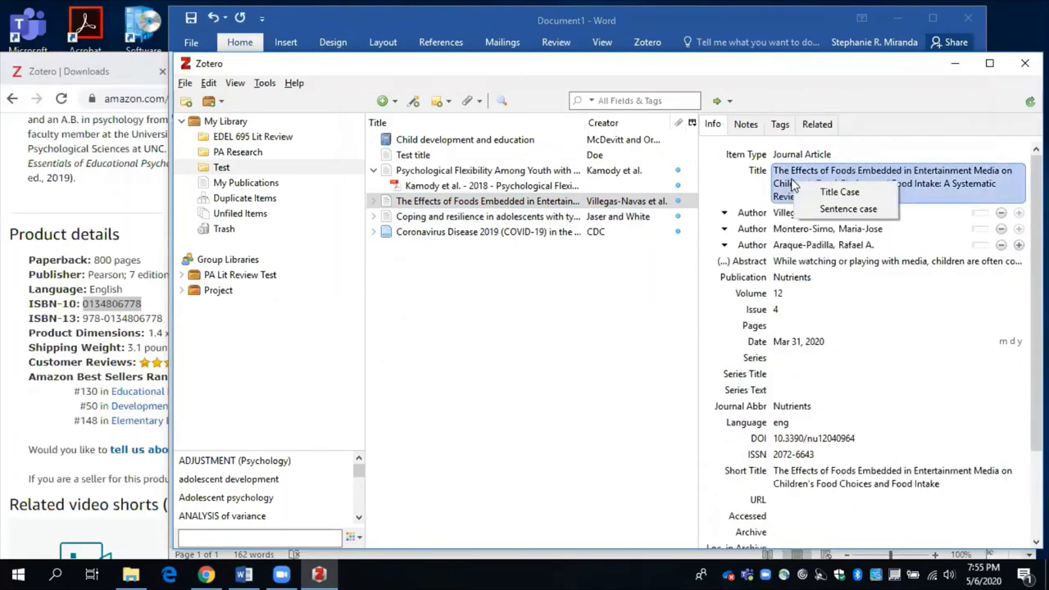
pyautogui.moveTo(849, 210)
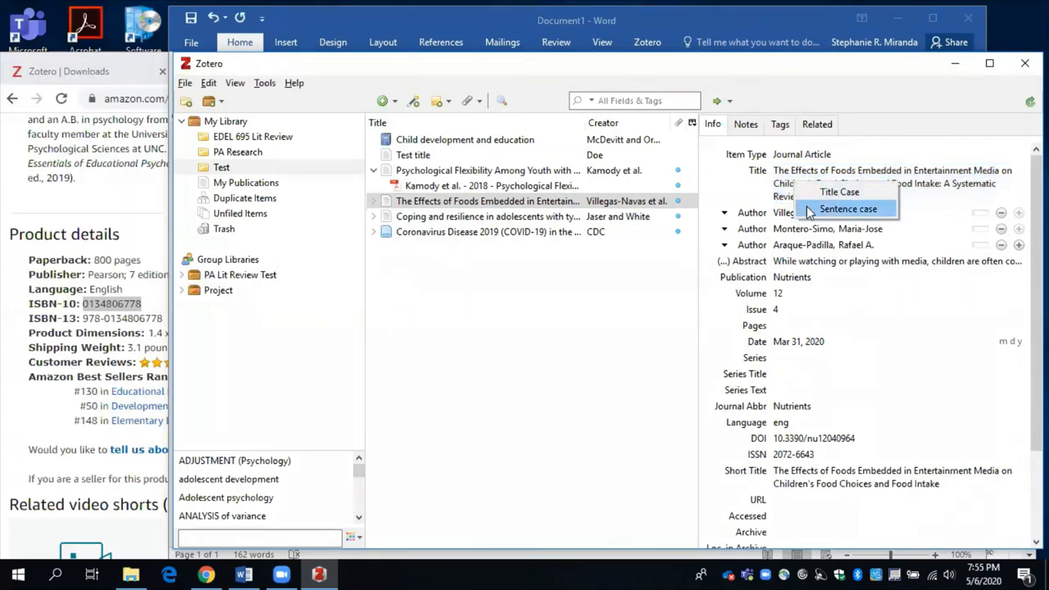
pyautogui.click(846, 209)
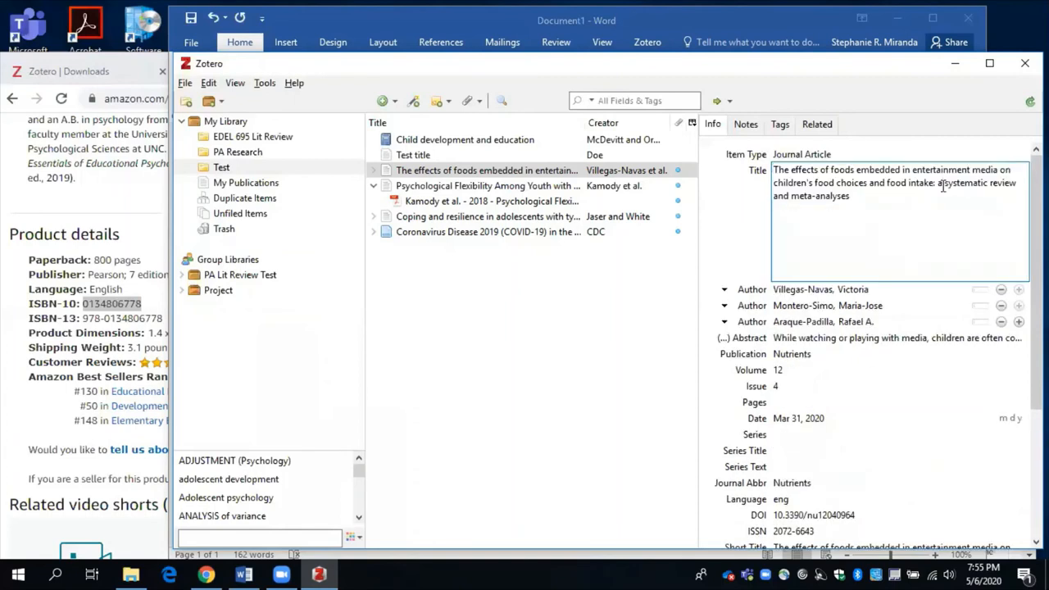
pyautogui.click(940, 183)
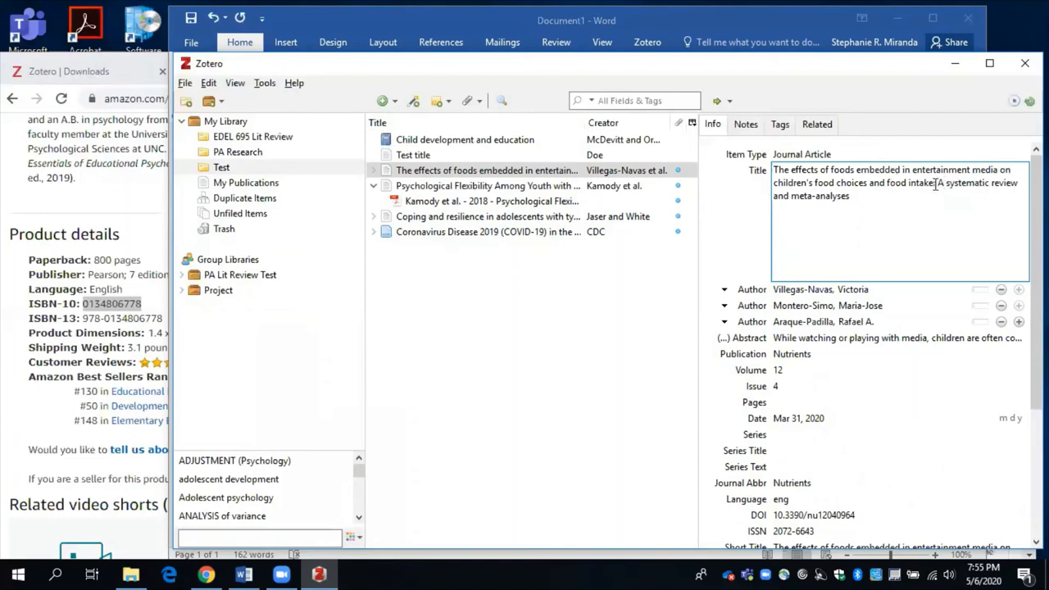
pyautogui.moveTo(928, 211)
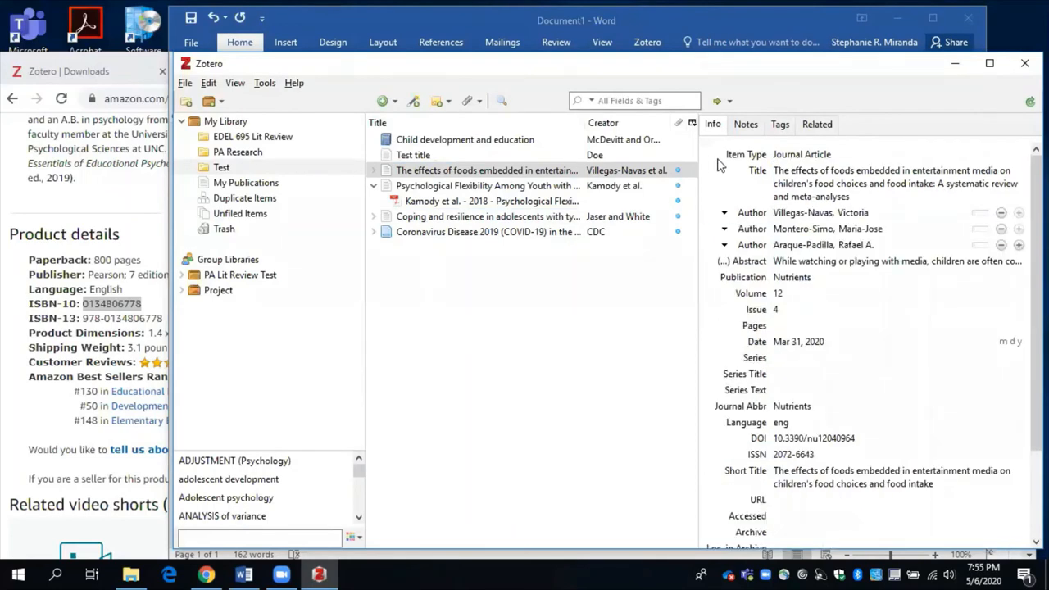
pyautogui.moveTo(728, 183)
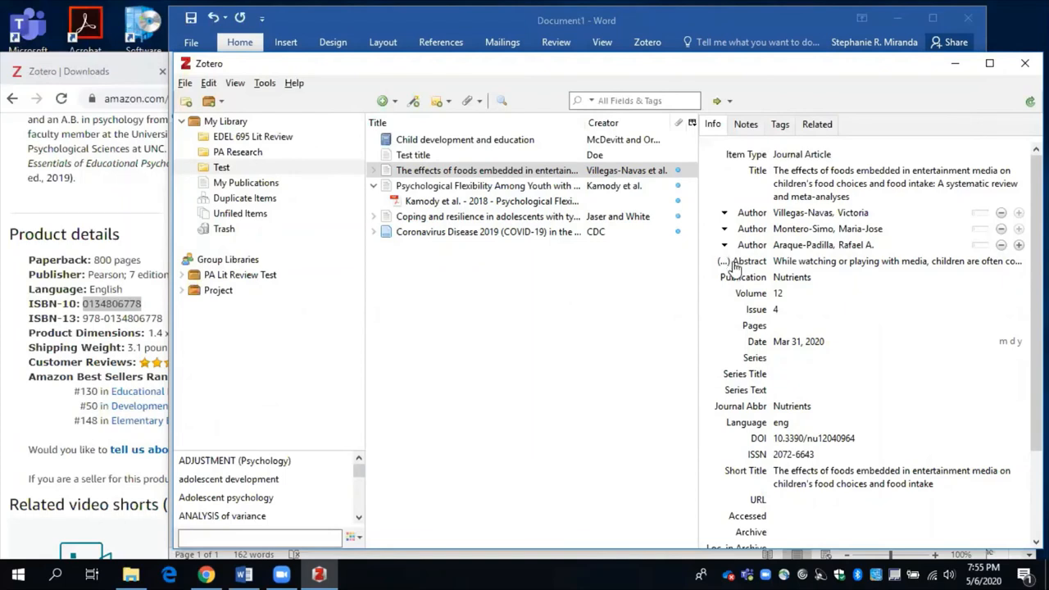
pyautogui.moveTo(731, 282)
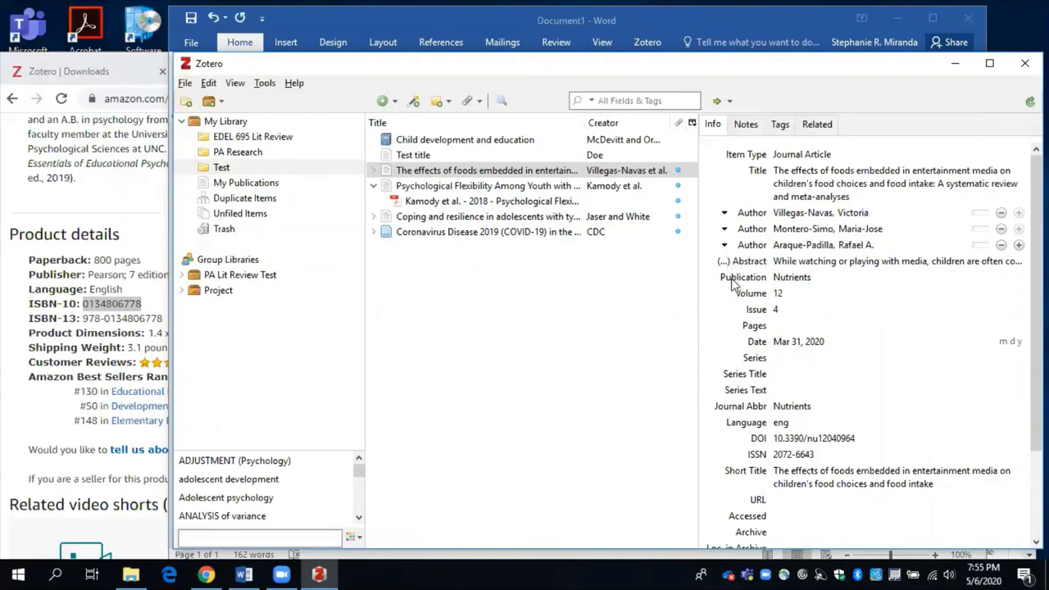
pyautogui.moveTo(721, 272)
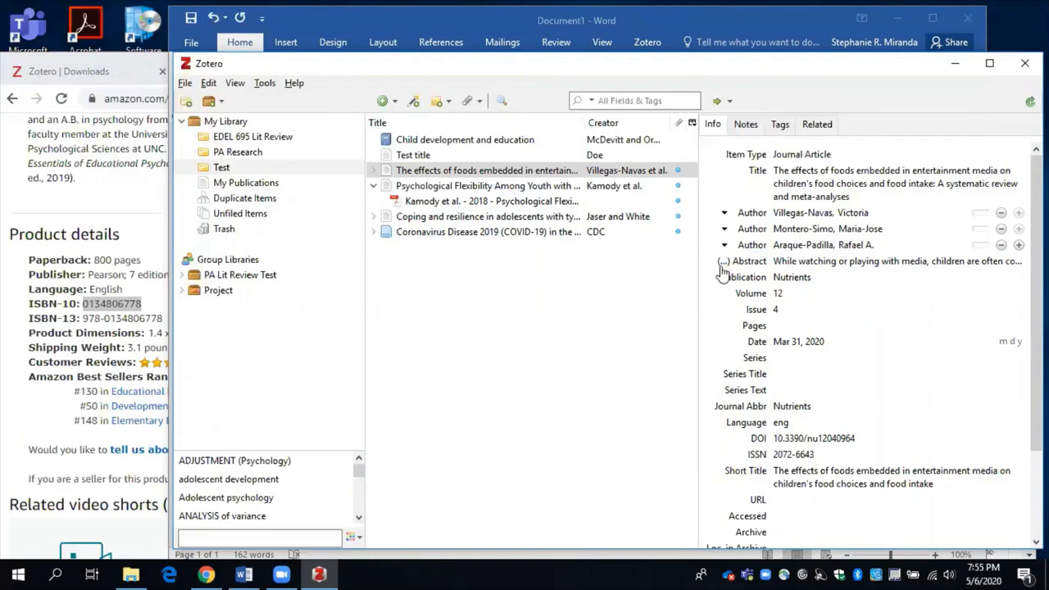
pyautogui.moveTo(361, 169)
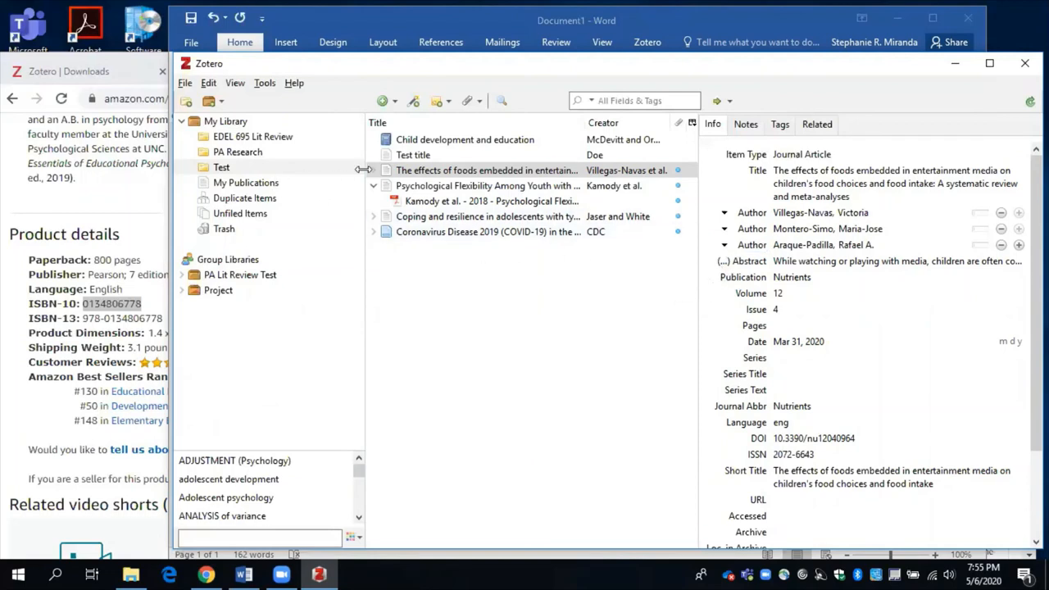
pyautogui.moveTo(324, 177)
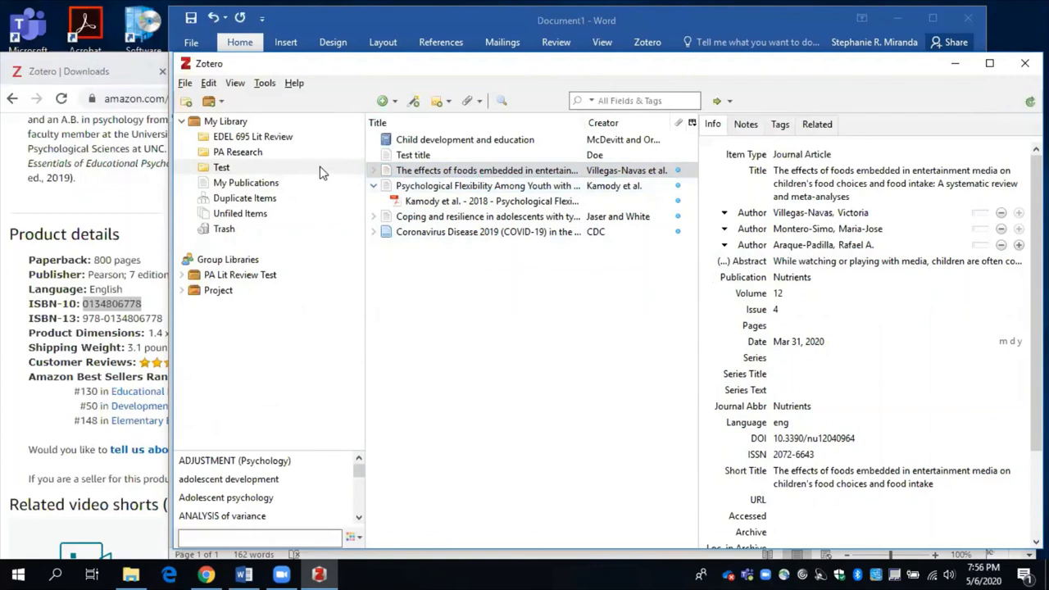
pyautogui.moveTo(379, 296)
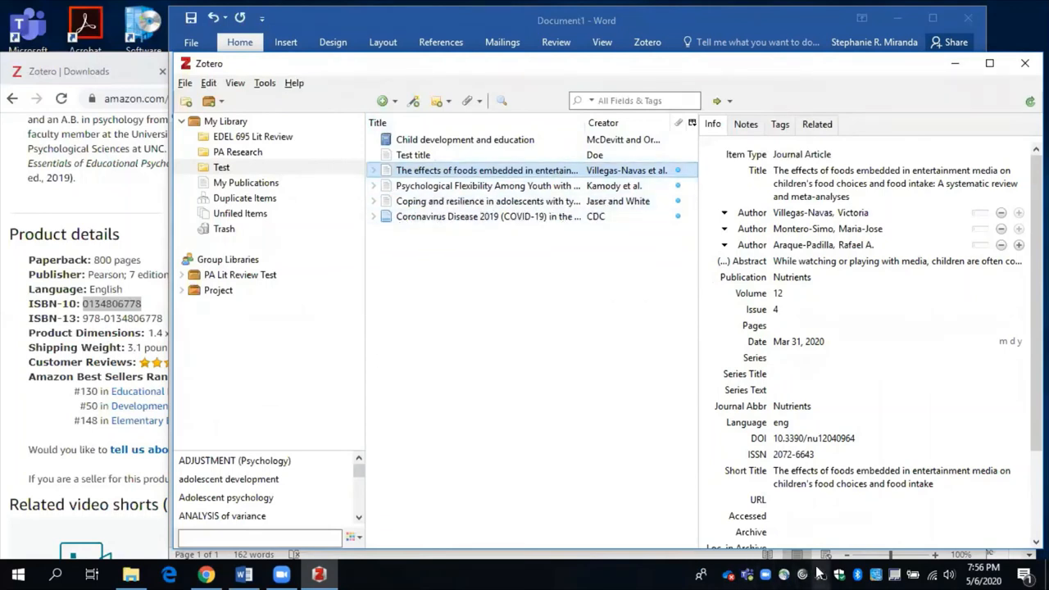
# - Select the four articles and create an APA 7th bibliography from them, copied to the clipboard
pyautogui.click(236, 151)
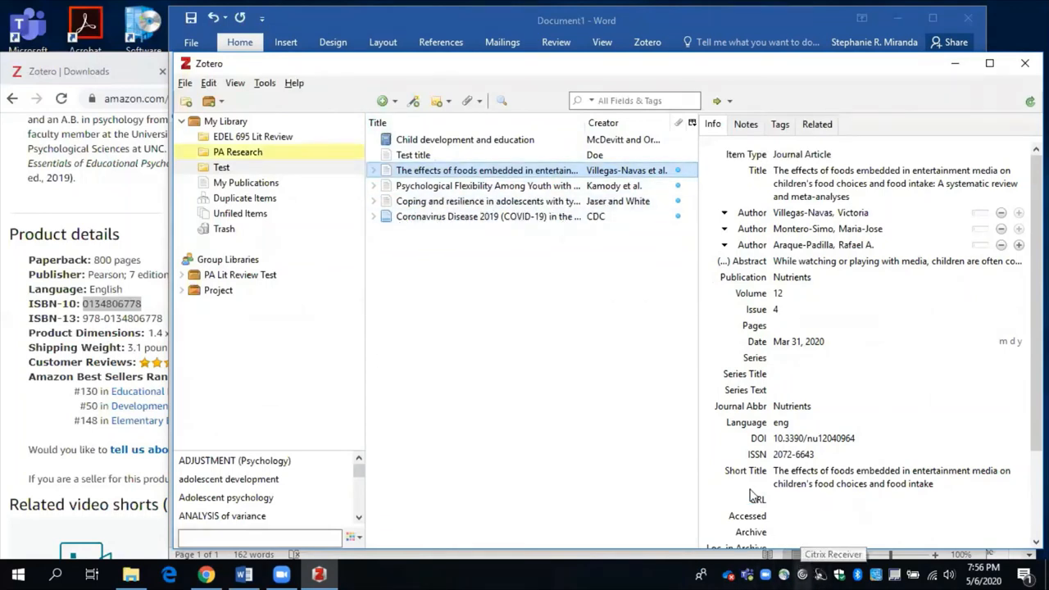
pyautogui.moveTo(423, 184)
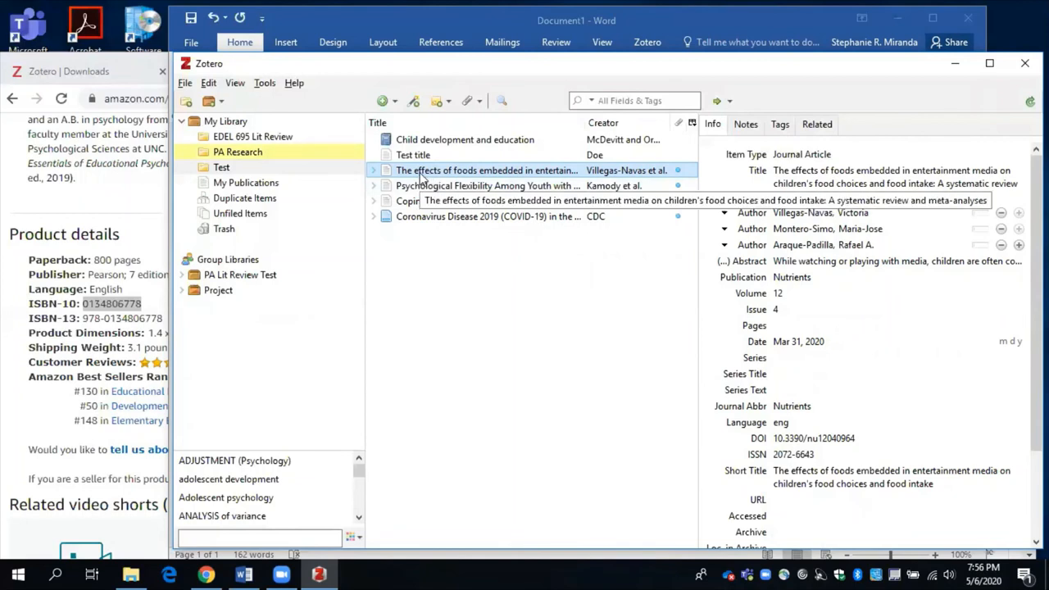
pyautogui.moveTo(413, 179)
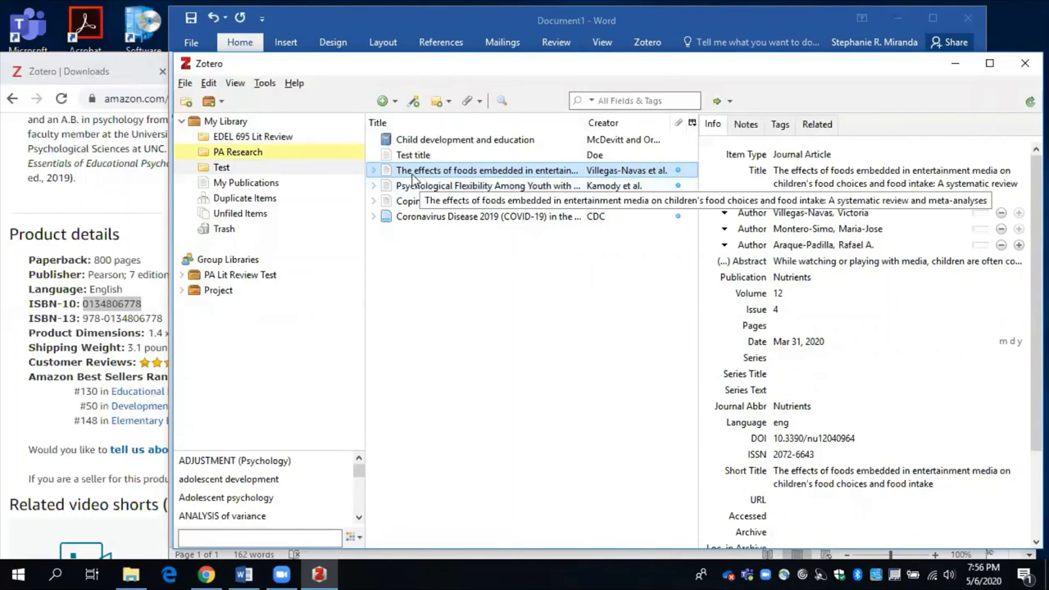
pyautogui.click(489, 185)
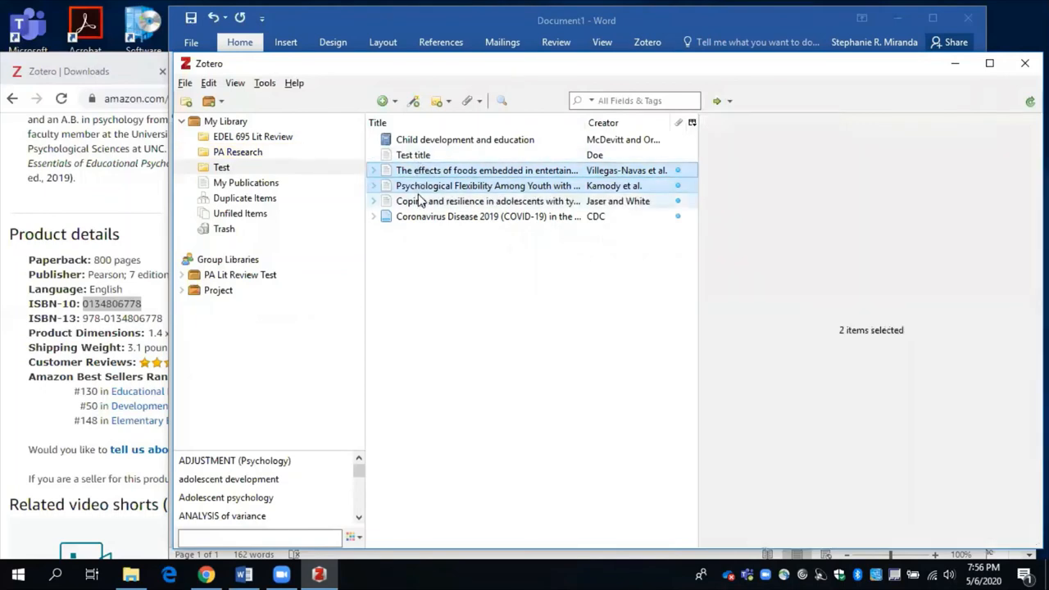
pyautogui.click(488, 216)
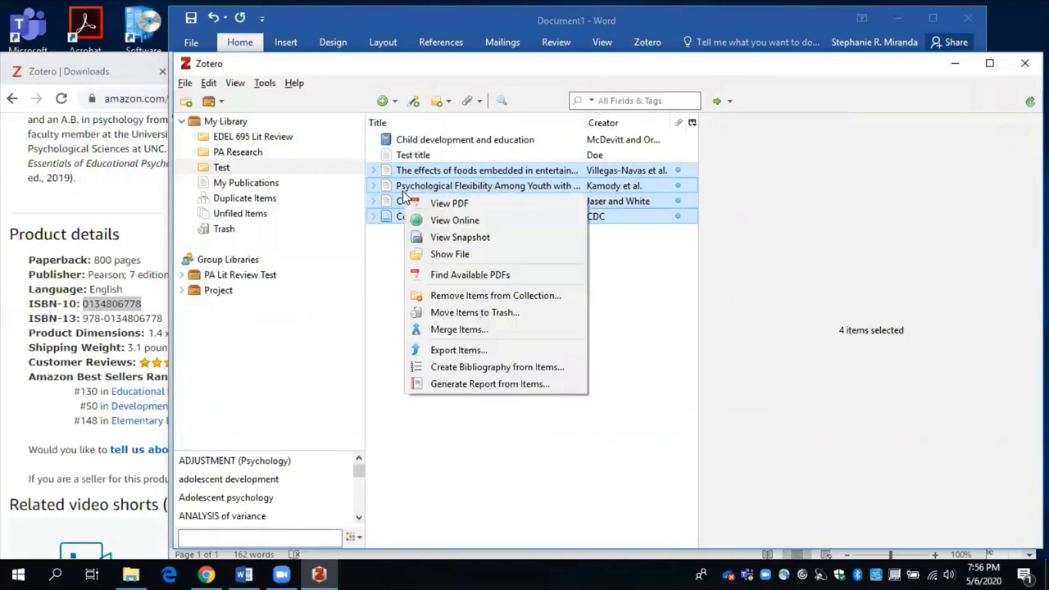
pyautogui.moveTo(512, 367)
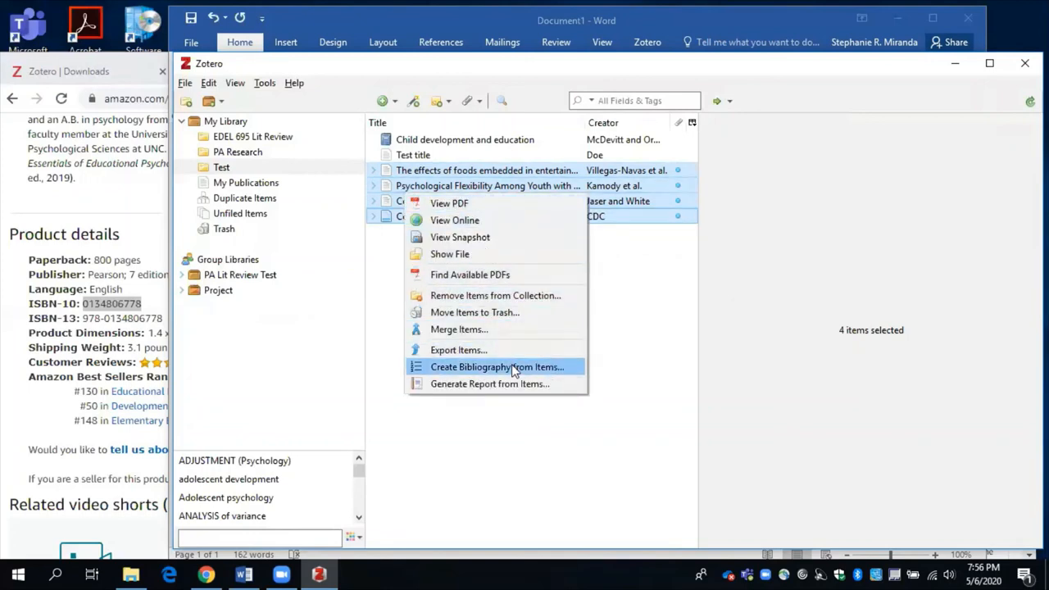
pyautogui.click(496, 367)
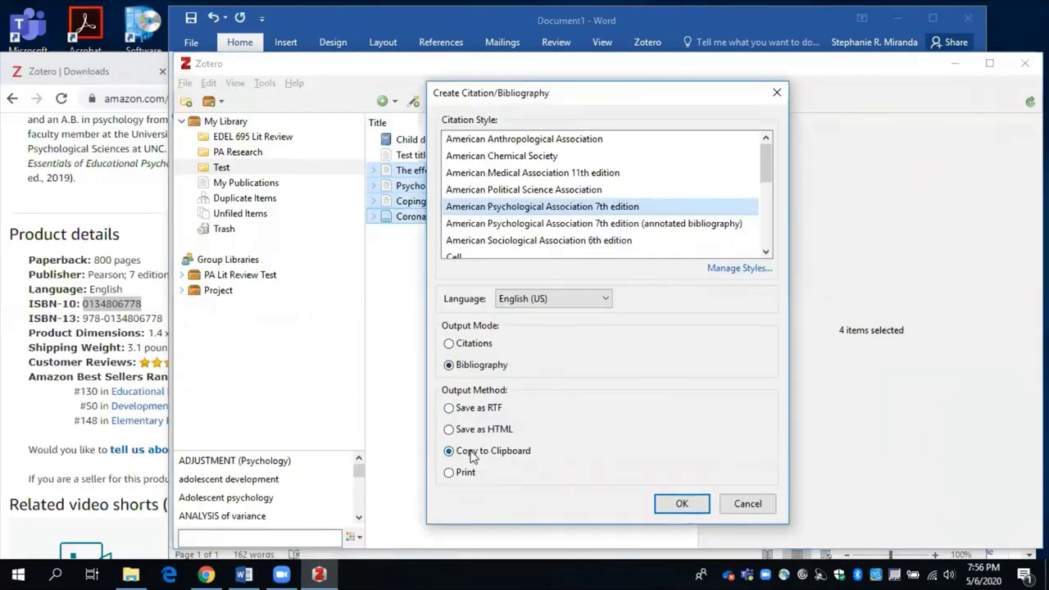
pyautogui.click(682, 503)
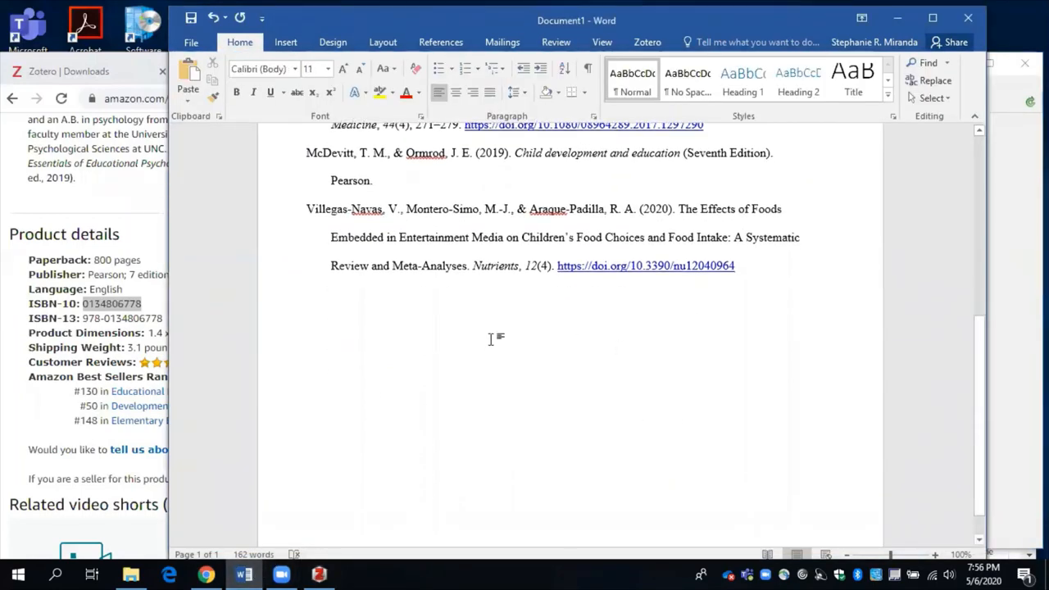
# - Type BREAK below the first bibliography and paste the four-article APA bibliography after it
pyautogui.write('BRE')
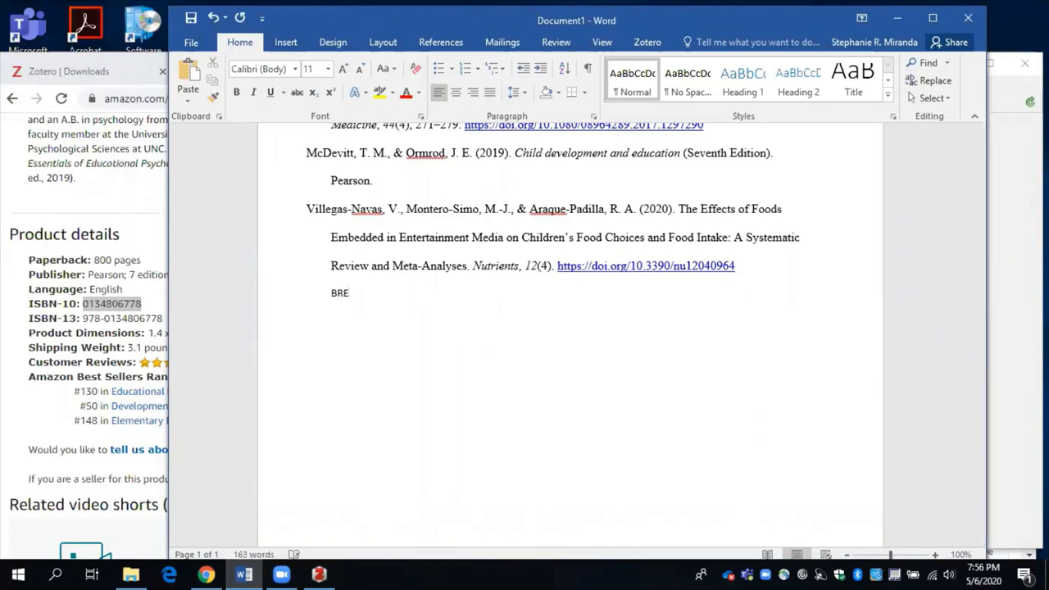
pyautogui.write('AK')
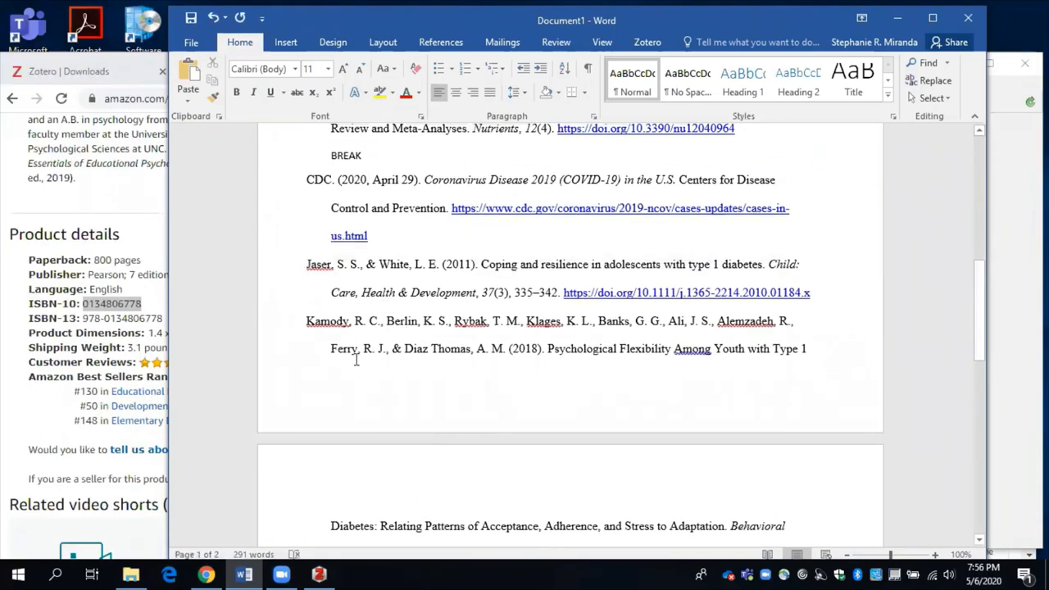
pyautogui.scroll(-3)
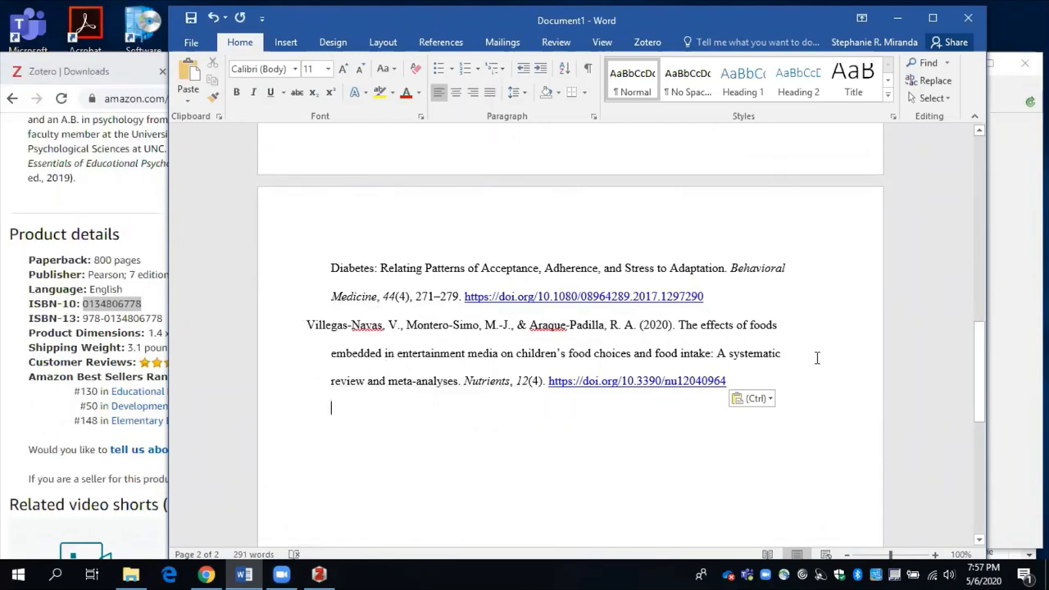
pyautogui.moveTo(797, 364)
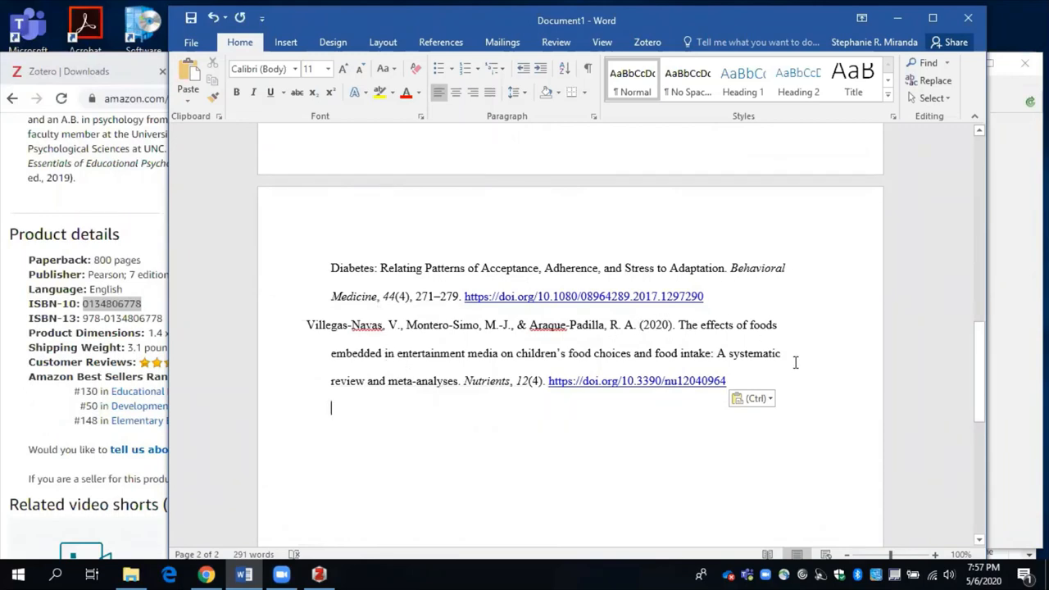
pyautogui.moveTo(316, 576)
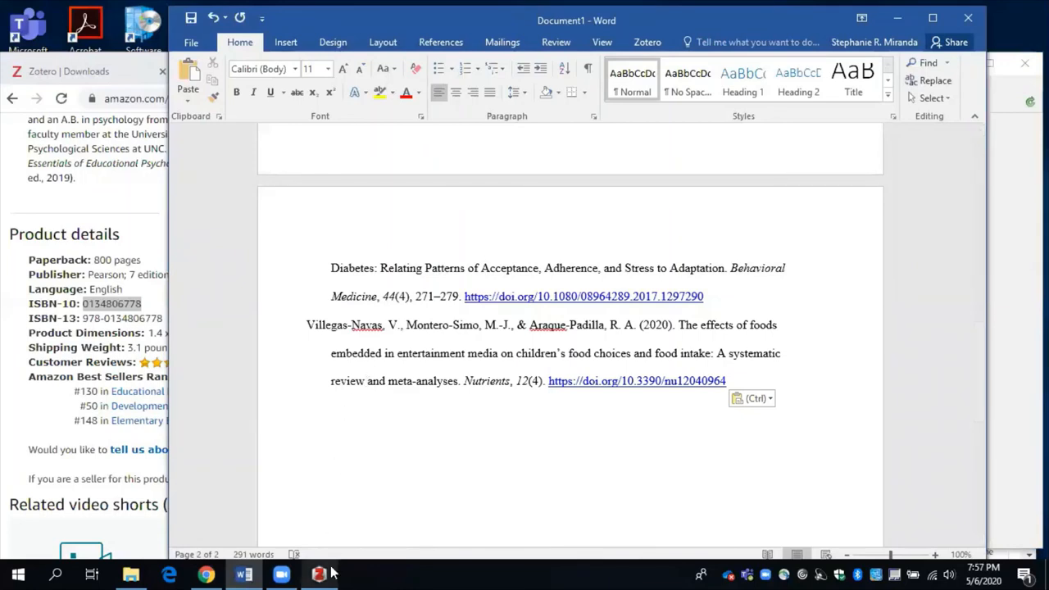
# - Switch back to the Zotero library showing the four selected articles
pyautogui.click(318, 574)
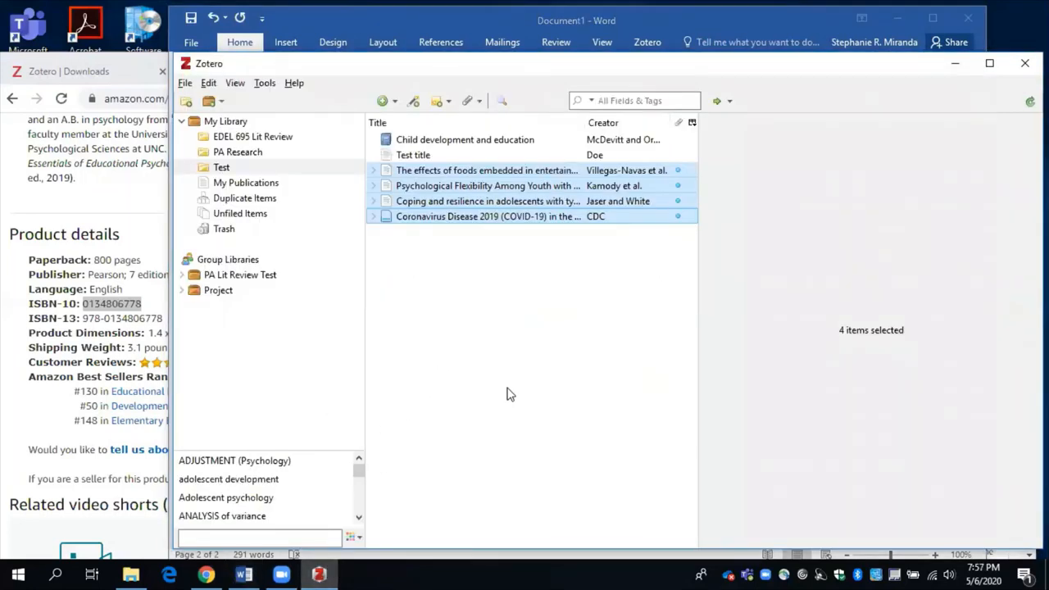
pyautogui.moveTo(510, 397)
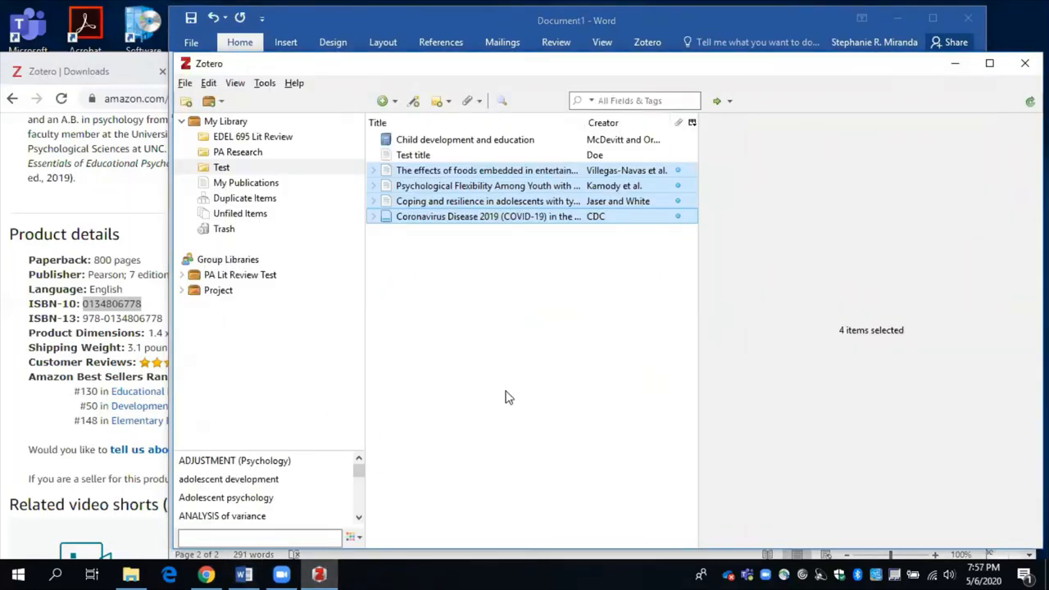
pyautogui.moveTo(508, 413)
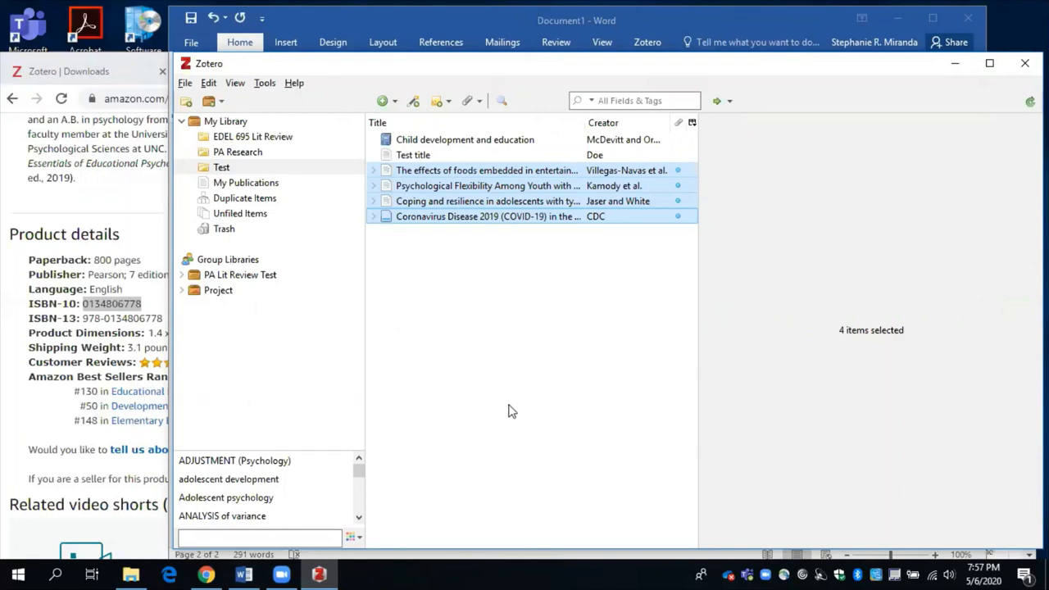
pyautogui.moveTo(515, 403)
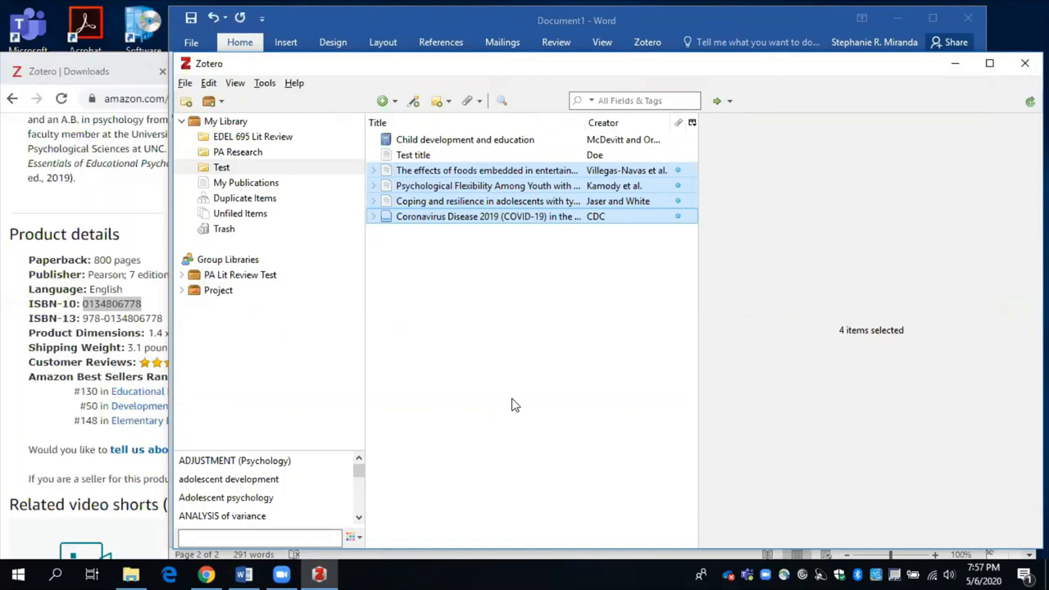
pyautogui.moveTo(546, 364)
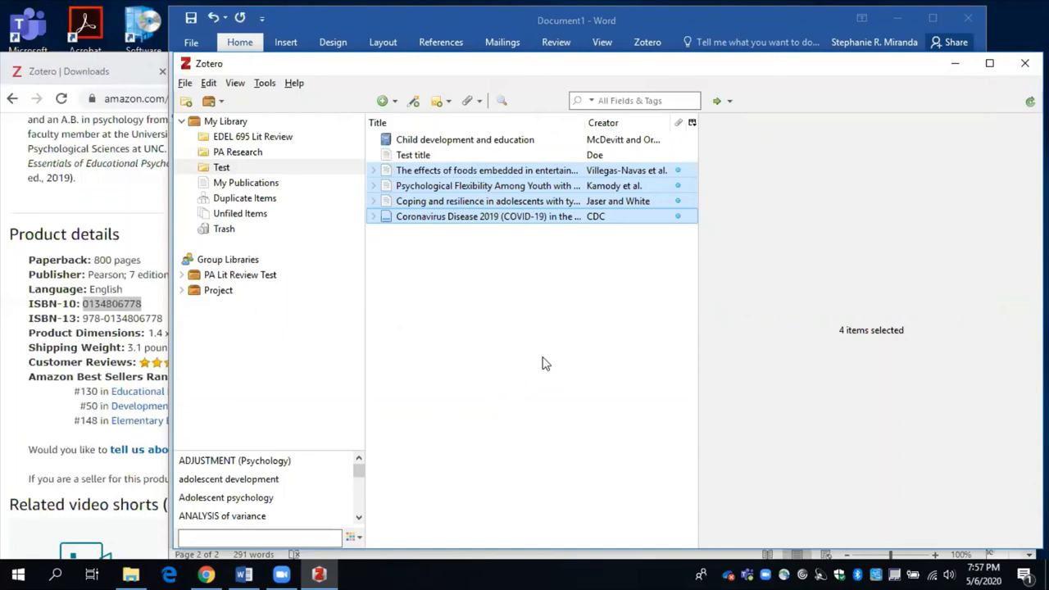